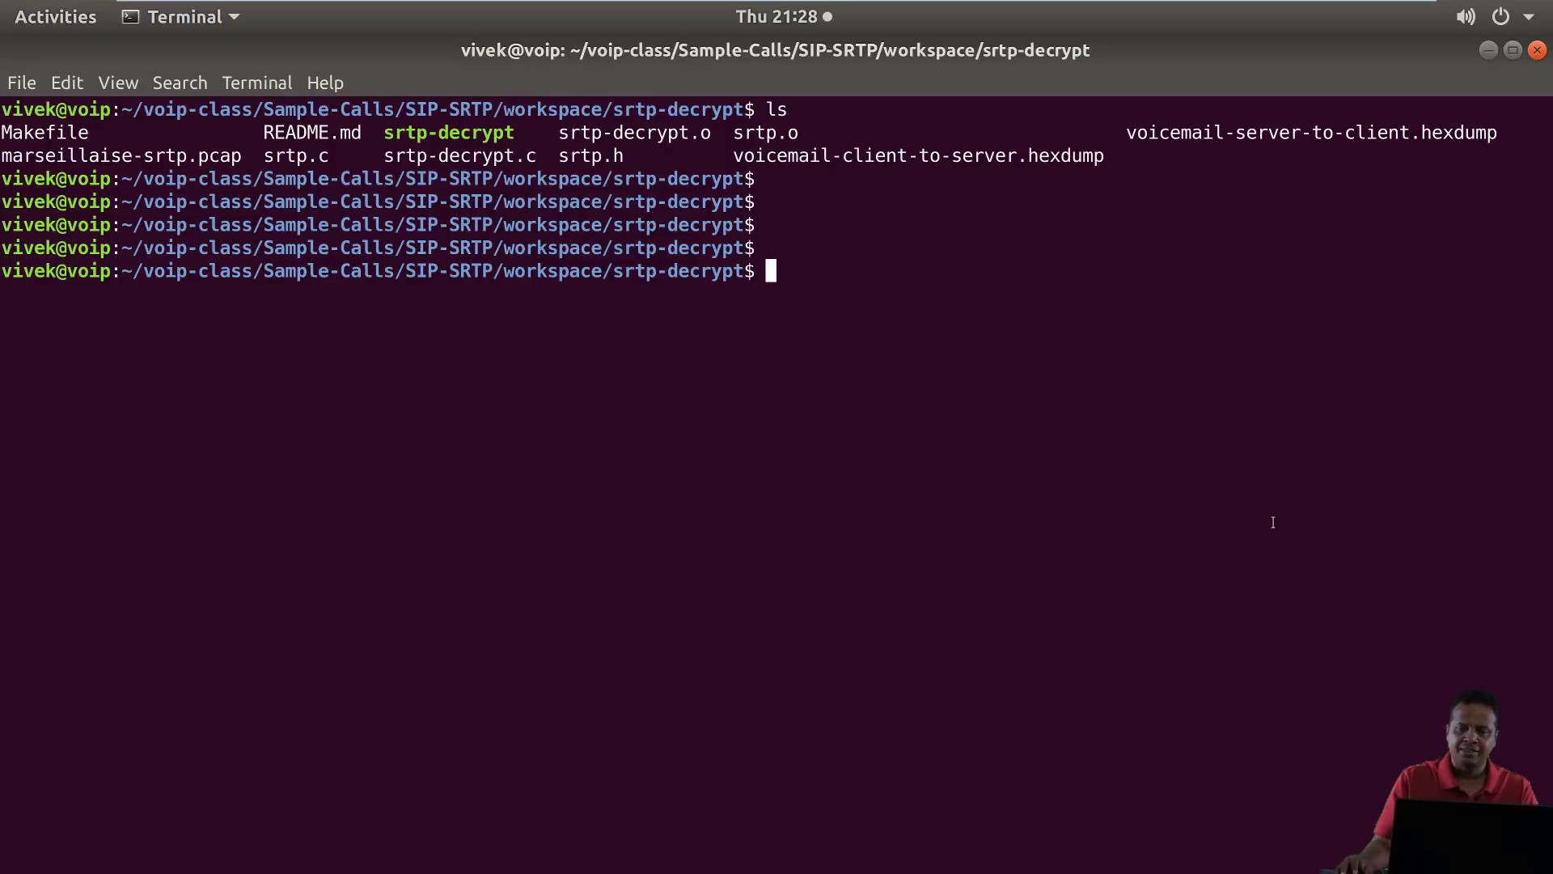
Run text2pcap with no arguments to print its usage and read through the option notes
{"action": "double_click", "coordinate": [918, 155]}
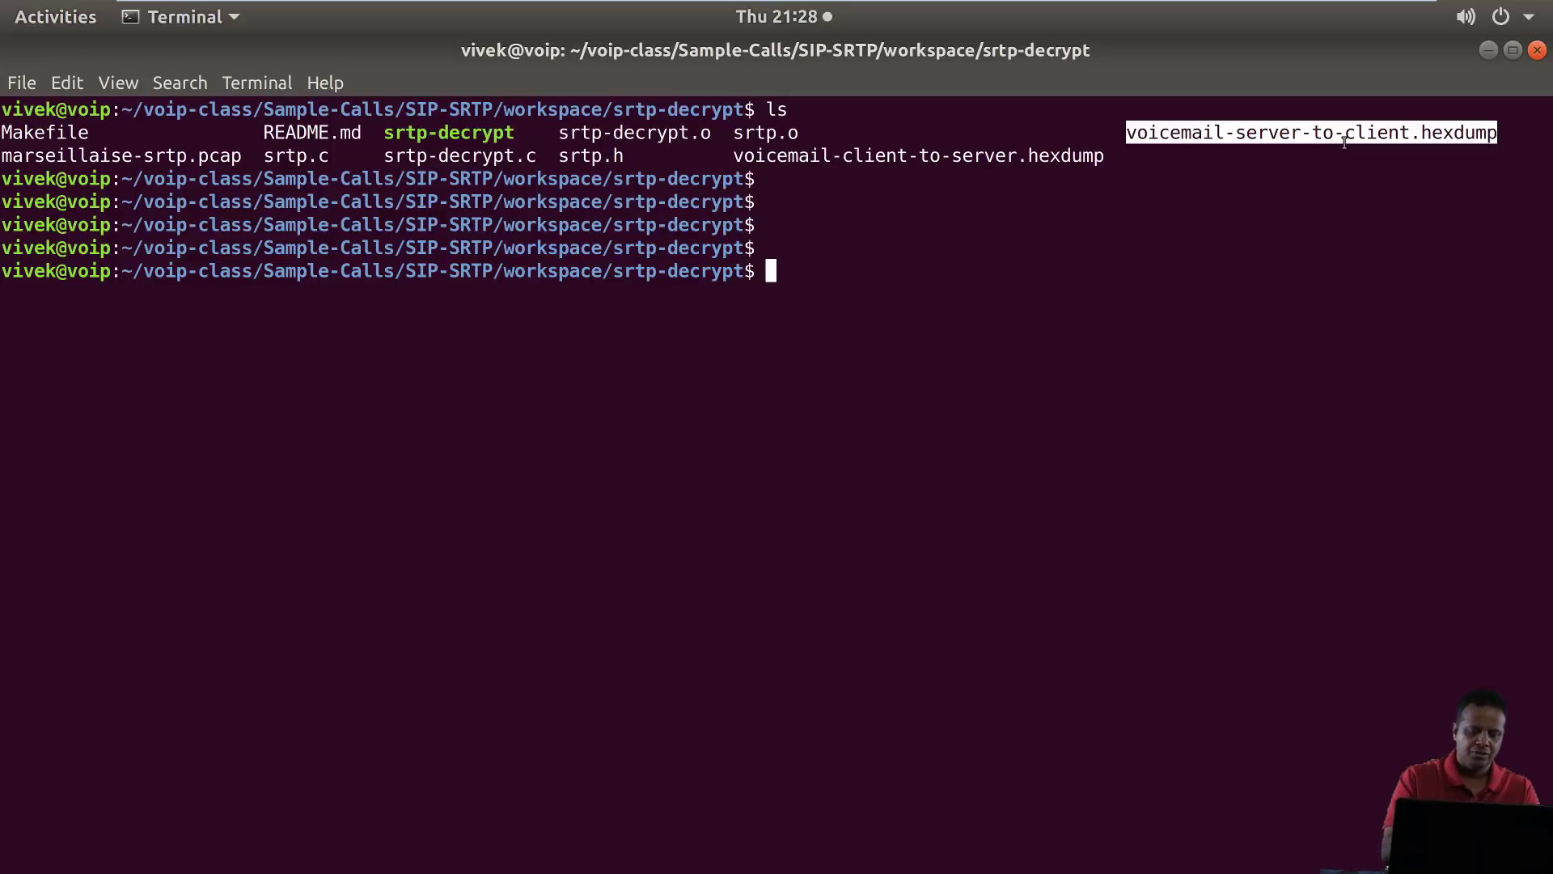
{"action": "type", "text": "text2pcap"}
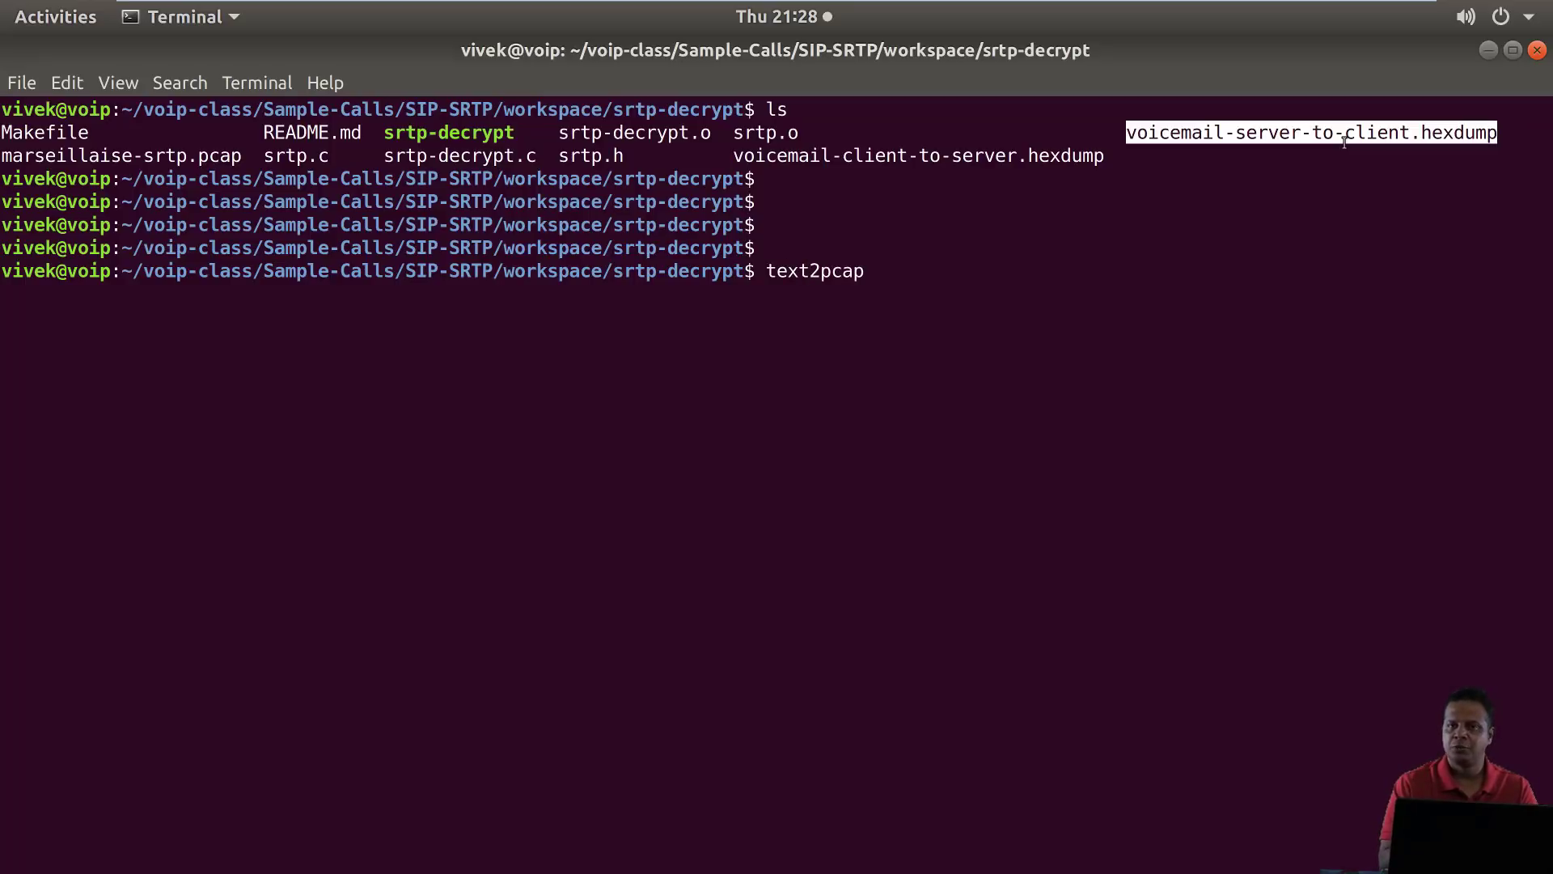
{"action": "key", "text": "Return"}
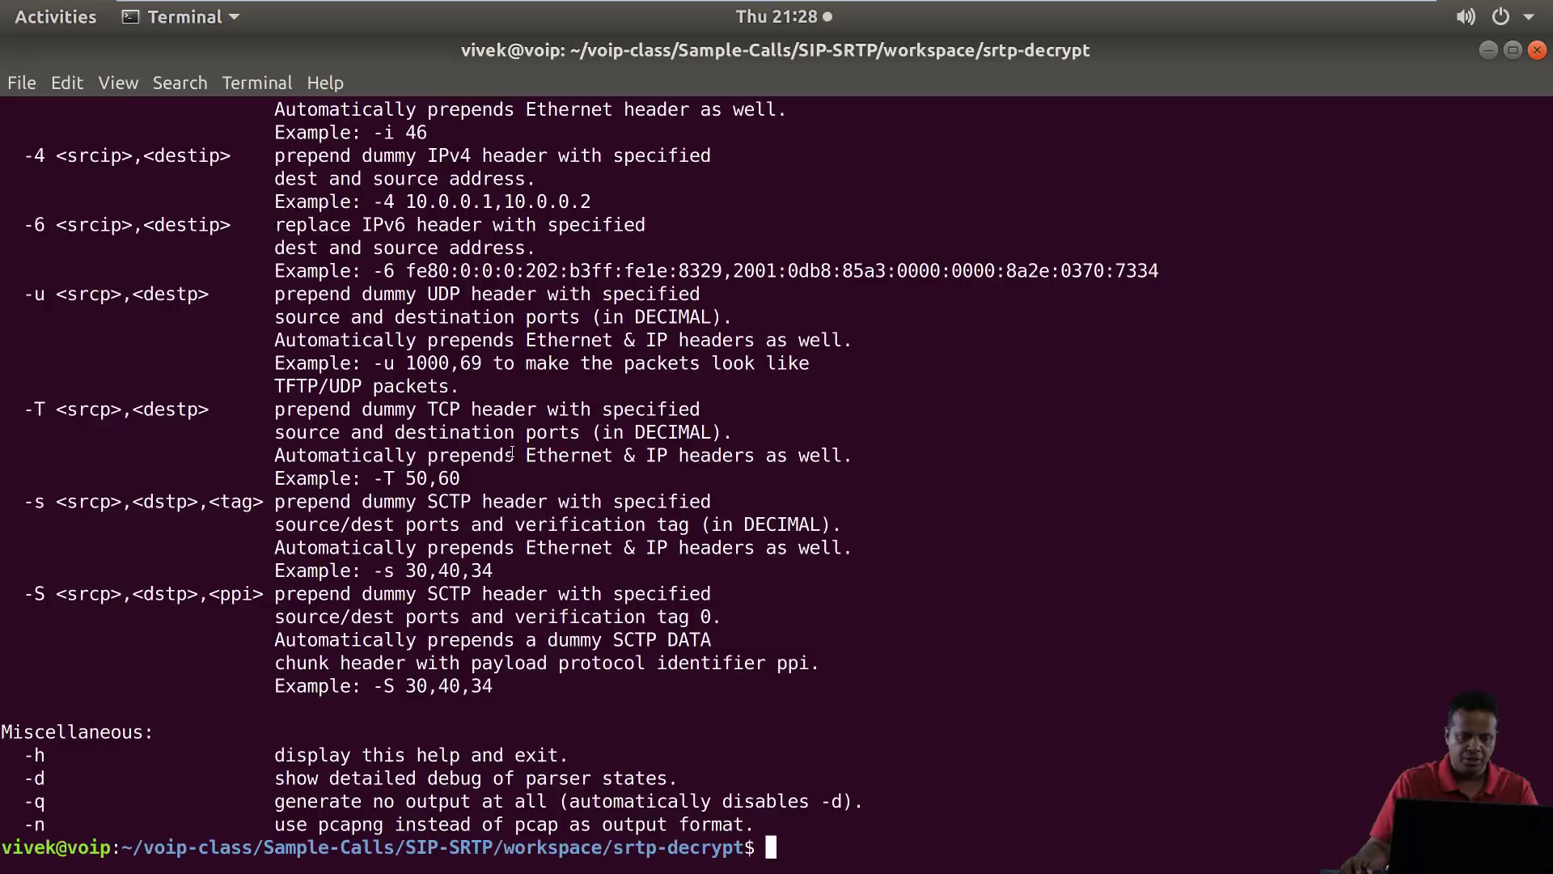
{"action": "scroll", "scroll_direction": "up", "scroll_amount": 3}
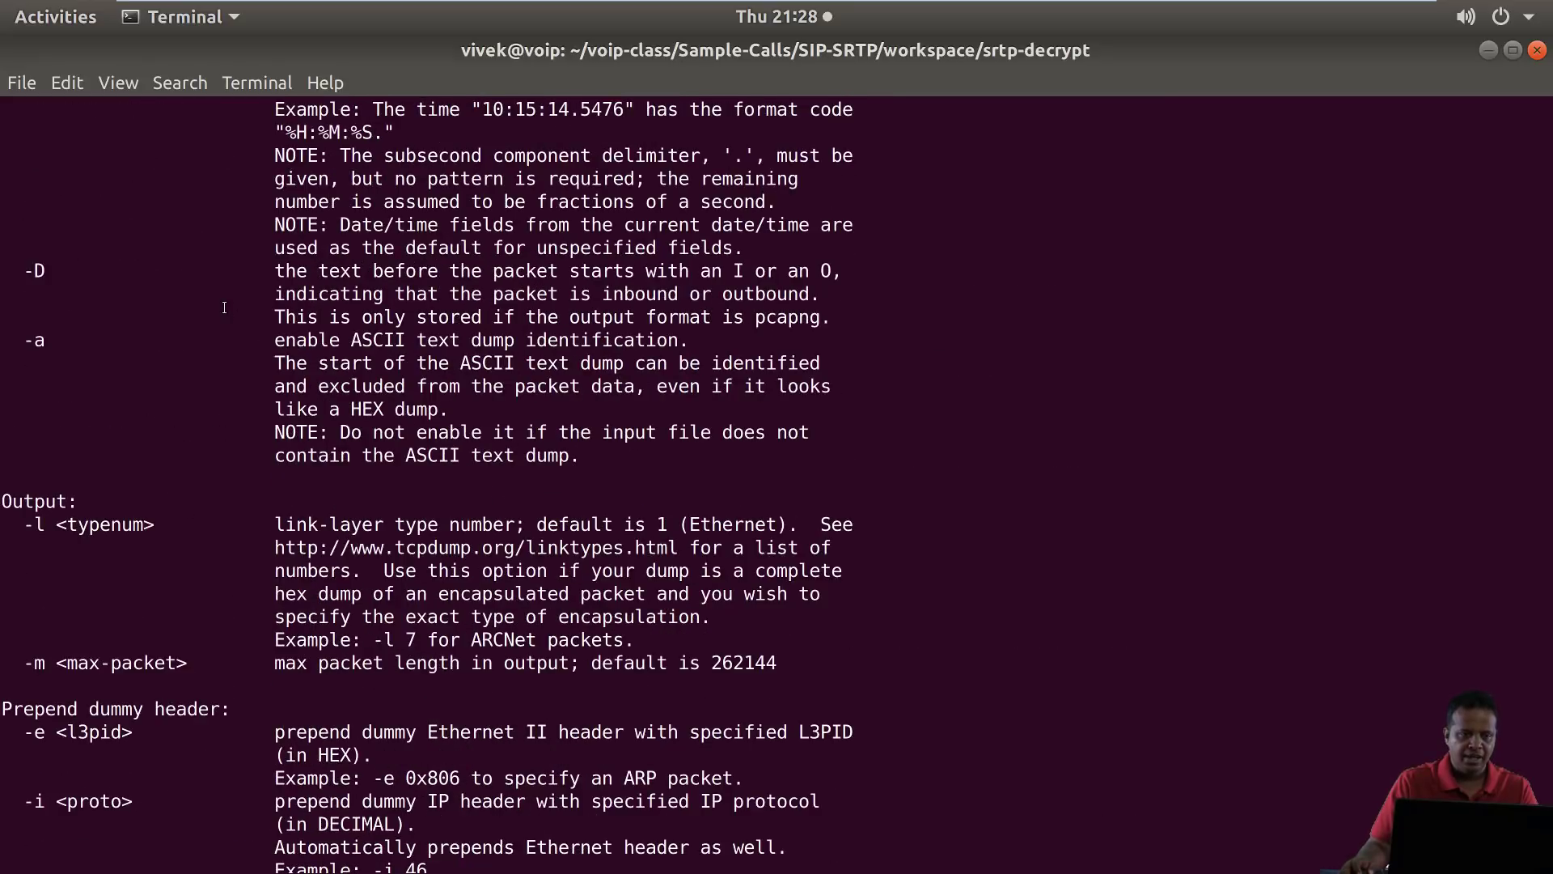
{"action": "scroll", "scroll_direction": "up", "scroll_amount": 3}
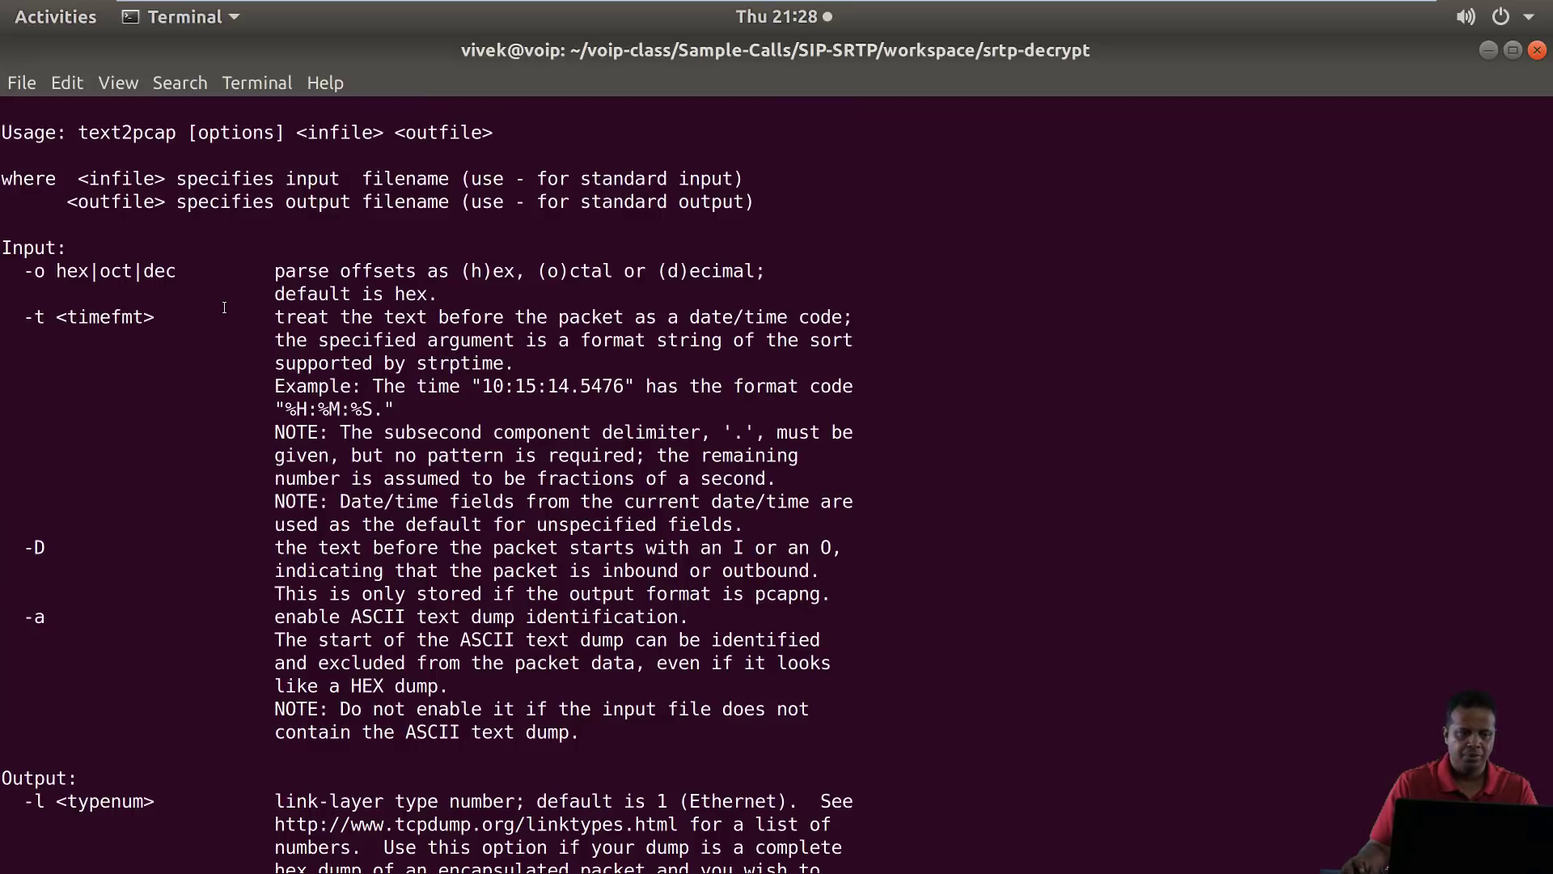
{"action": "double_click", "coordinate": [126, 133]}
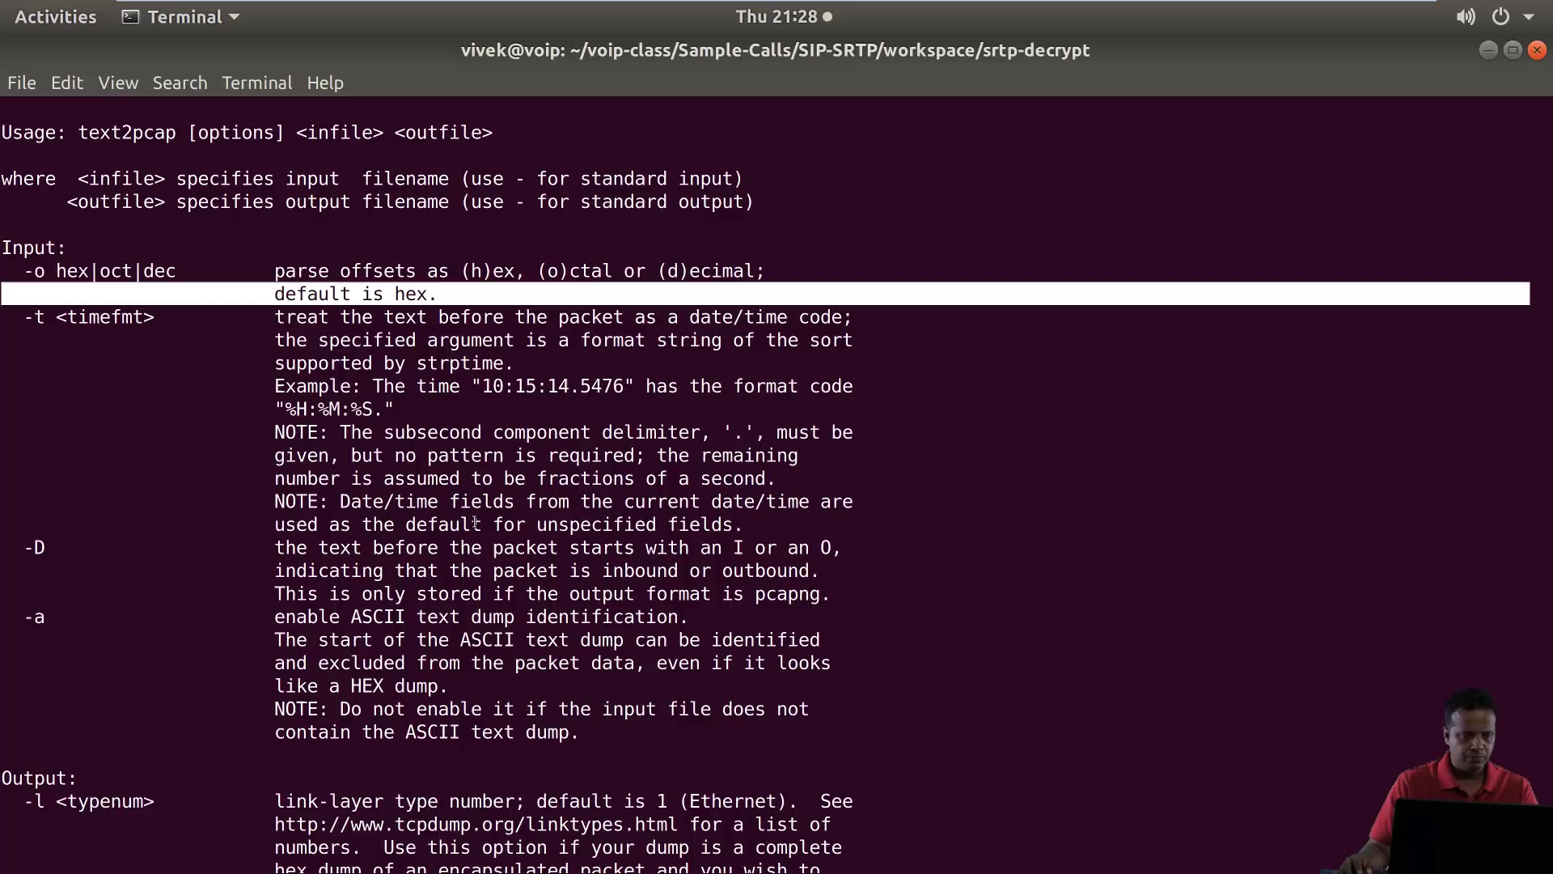
{"action": "scroll", "scroll_direction": "down", "scroll_amount": 3}
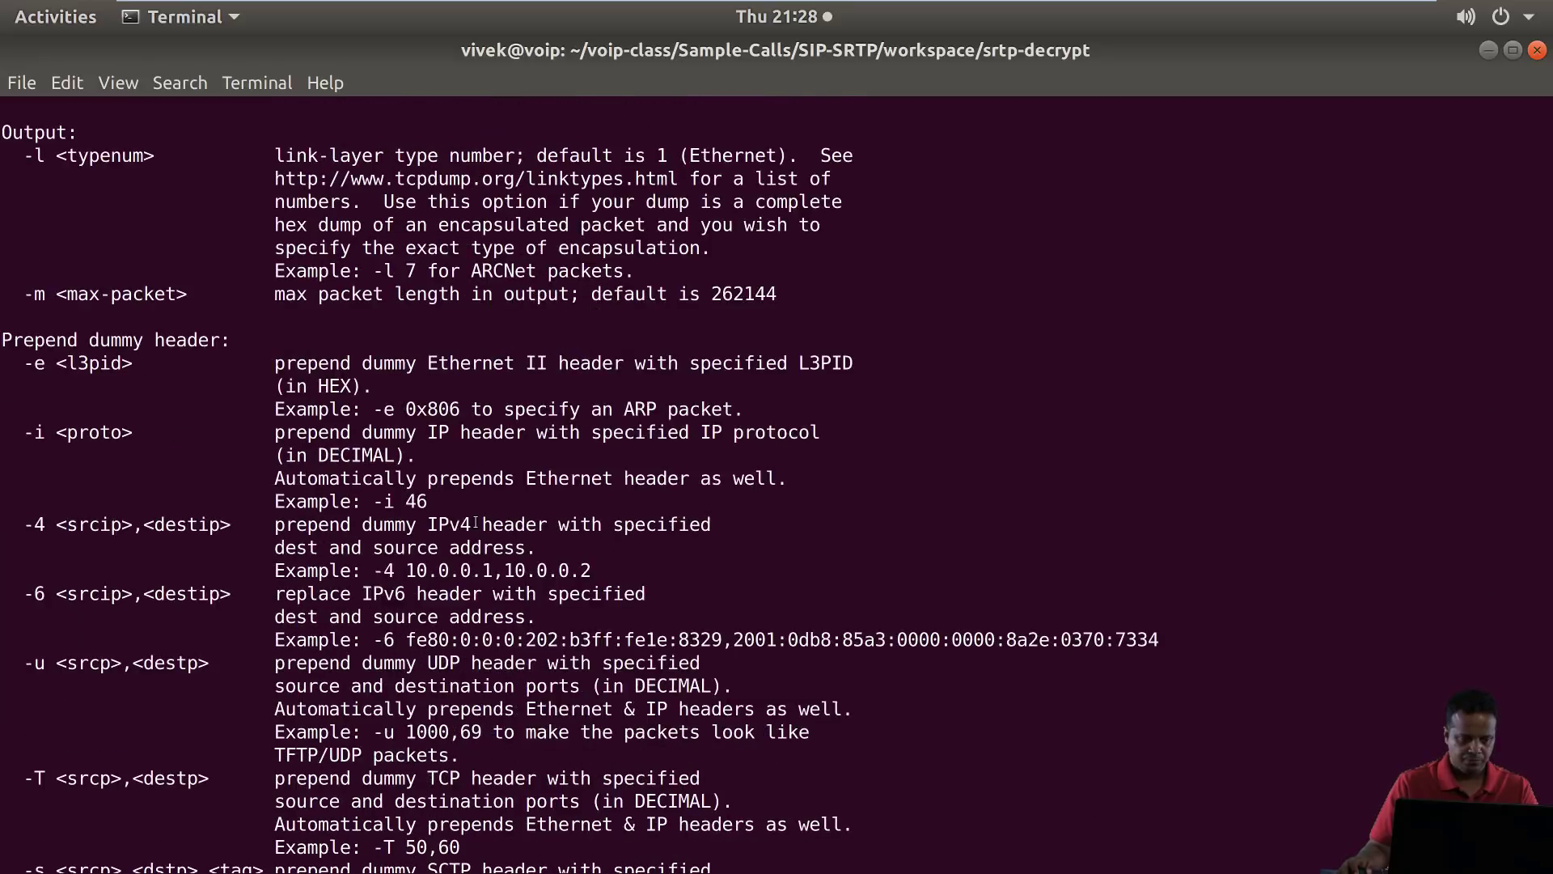
{"action": "scroll", "scroll_direction": "down", "scroll_amount": 3}
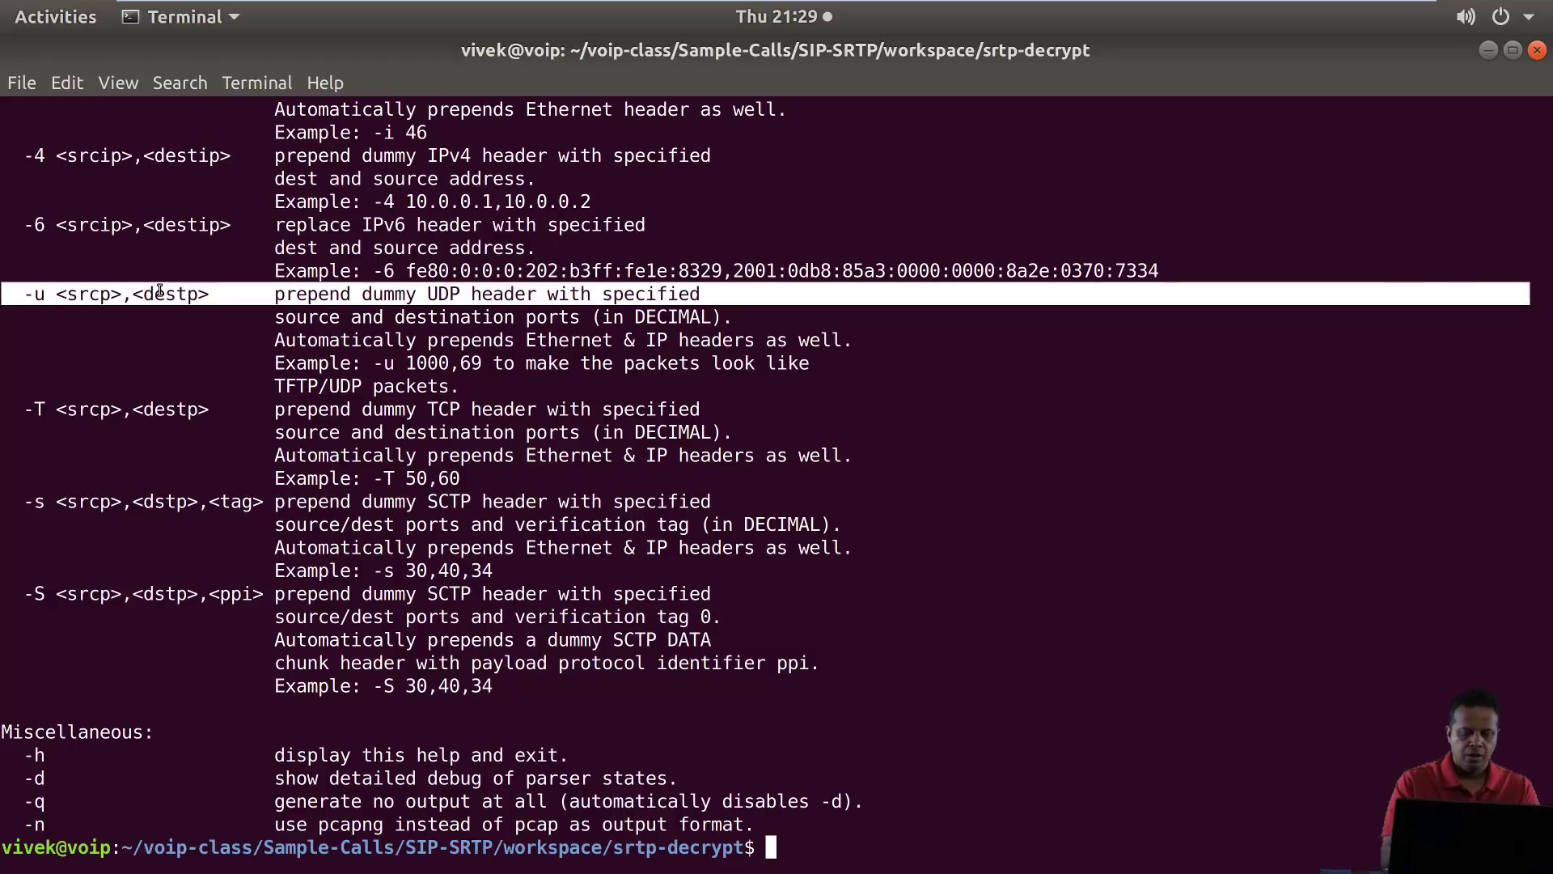
Locate the -u dummy UDP header option and begin a new text2pcap command
{"action": "scroll", "scroll_direction": "up", "scroll_amount": 3}
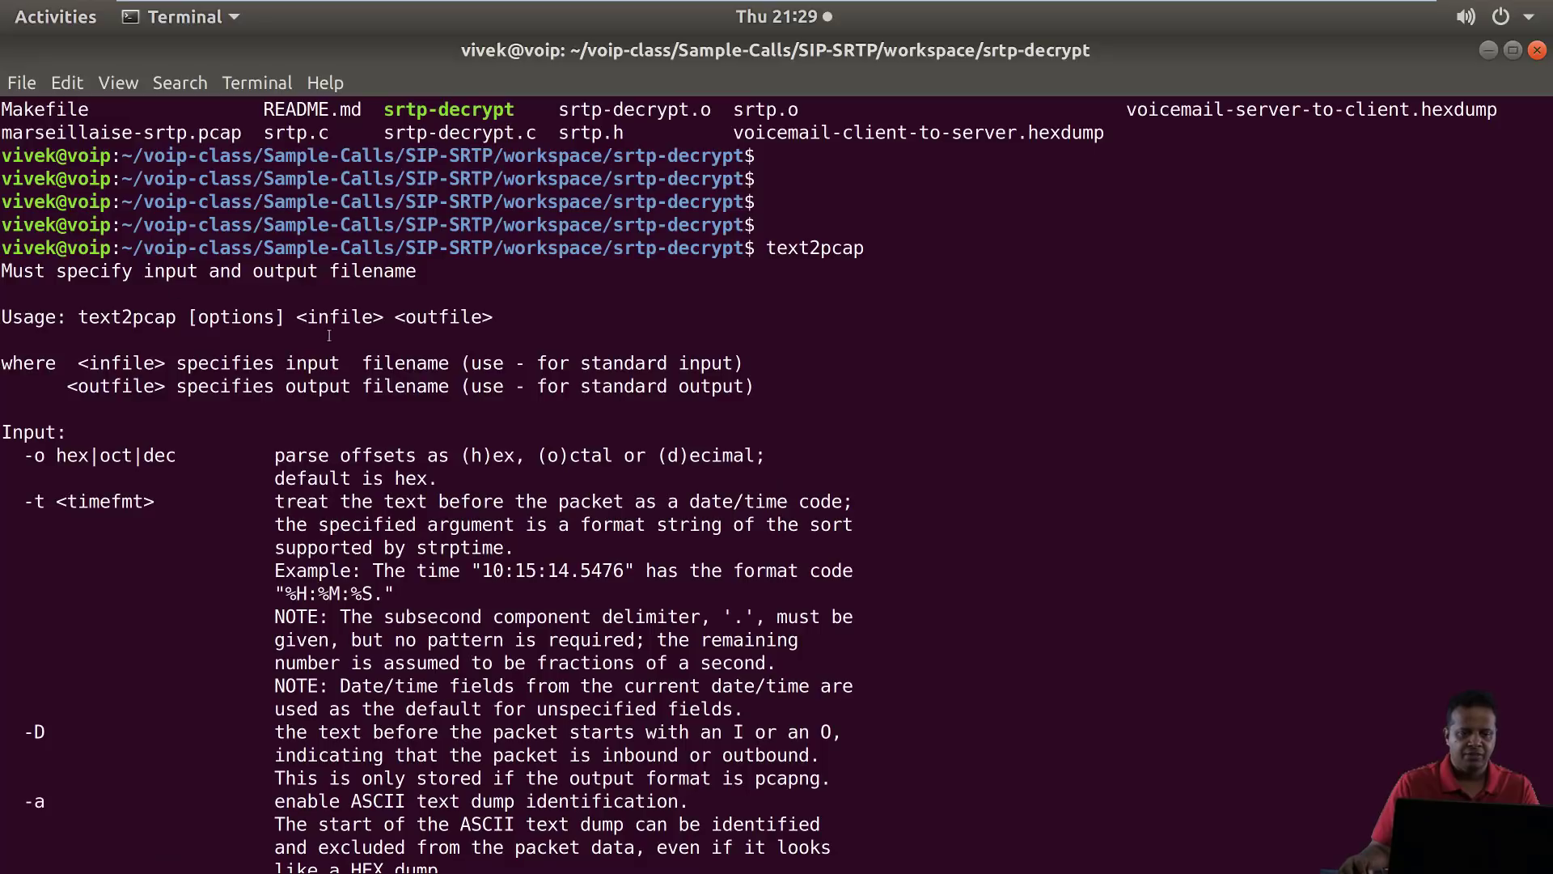
{"action": "double_click", "coordinate": [441, 317]}
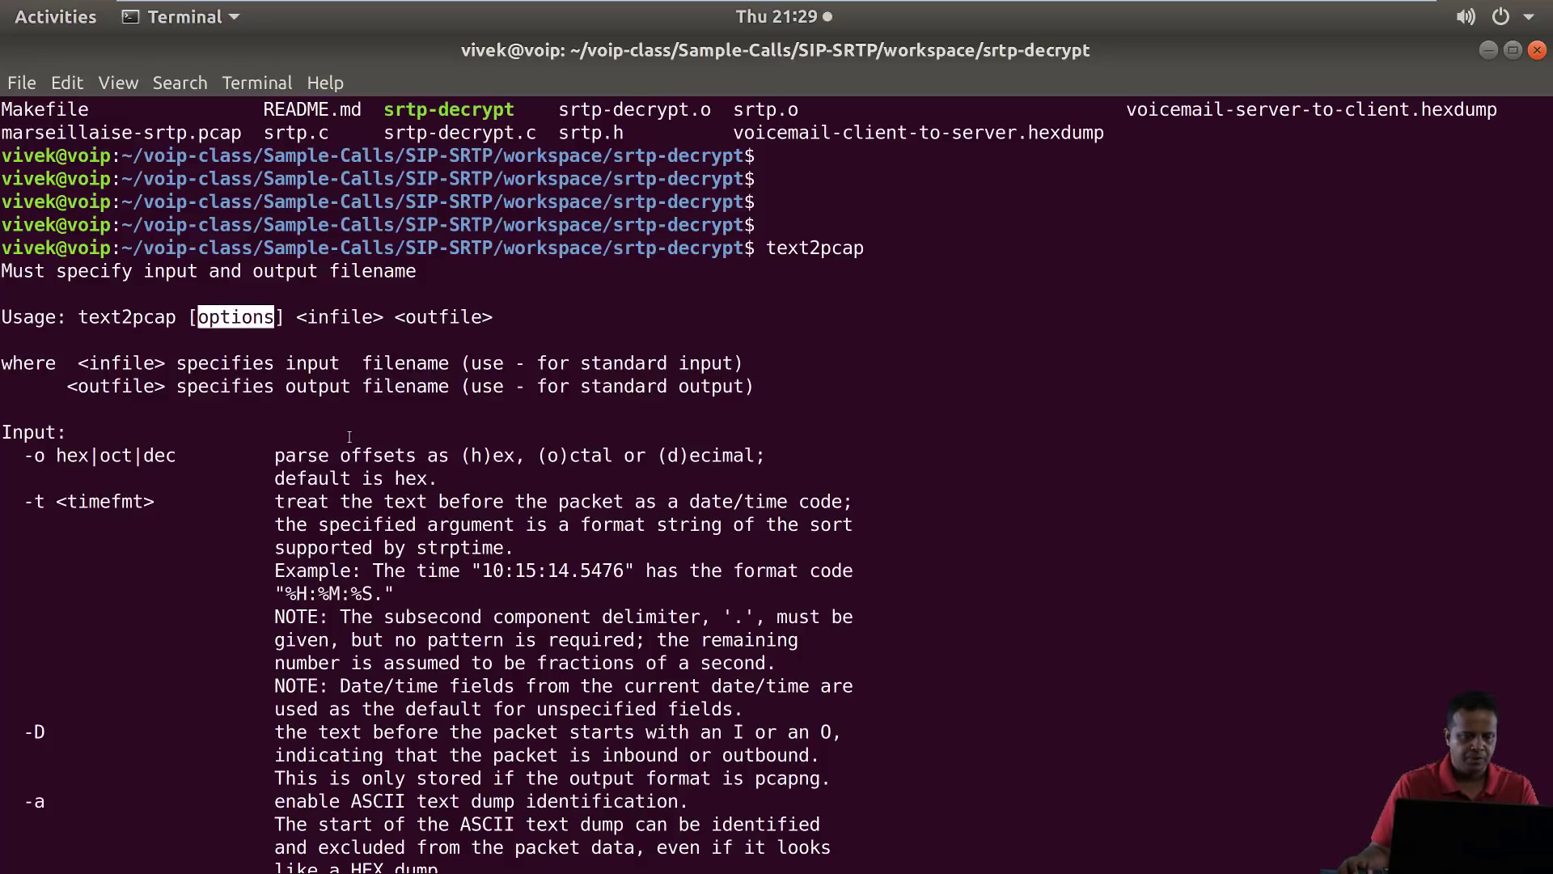
{"action": "scroll", "scroll_direction": "down", "scroll_amount": 3}
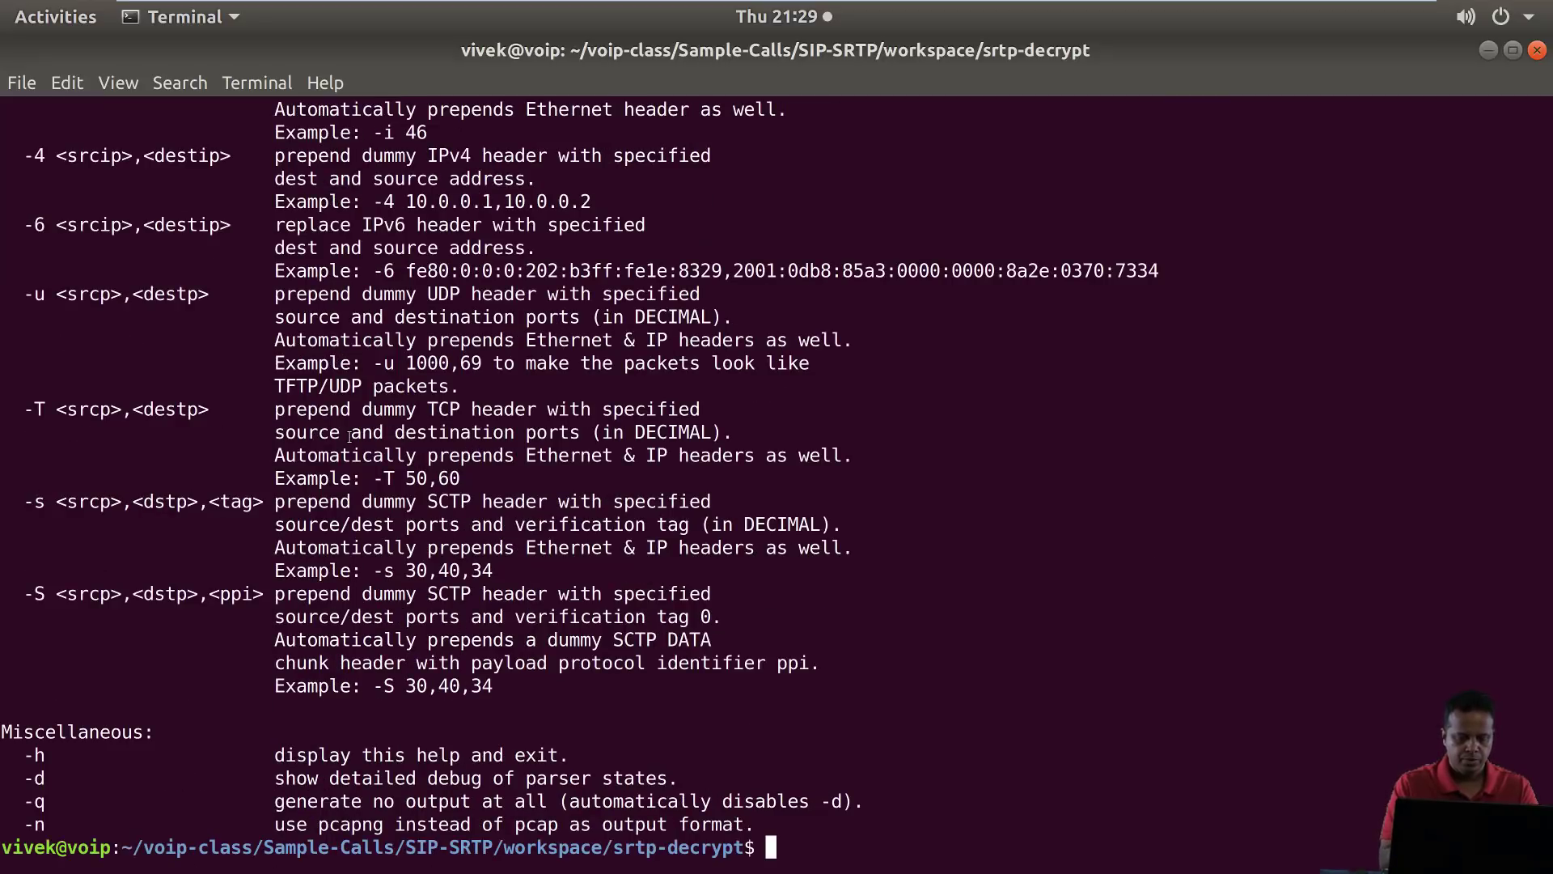
{"action": "type", "text": "text2pcap"}
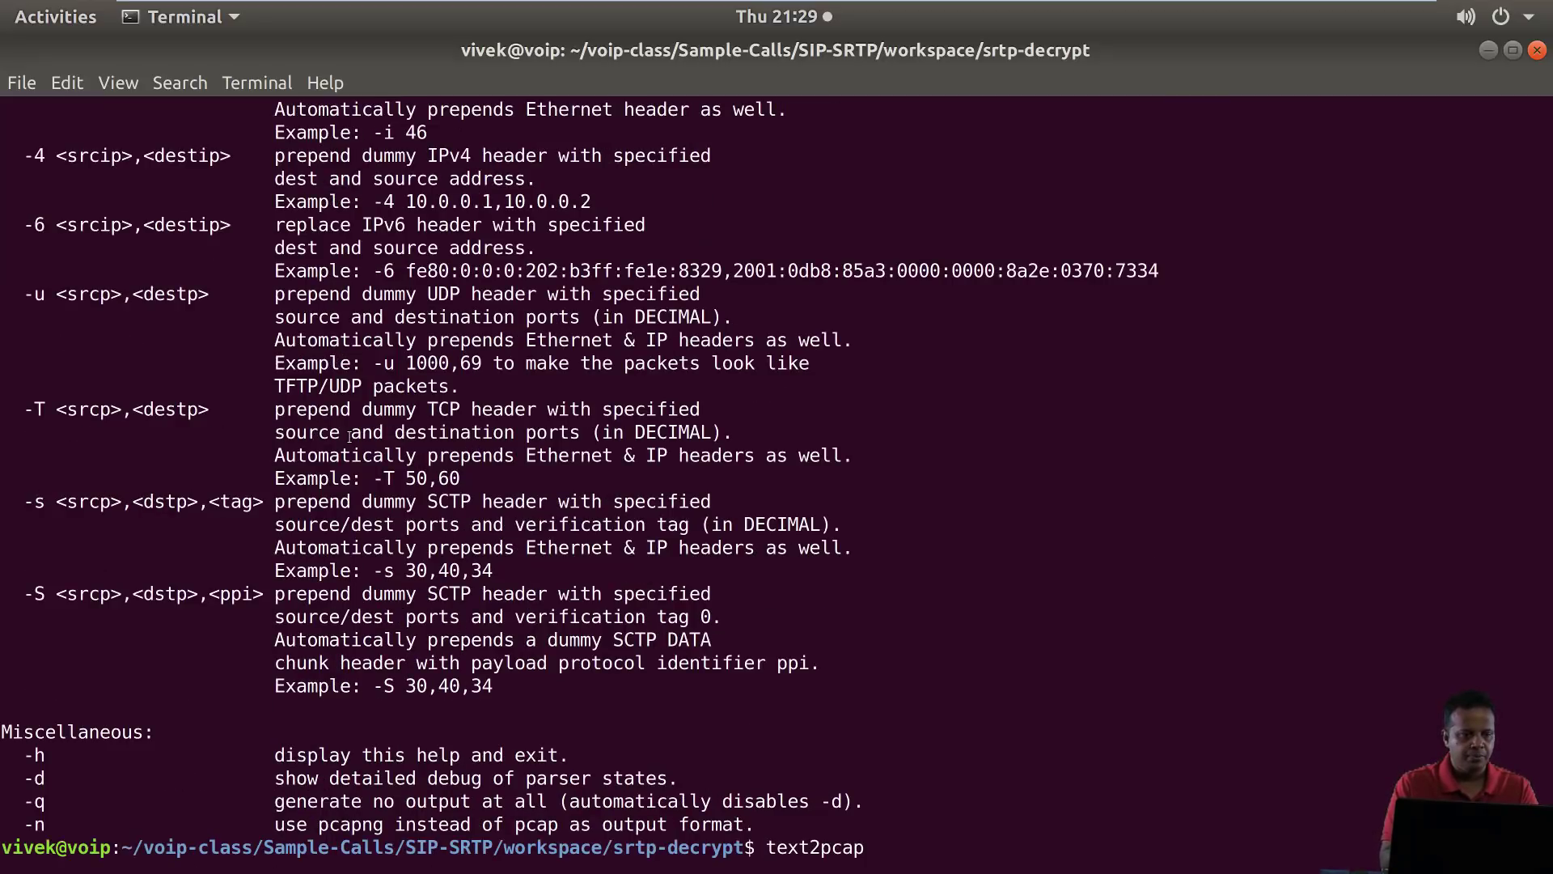
{"action": "scroll", "scroll_direction": "up", "scroll_amount": 3}
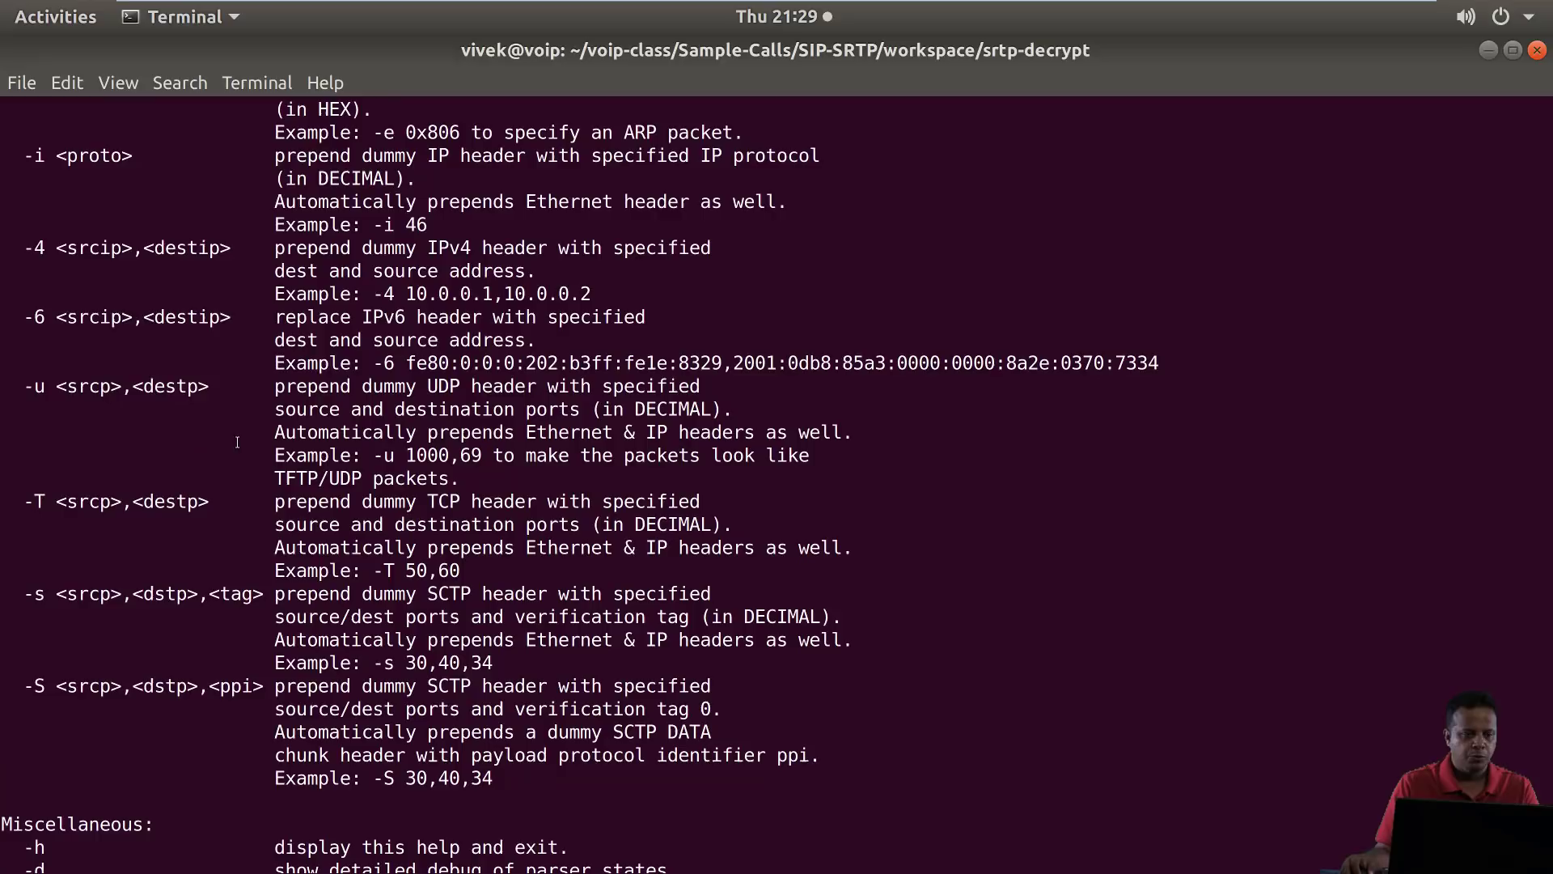
{"action": "scroll", "scroll_direction": "up", "scroll_amount": 3}
{"action": "type", "text": "text2pcap"}
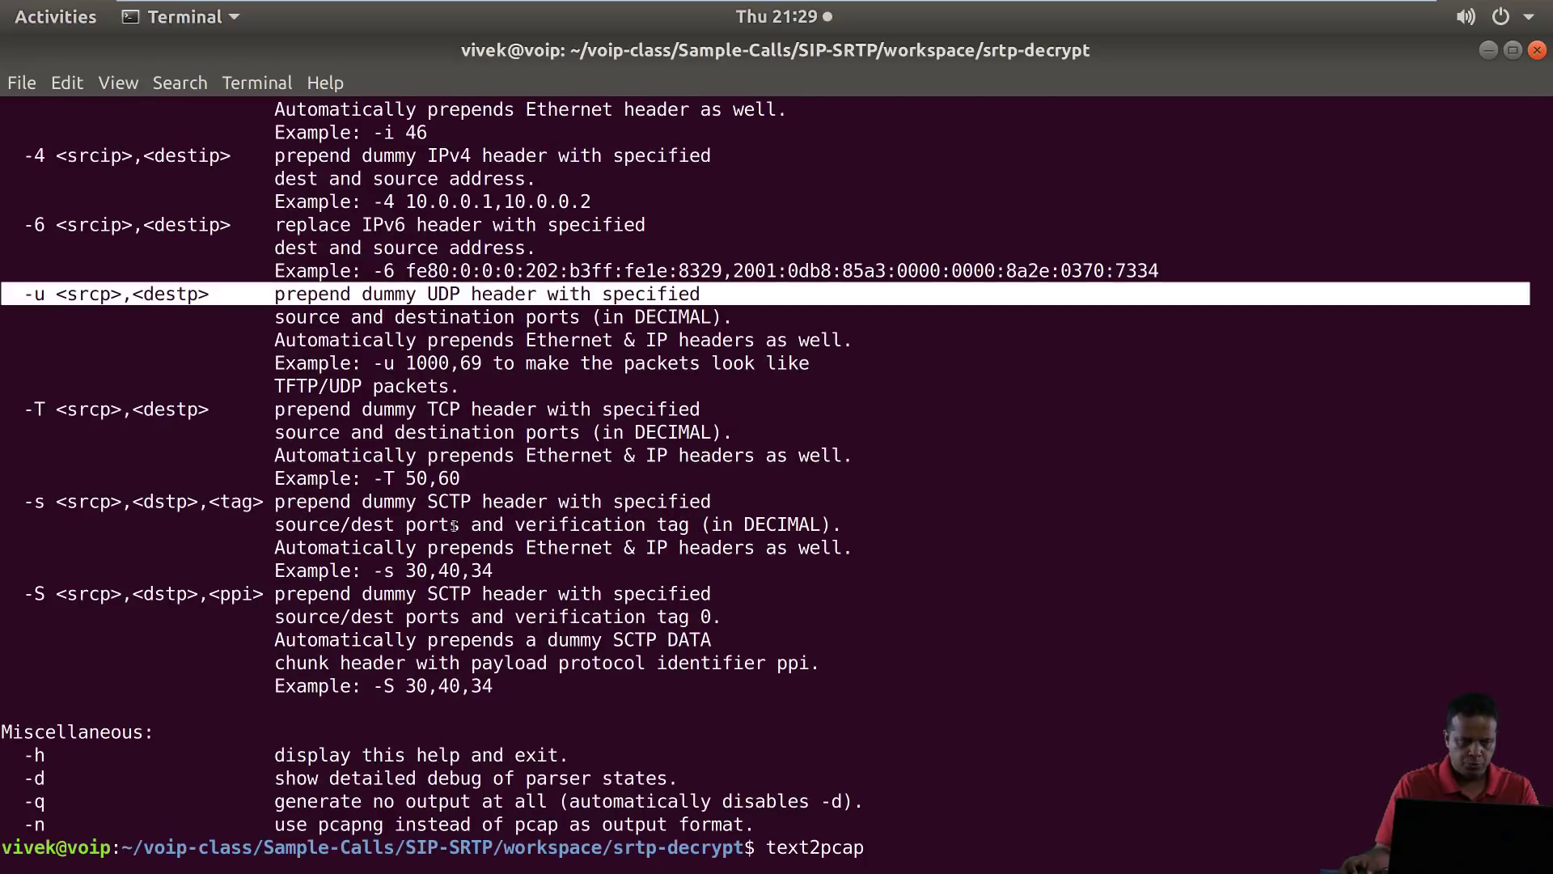
Run text2pcap -u 4000,4000 voicemail-client-to-server.hexdump voicemail-client-to-server.pcap, writing 1198 packets
{"action": "type", "text": "-"}
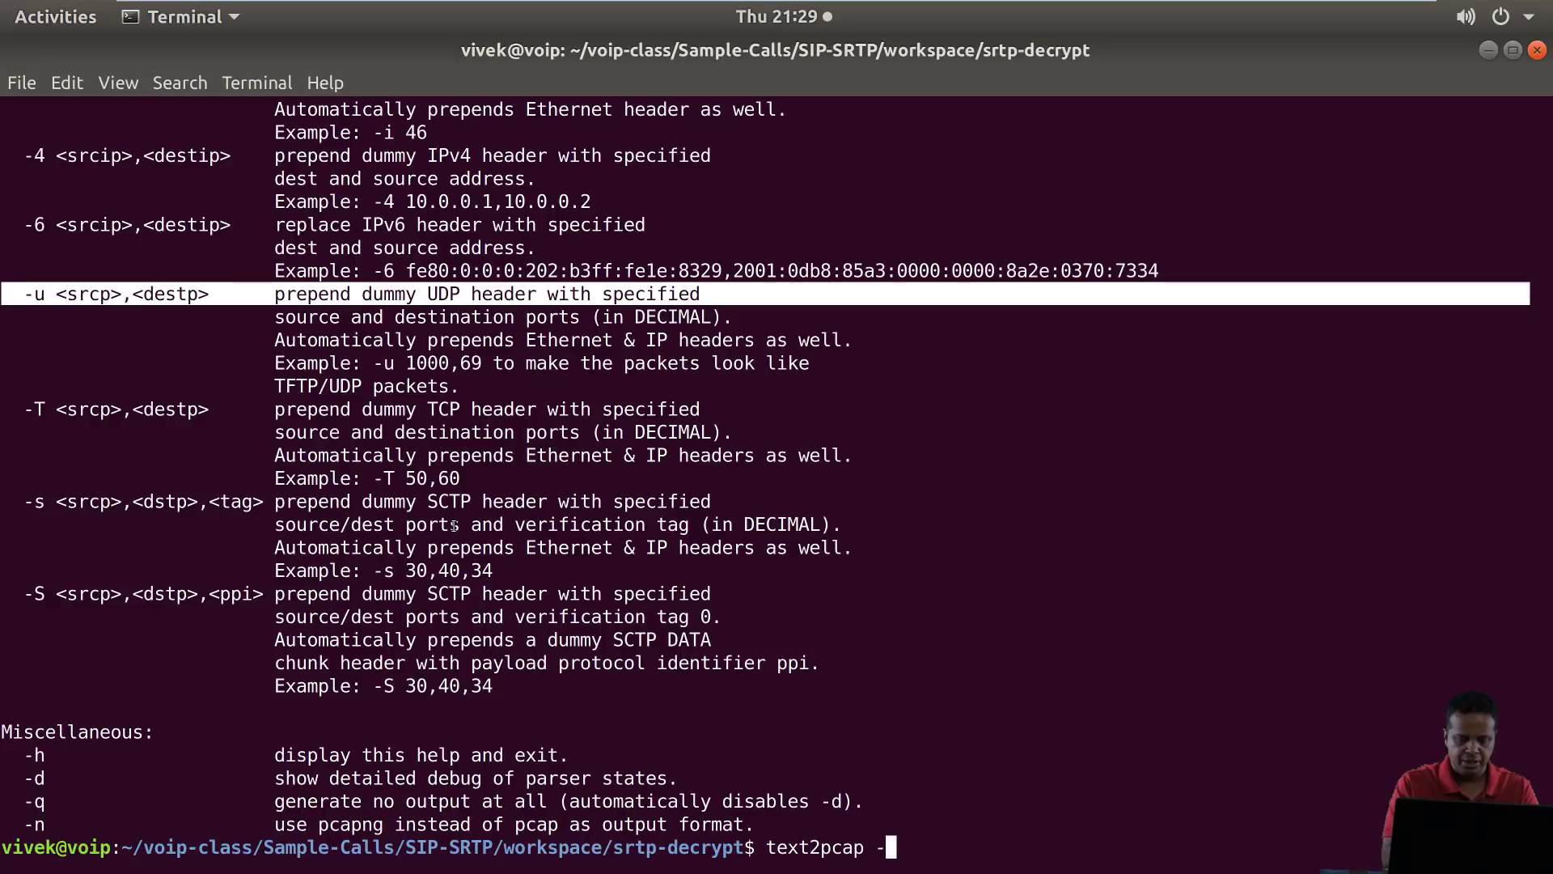
{"action": "type", "text": "u"}
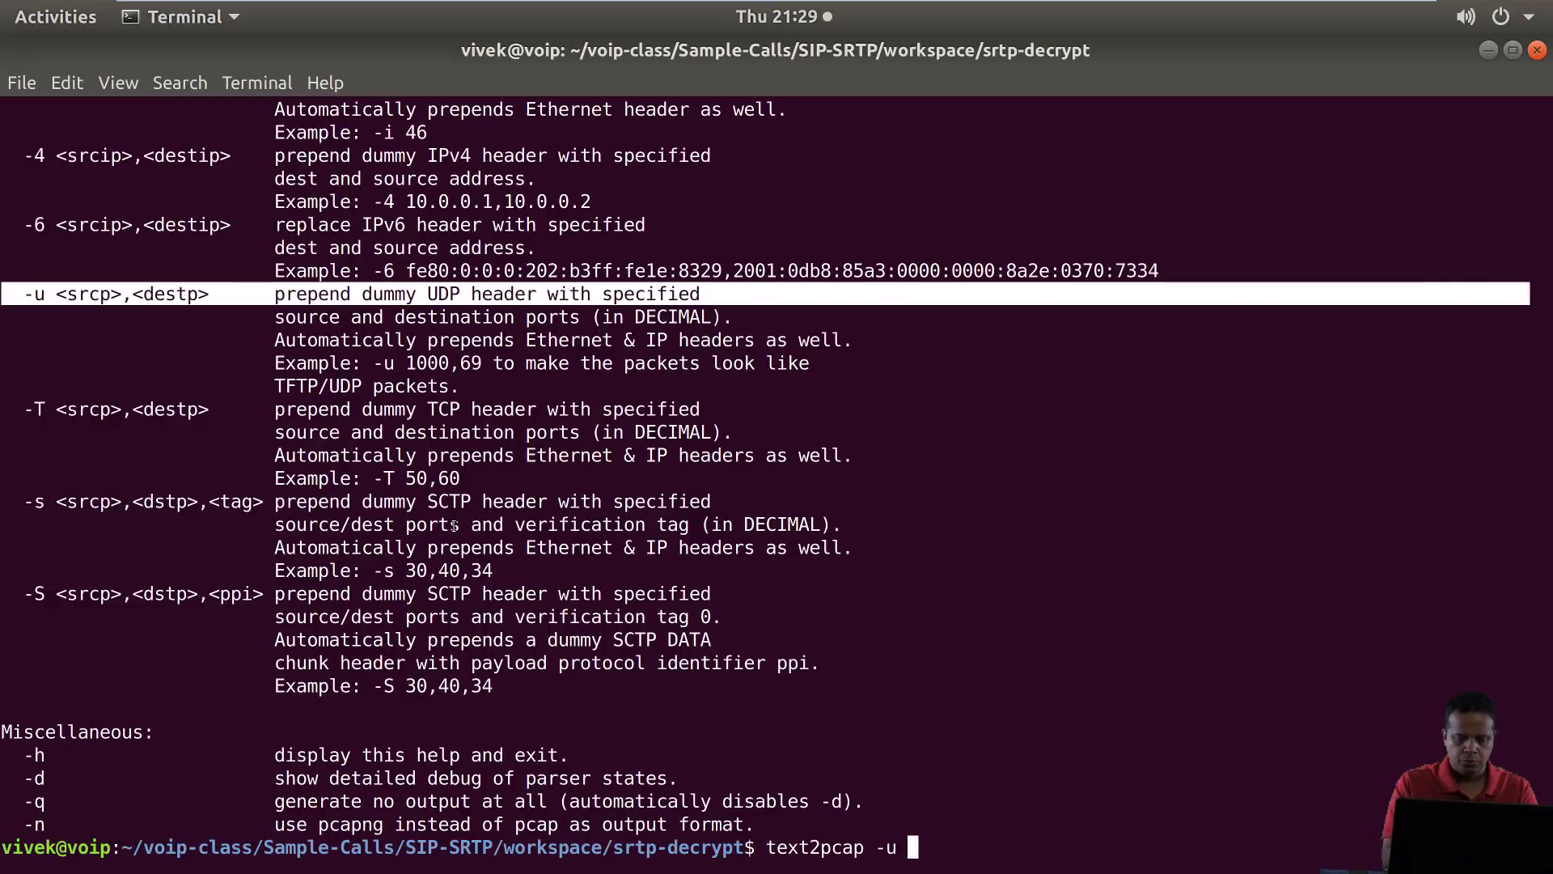
{"action": "type", "text": "4000"}
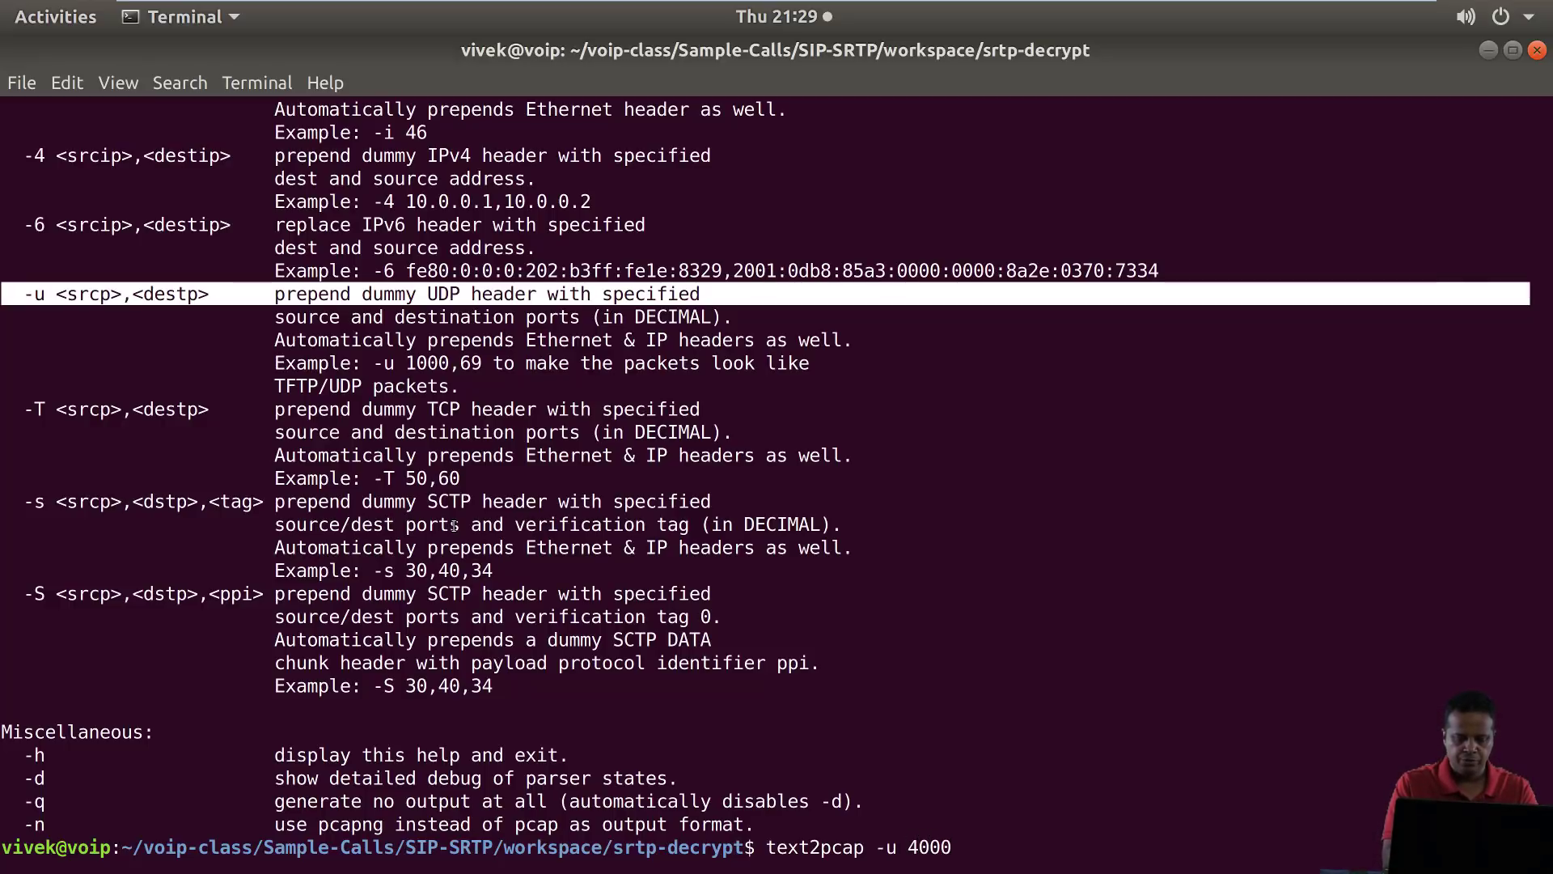
{"action": "type", "text": ",4000"}
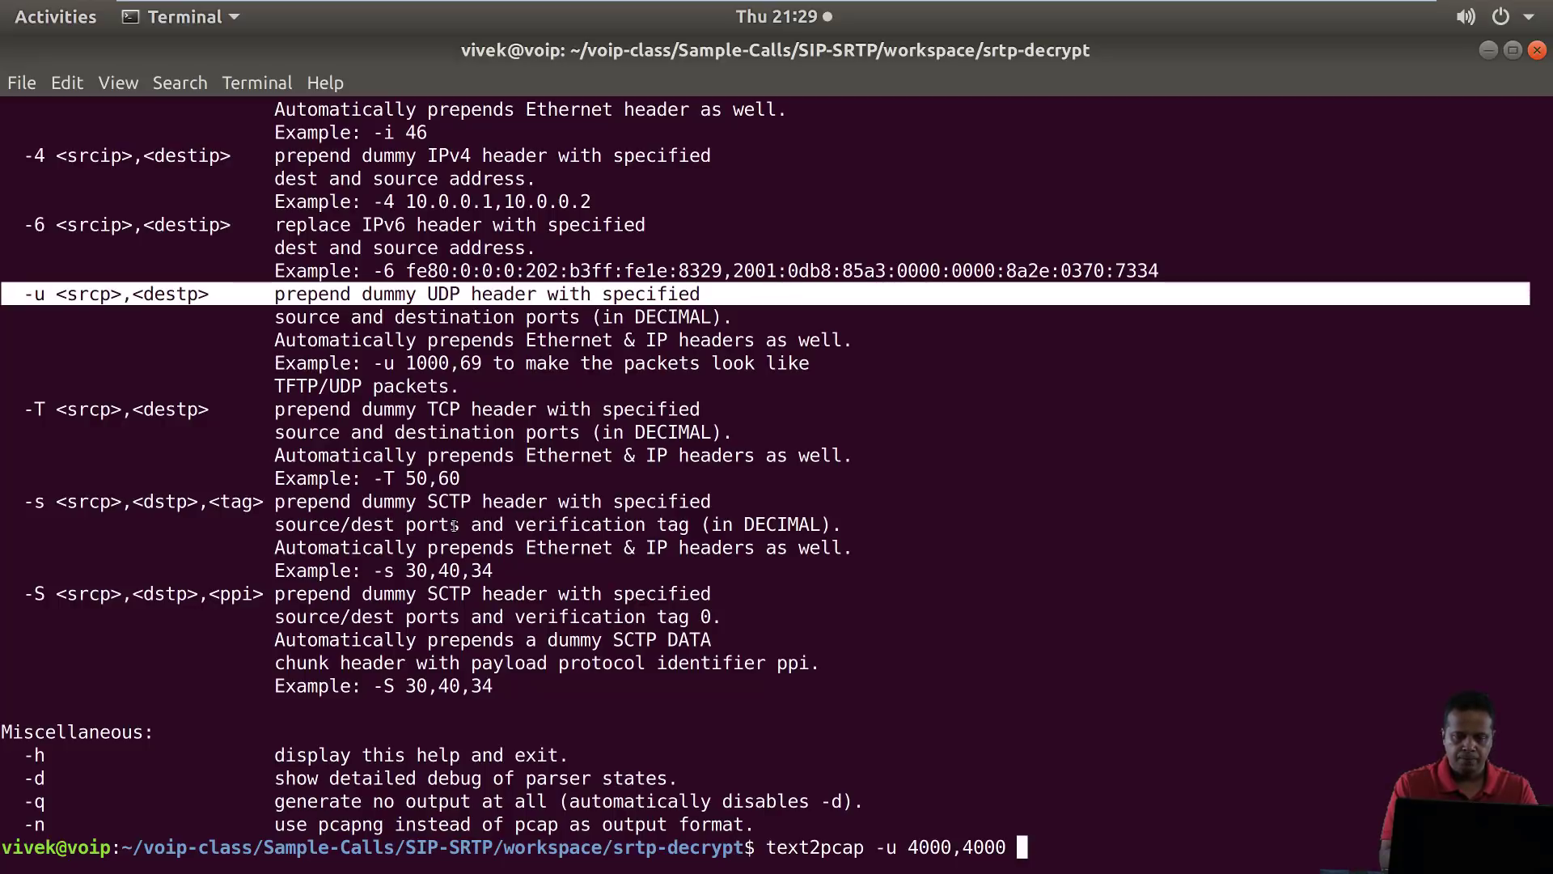
{"action": "type", "text": "v"}
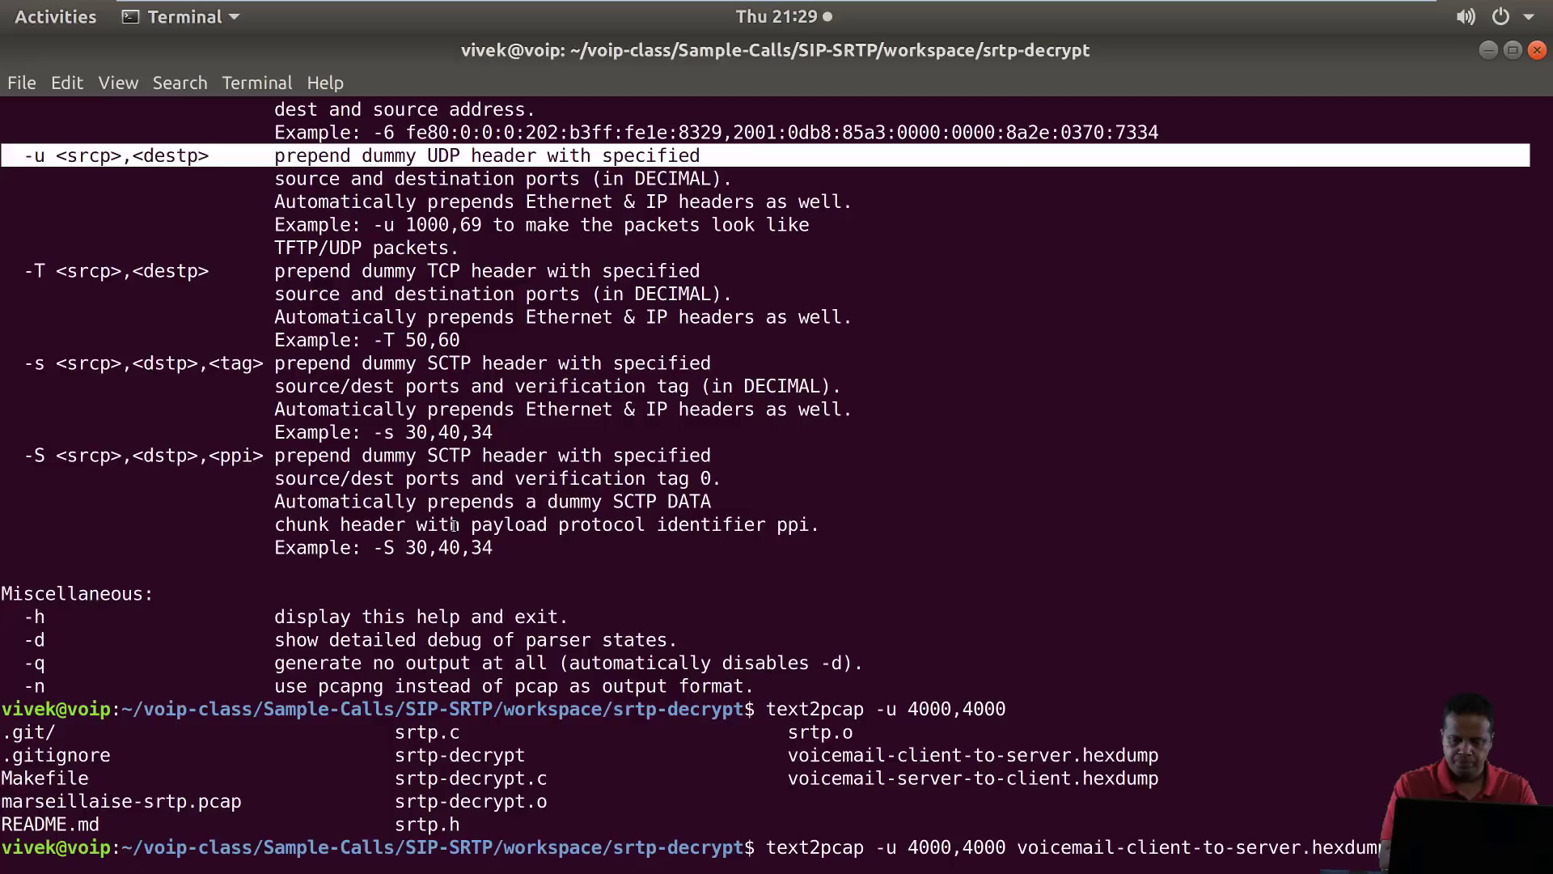
{"action": "type", "text": "ient"}
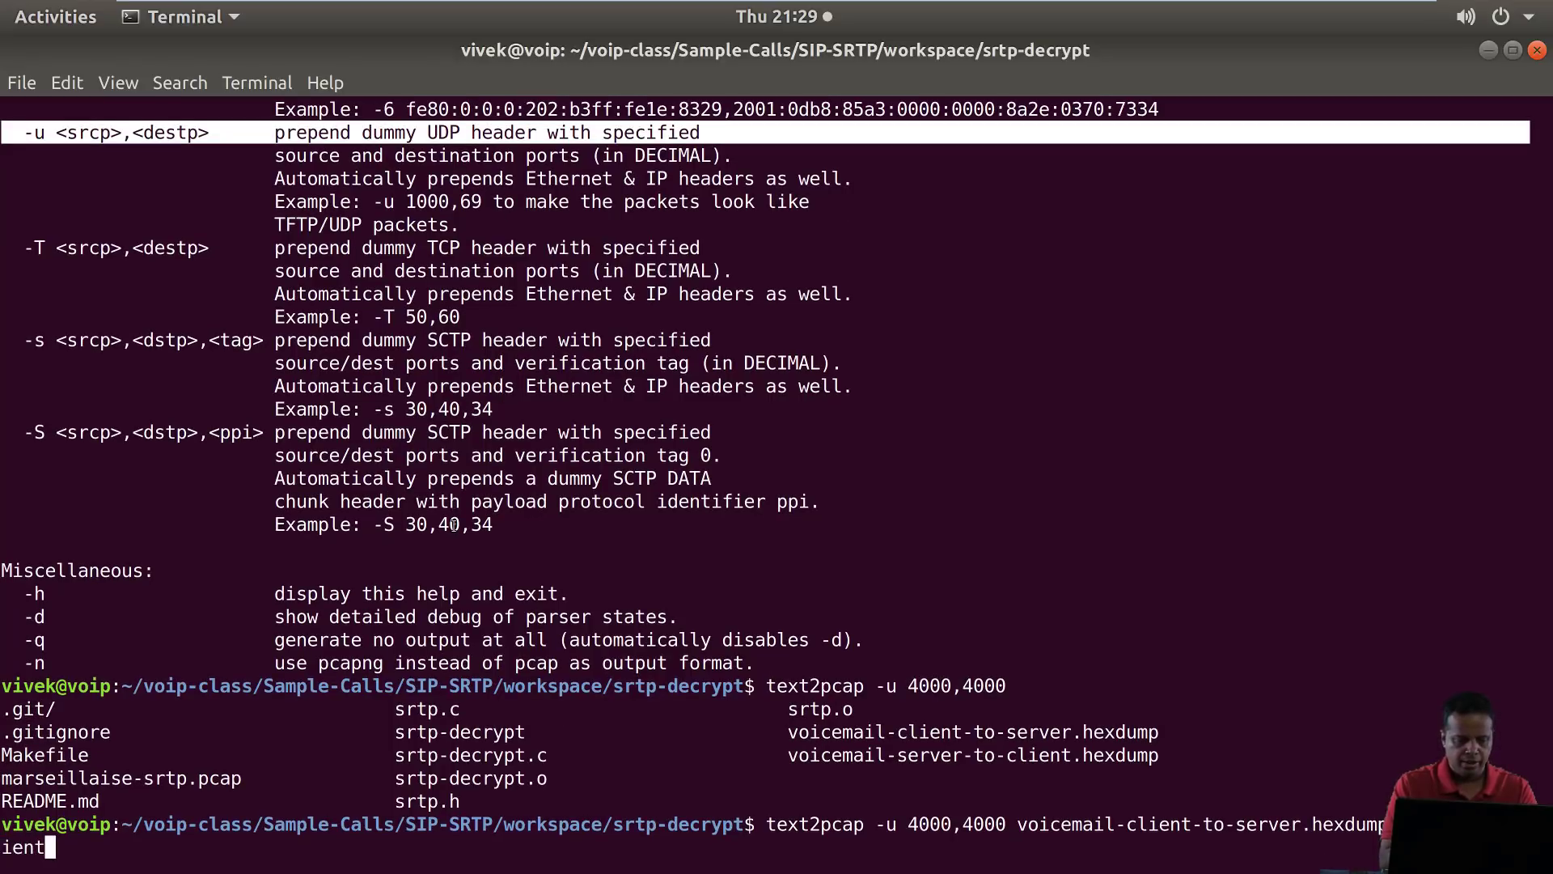
{"action": "type", "text": "-to-se"}
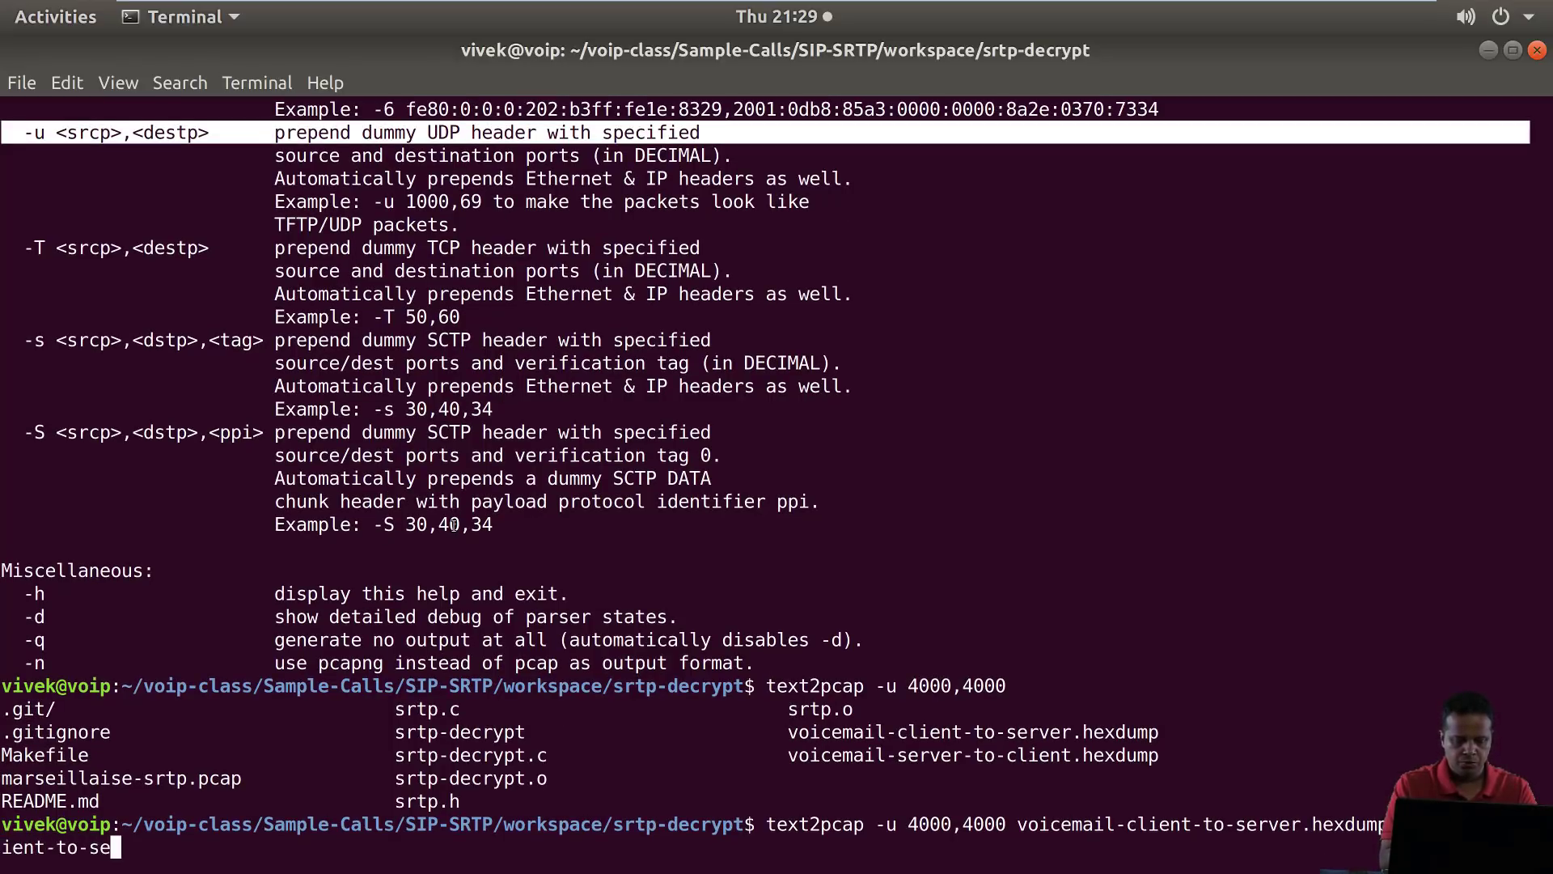
{"action": "type", "text": "rver.pcap"}
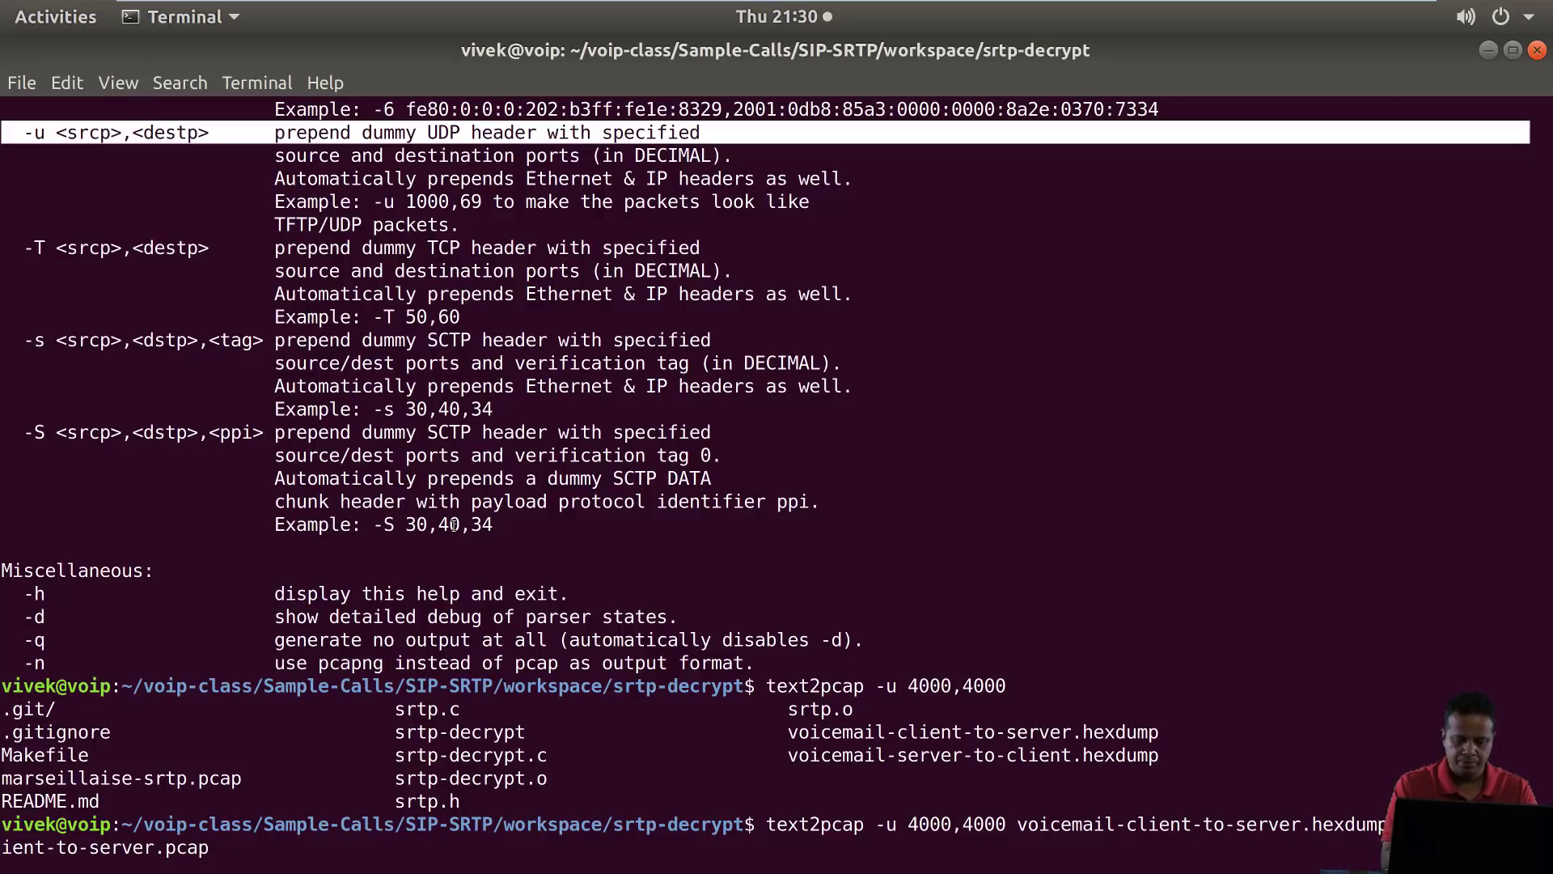
{"action": "key", "text": "Return"}
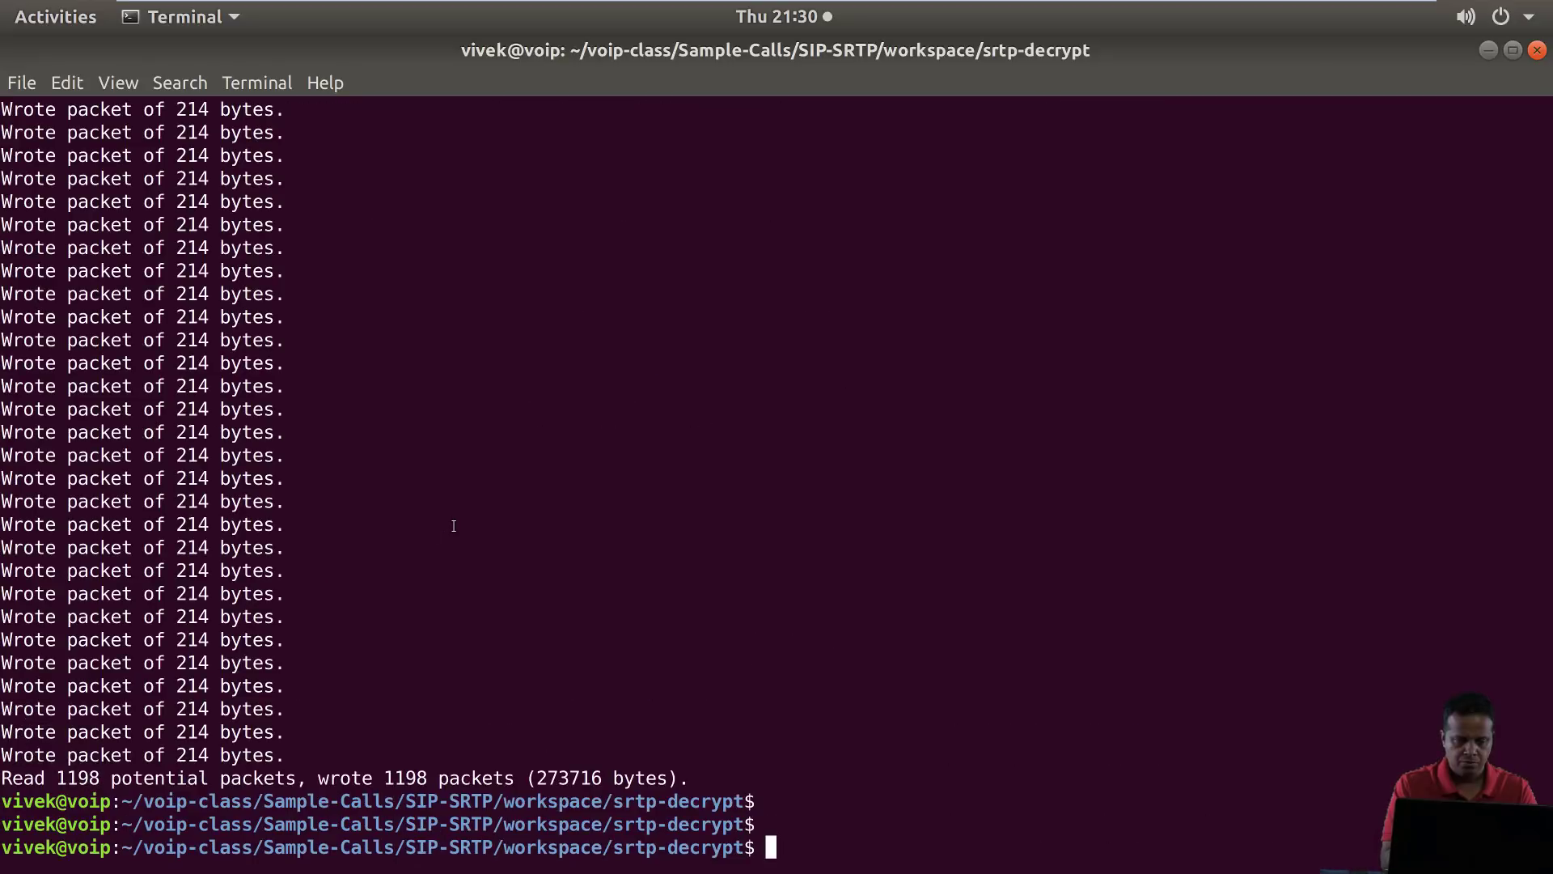
Run the same text2pcap -u 4000,4000 conversion for the server-to-client hexdump, producing the second 268K pcap
{"action": "type", "text": "text2pcap -u 4000,4000 voicemail-client-to-server.hexdump voicemail-client-to-server.pcap"}
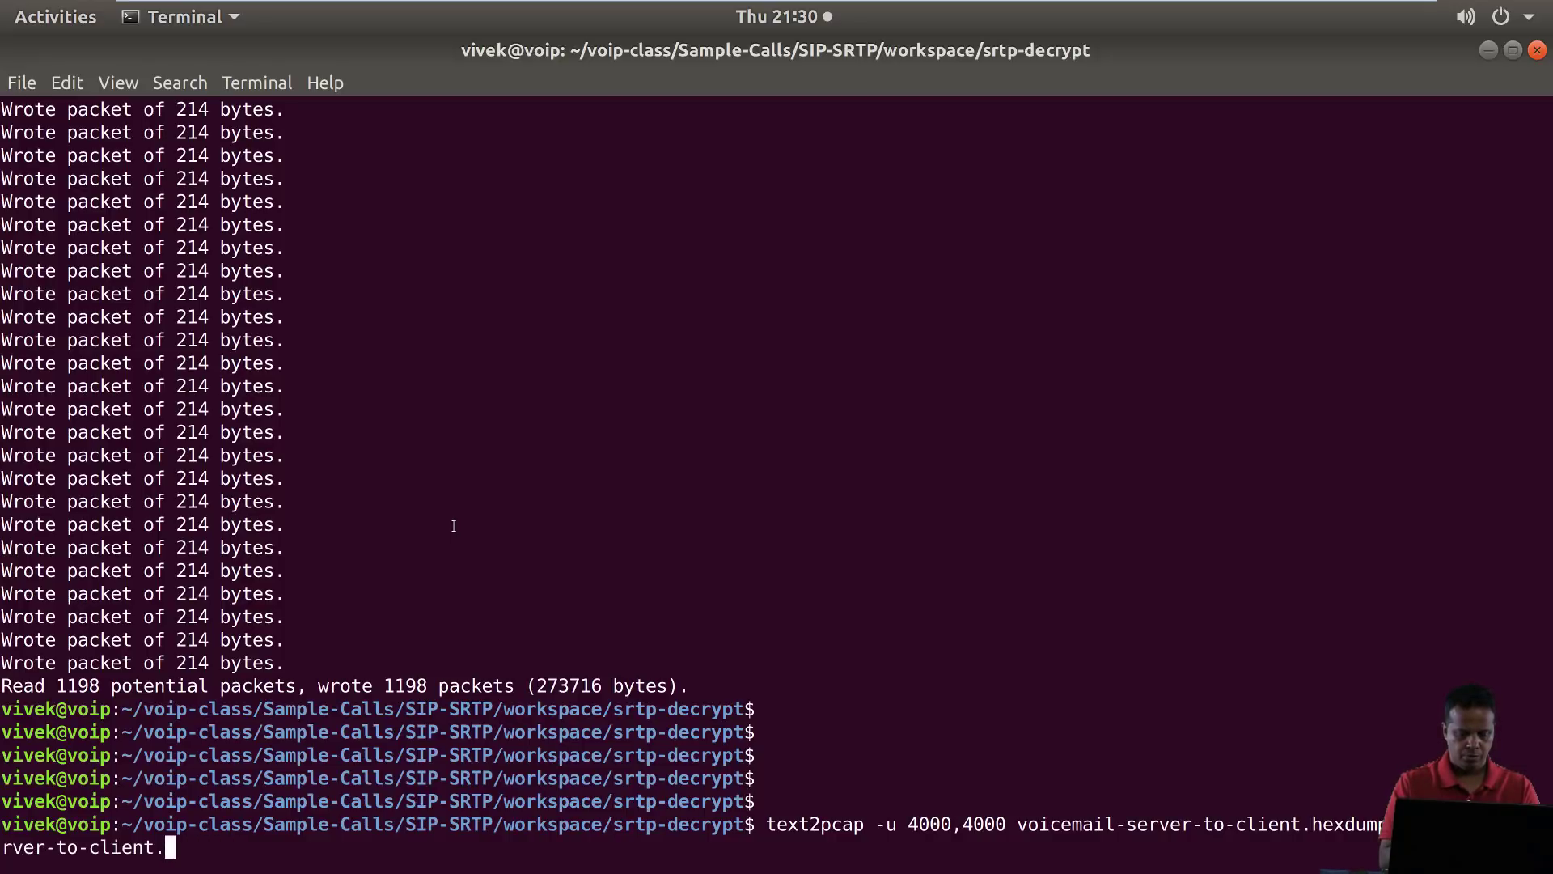
{"action": "key", "text": "Return"}
{"action": "type", "text": "ls -lh"}
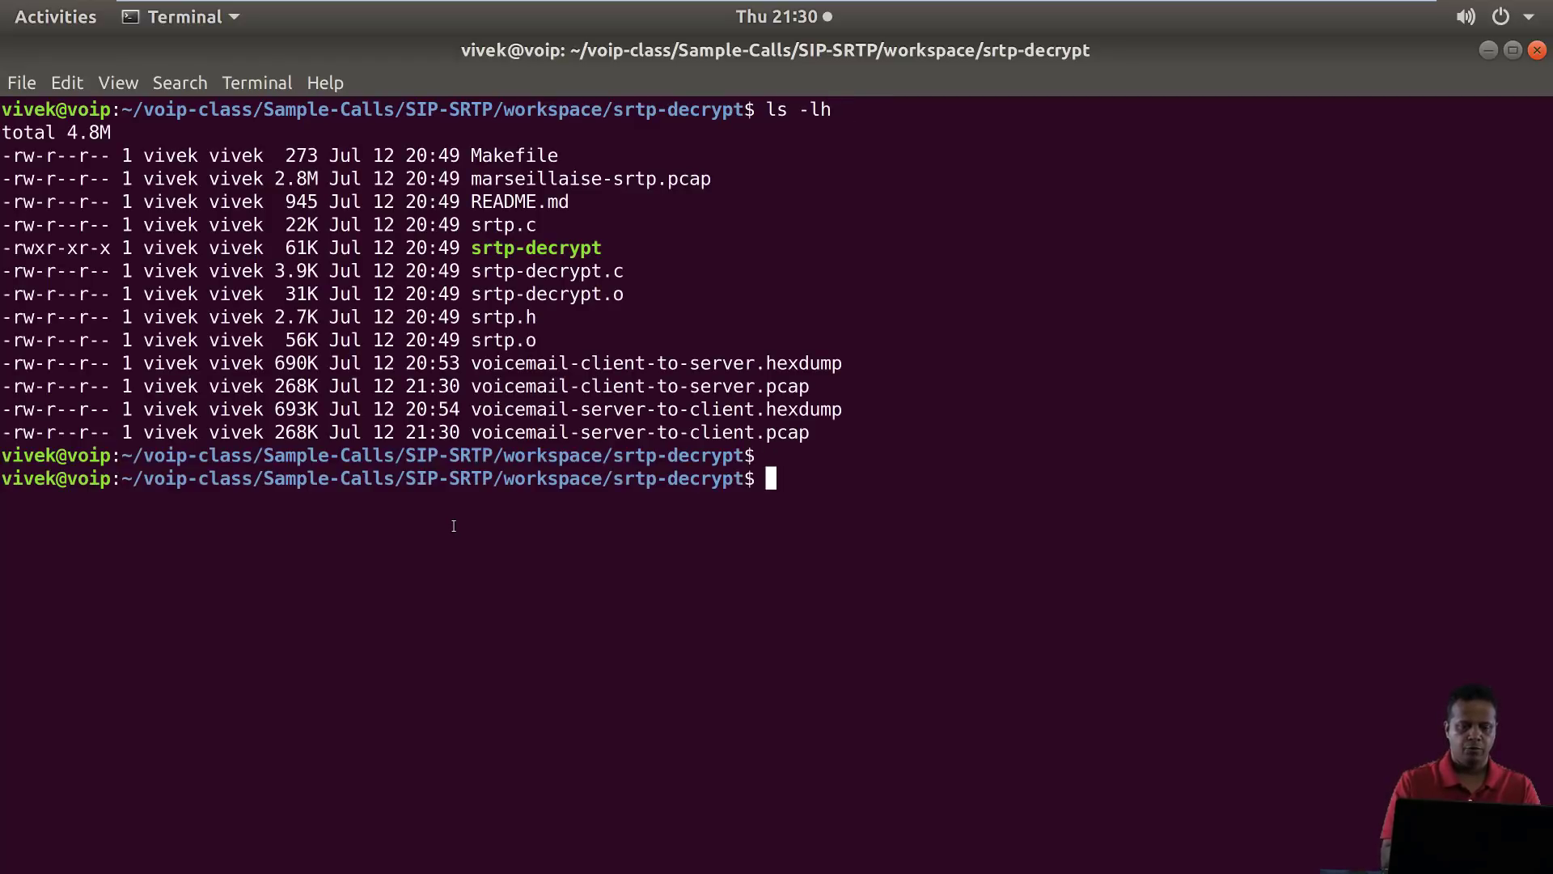
Clear the screen and run tshark -r voicemail-client-to-server.pcap, listing 1198 UDP packets on port 4000
{"action": "key", "text": "Return"}
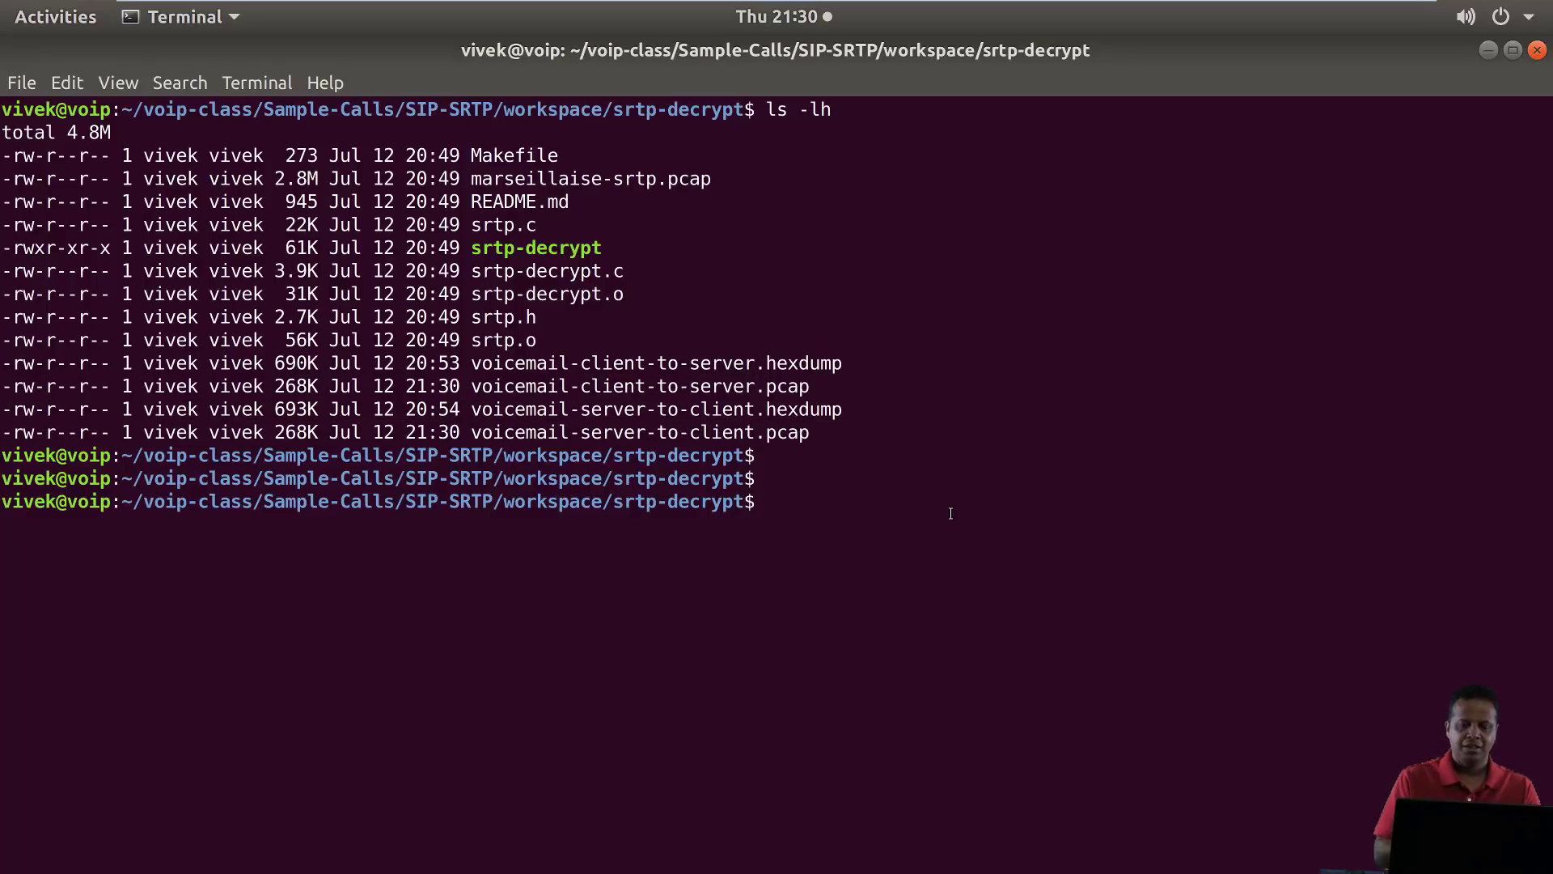
{"action": "type", "text": "ts"}
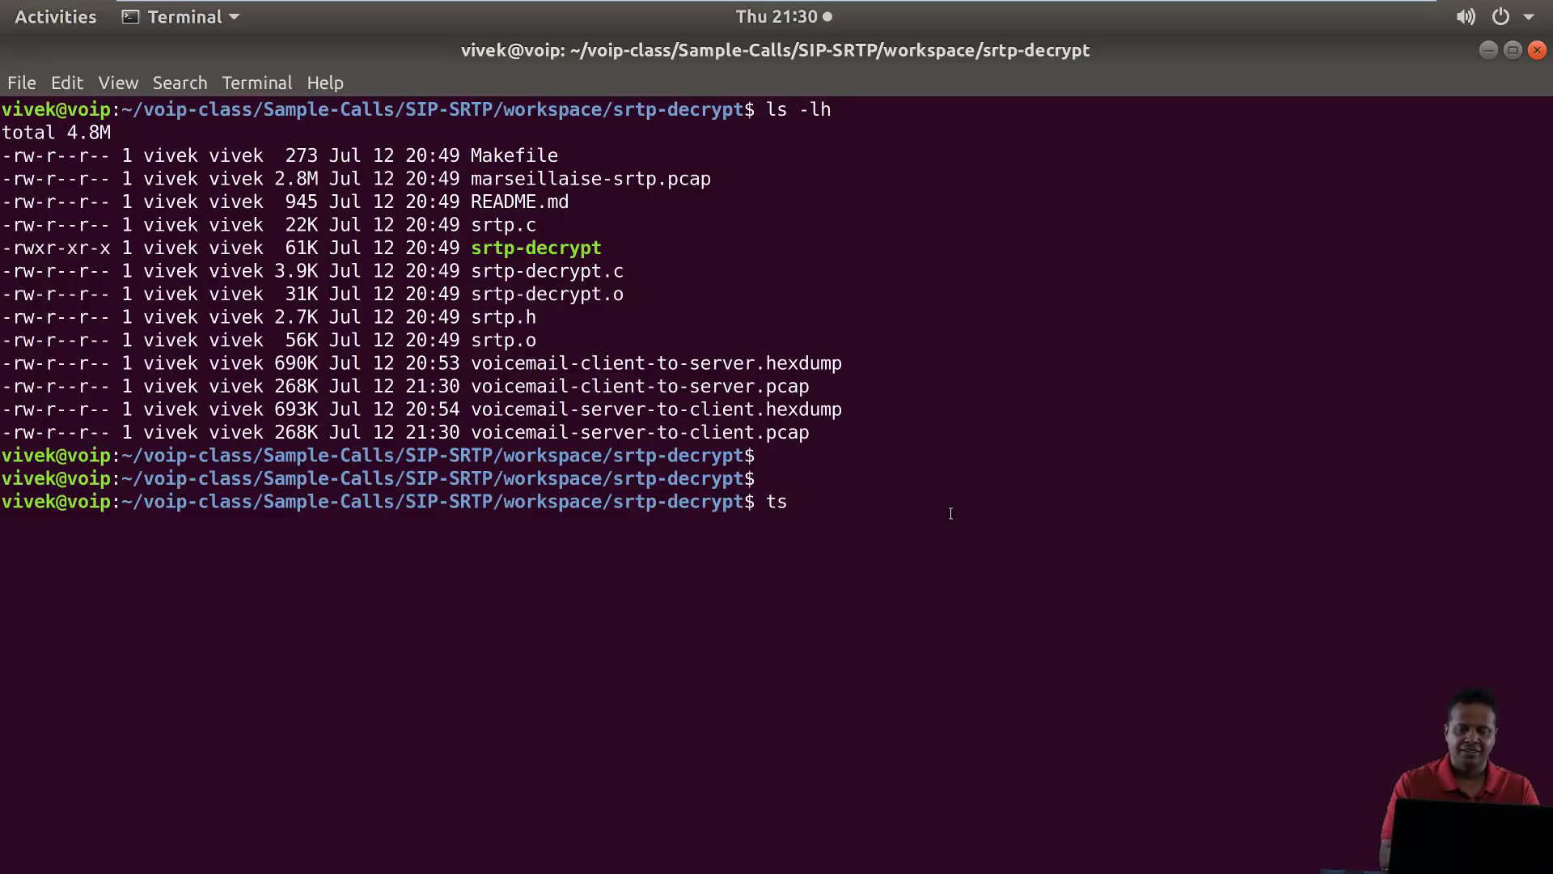
{"action": "type", "text": "hark -r"}
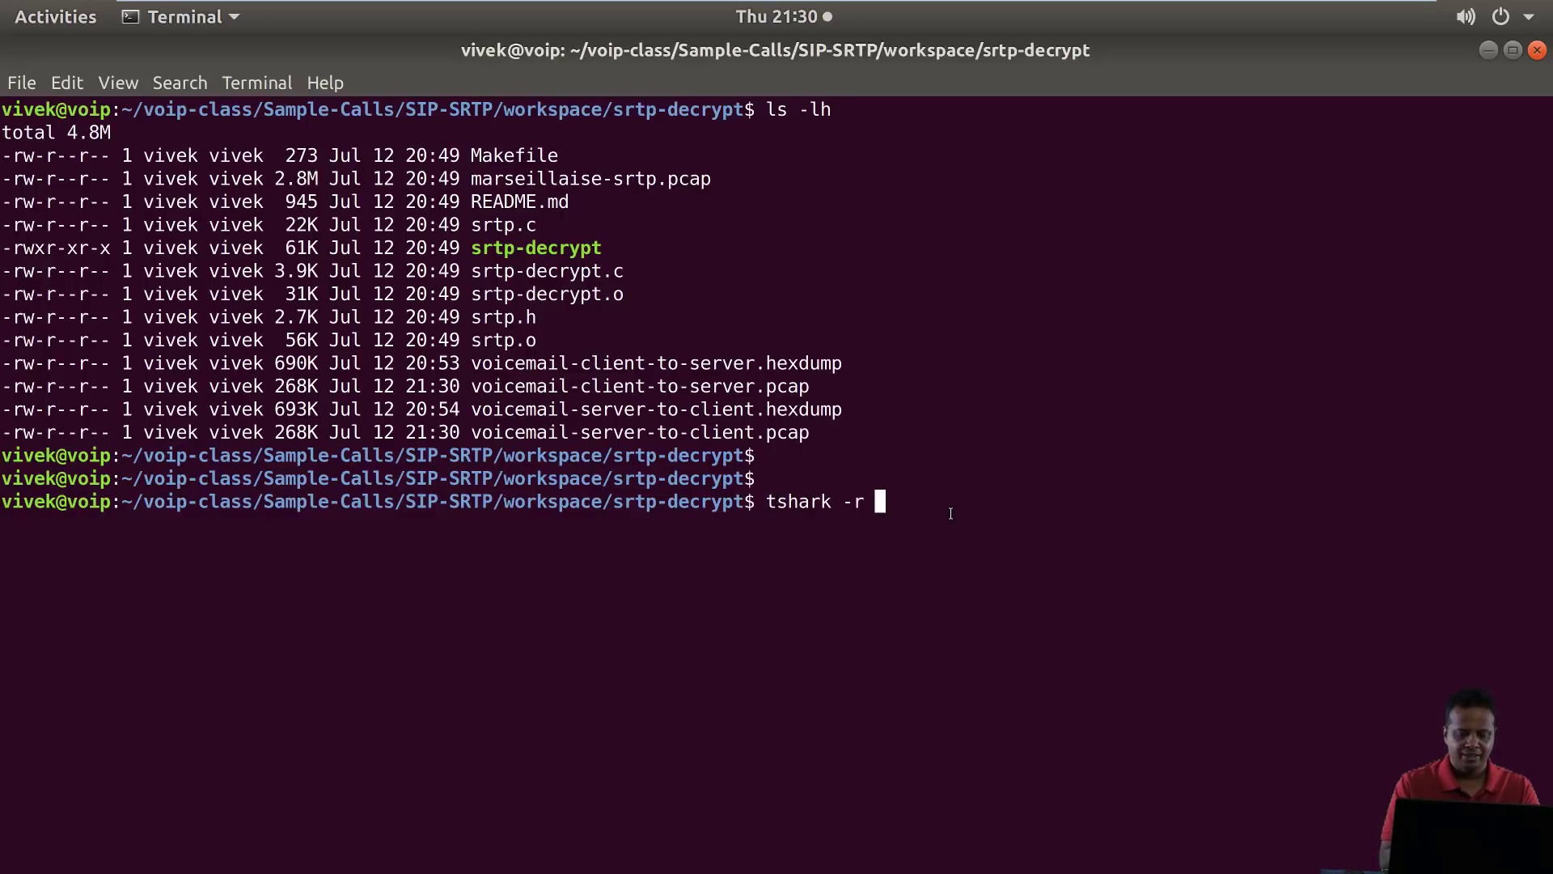
{"action": "type", "text": "voicemail-"}
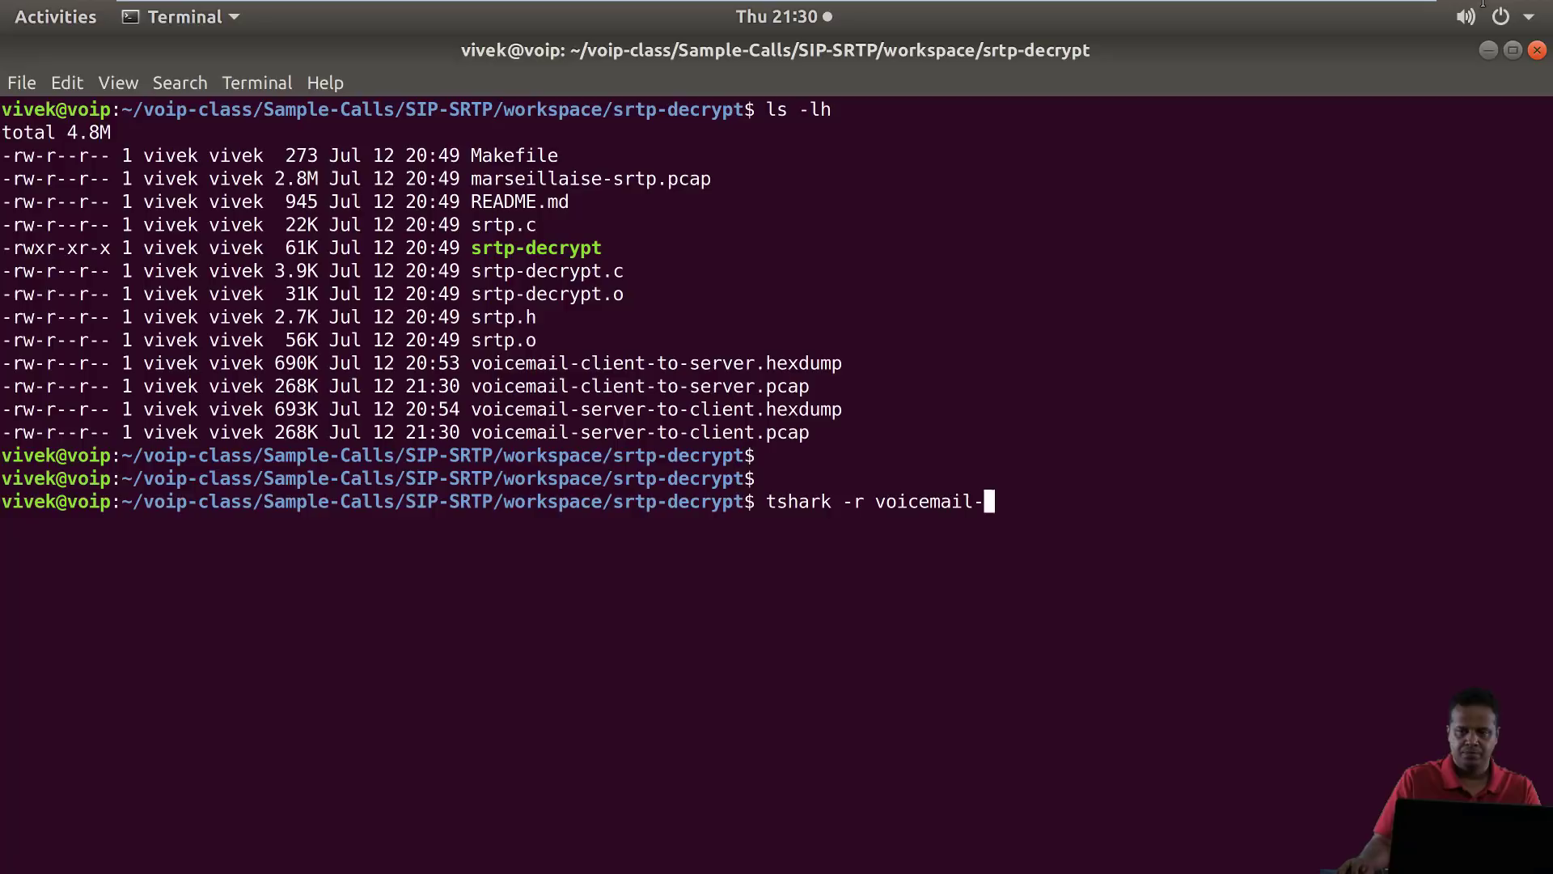
{"action": "left_click", "coordinate": [1498, 16]}
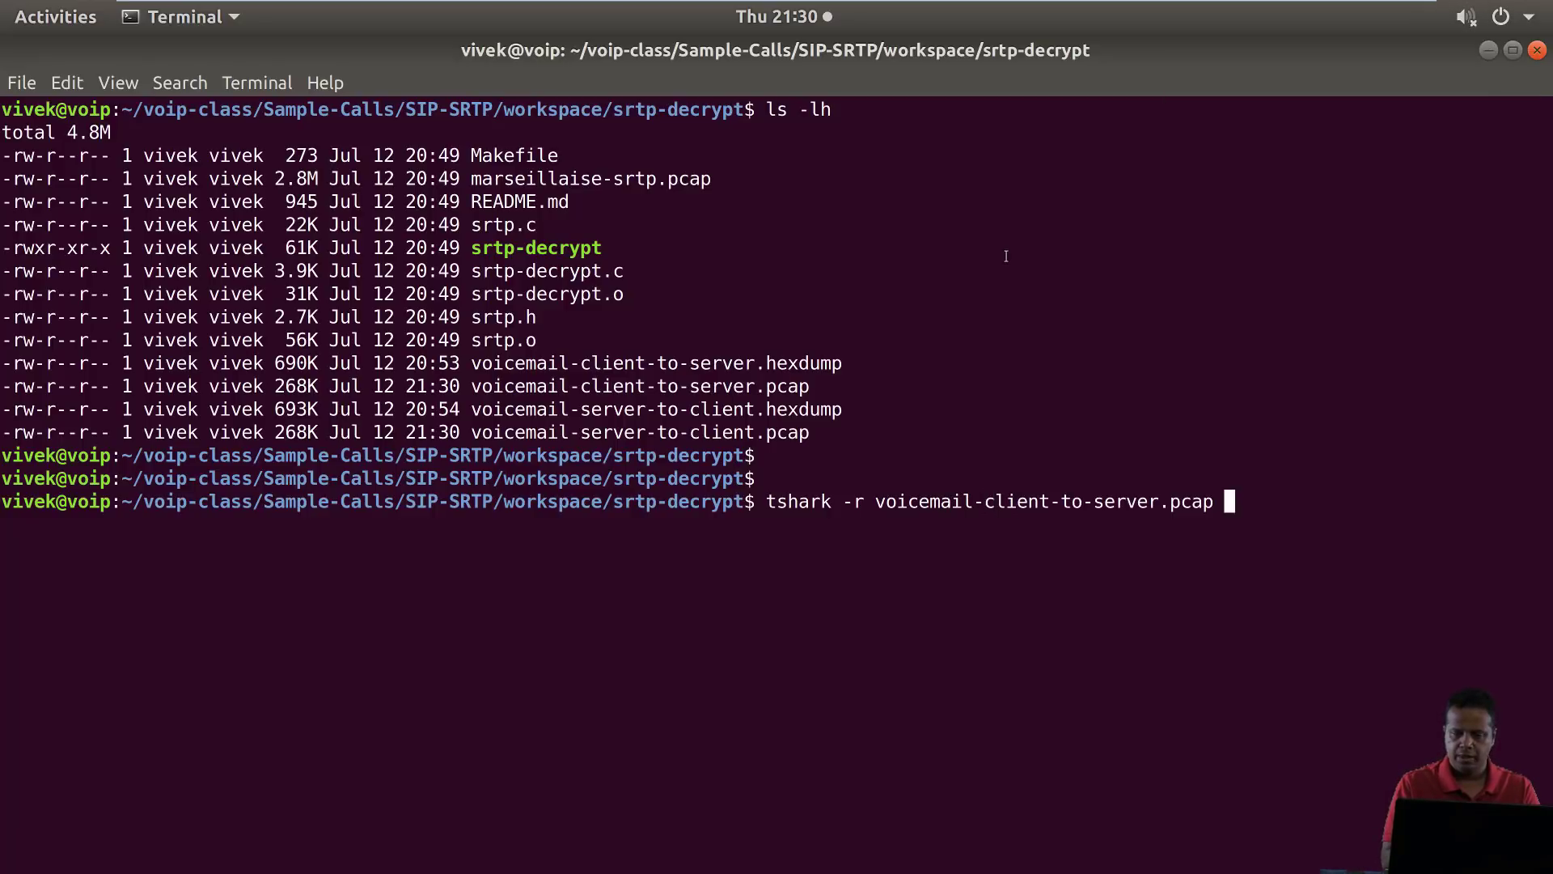
{"action": "key", "text": "Return"}
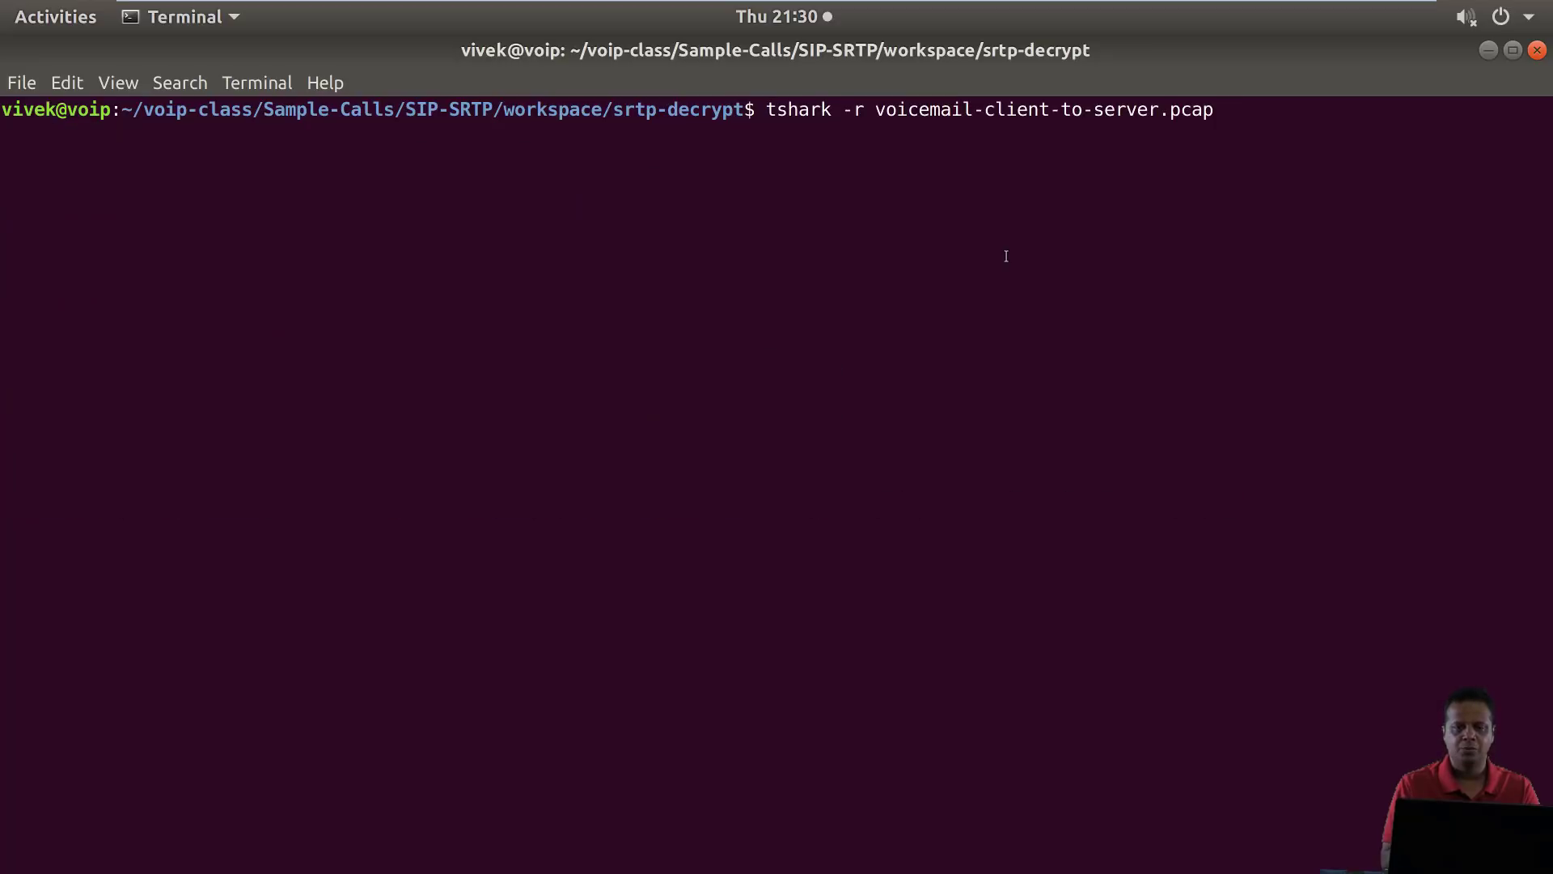
{"action": "key", "text": "Return"}
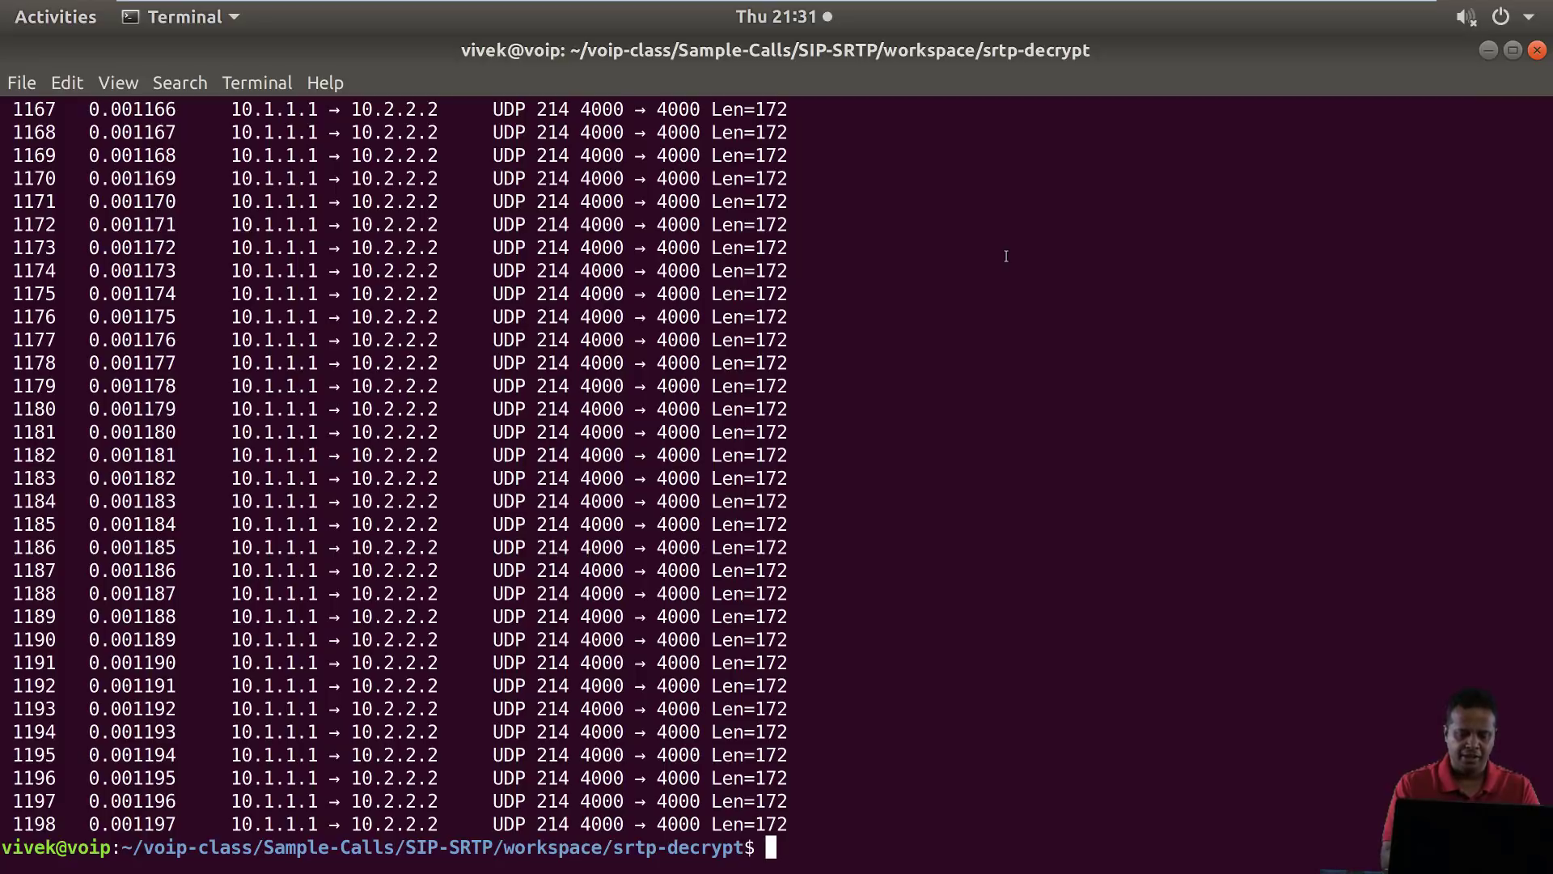
Run tshark on the client capture with -d udp.port==4000,rtp -z rtp,streams, then recall it to add -q
{"action": "type", "text": "tshark -r voicemail-client-to-server.pcap"}
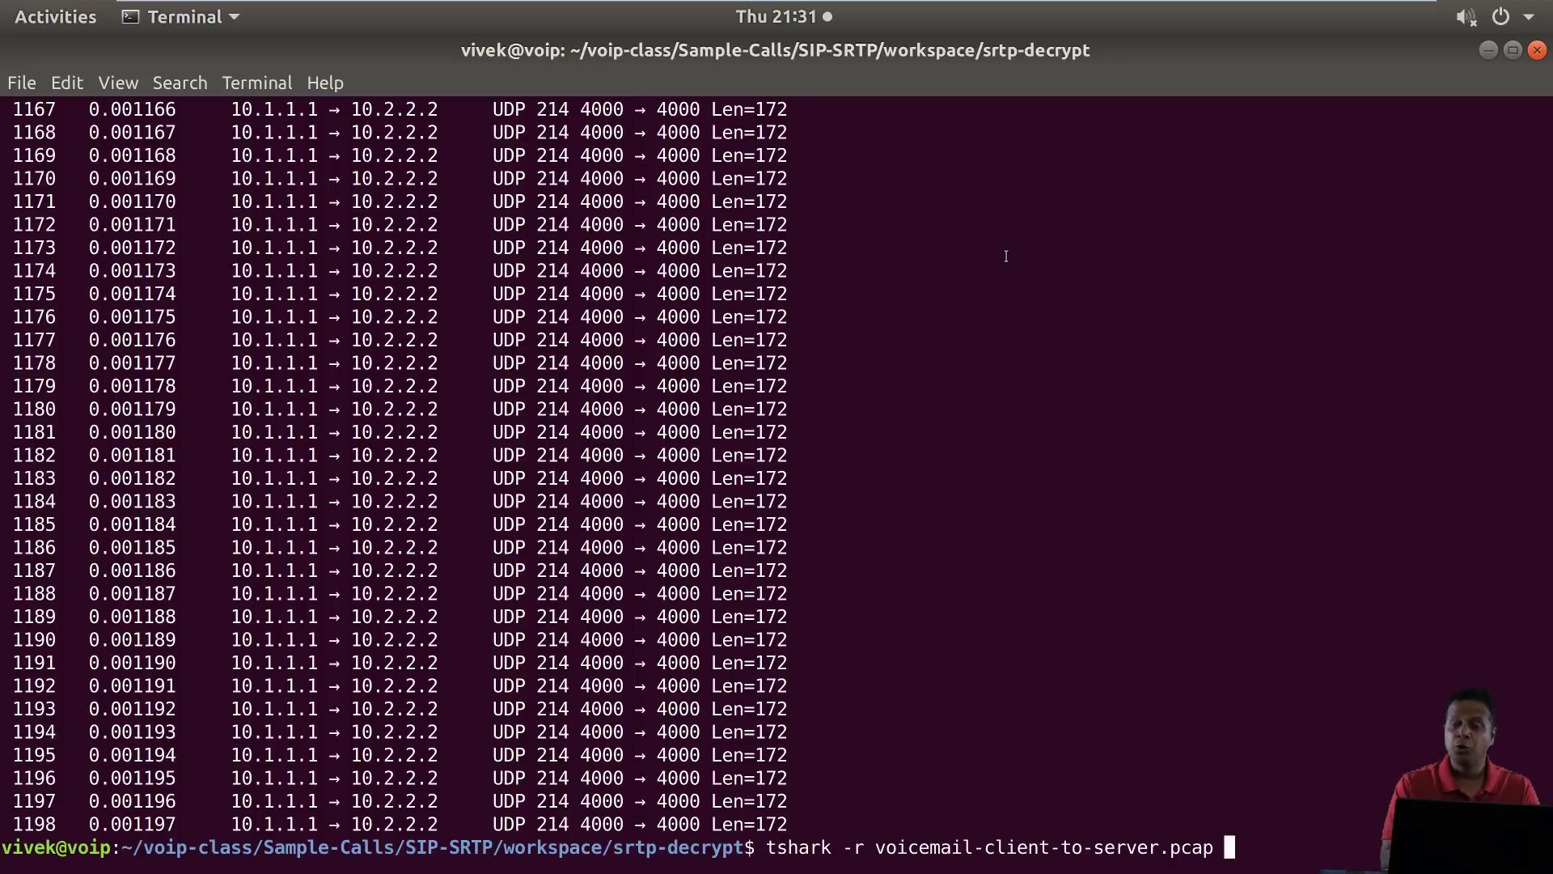
{"action": "type", "text": "-d"}
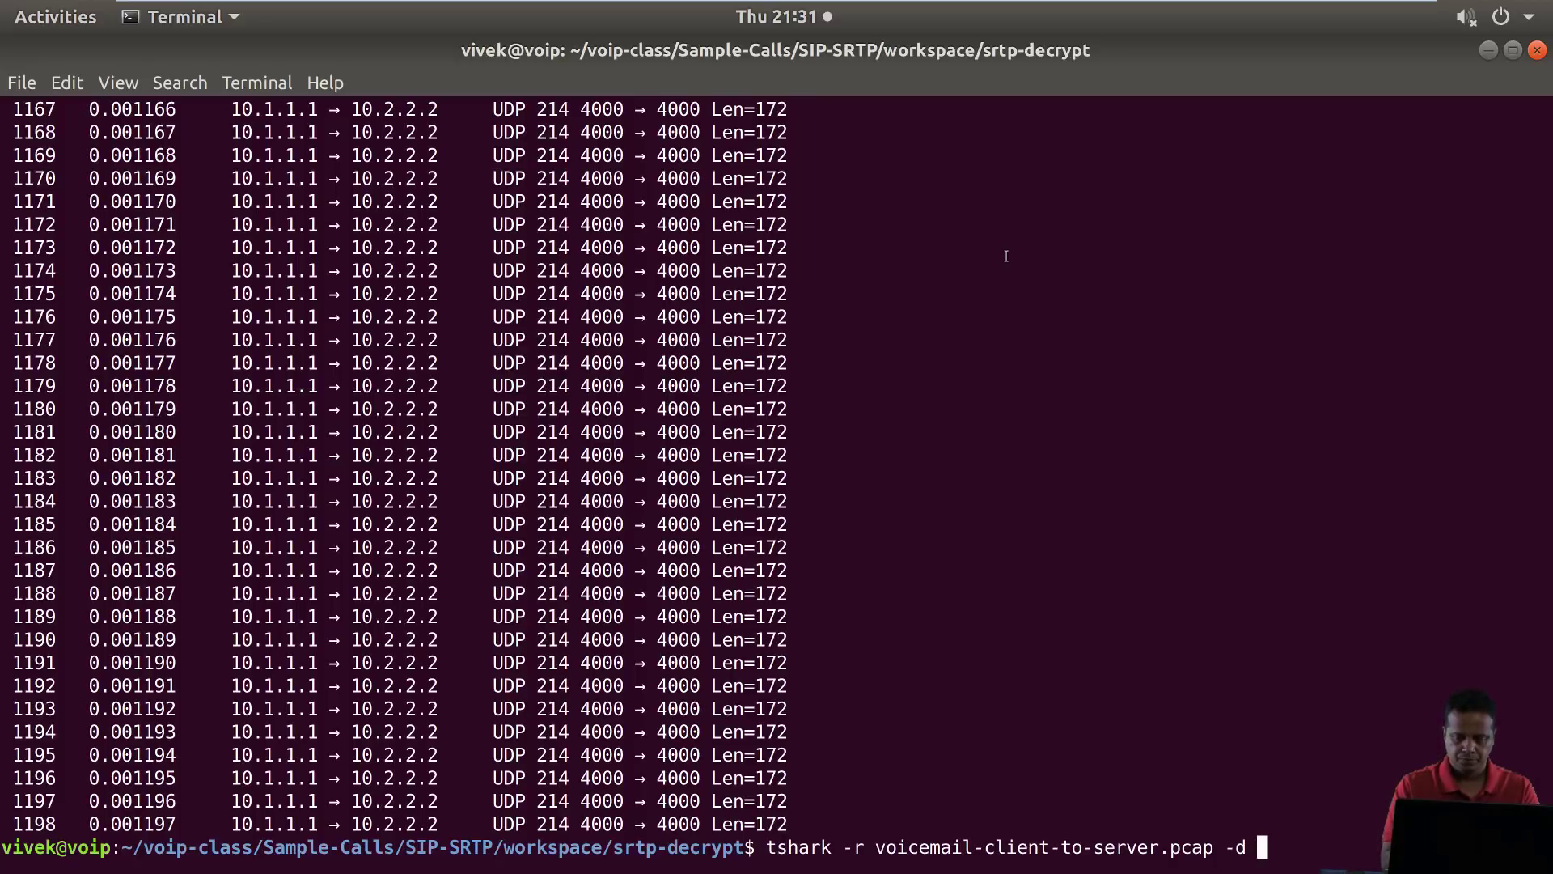
{"action": "type", "text": "ud"}
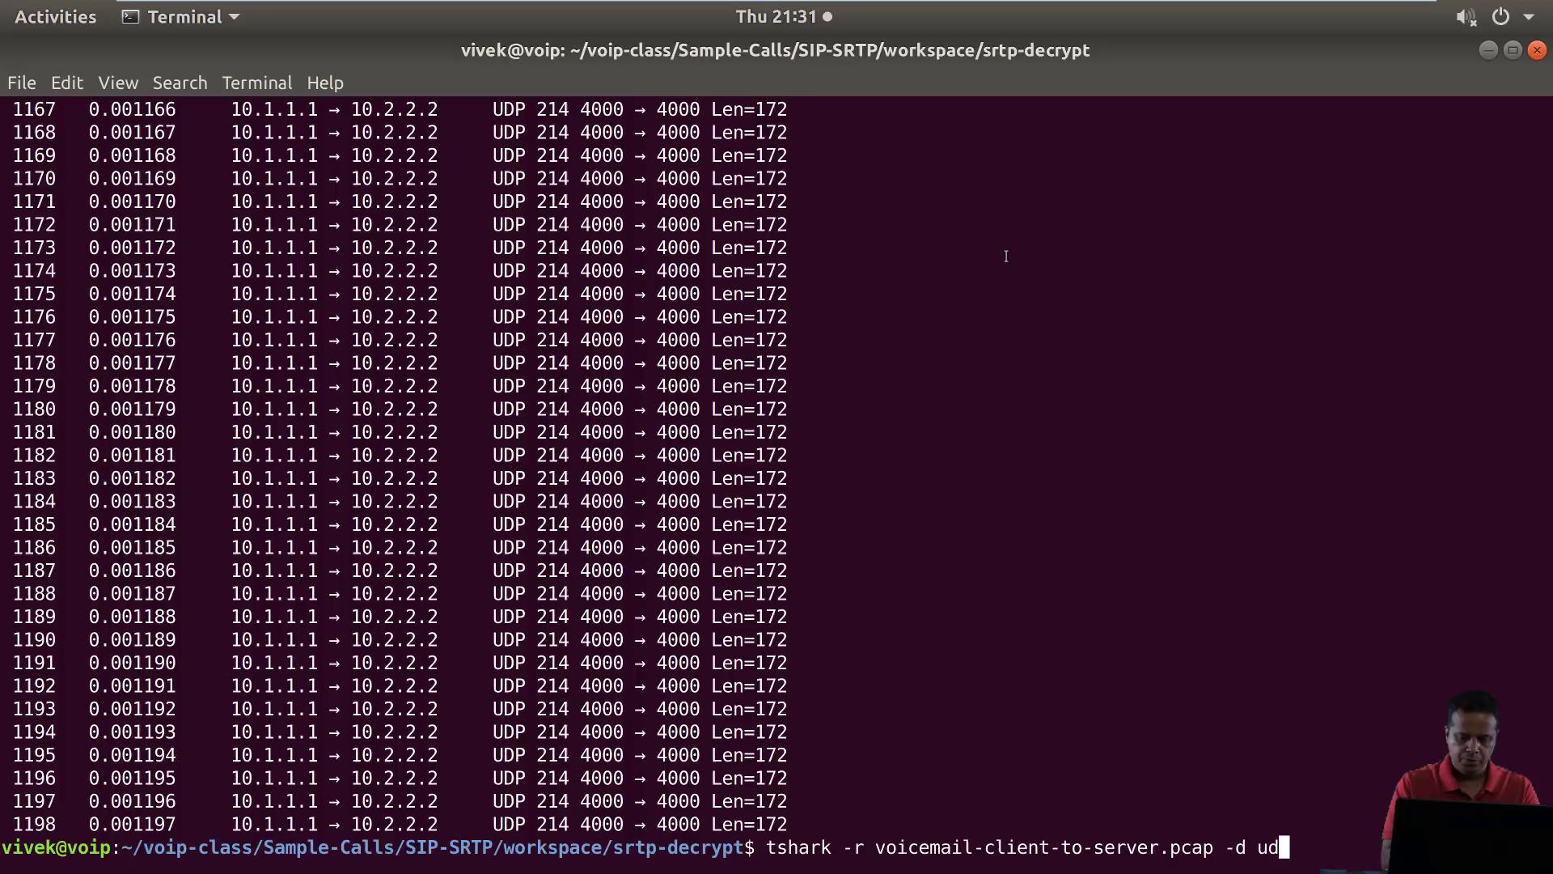
{"action": "type", "text": "p.port=="}
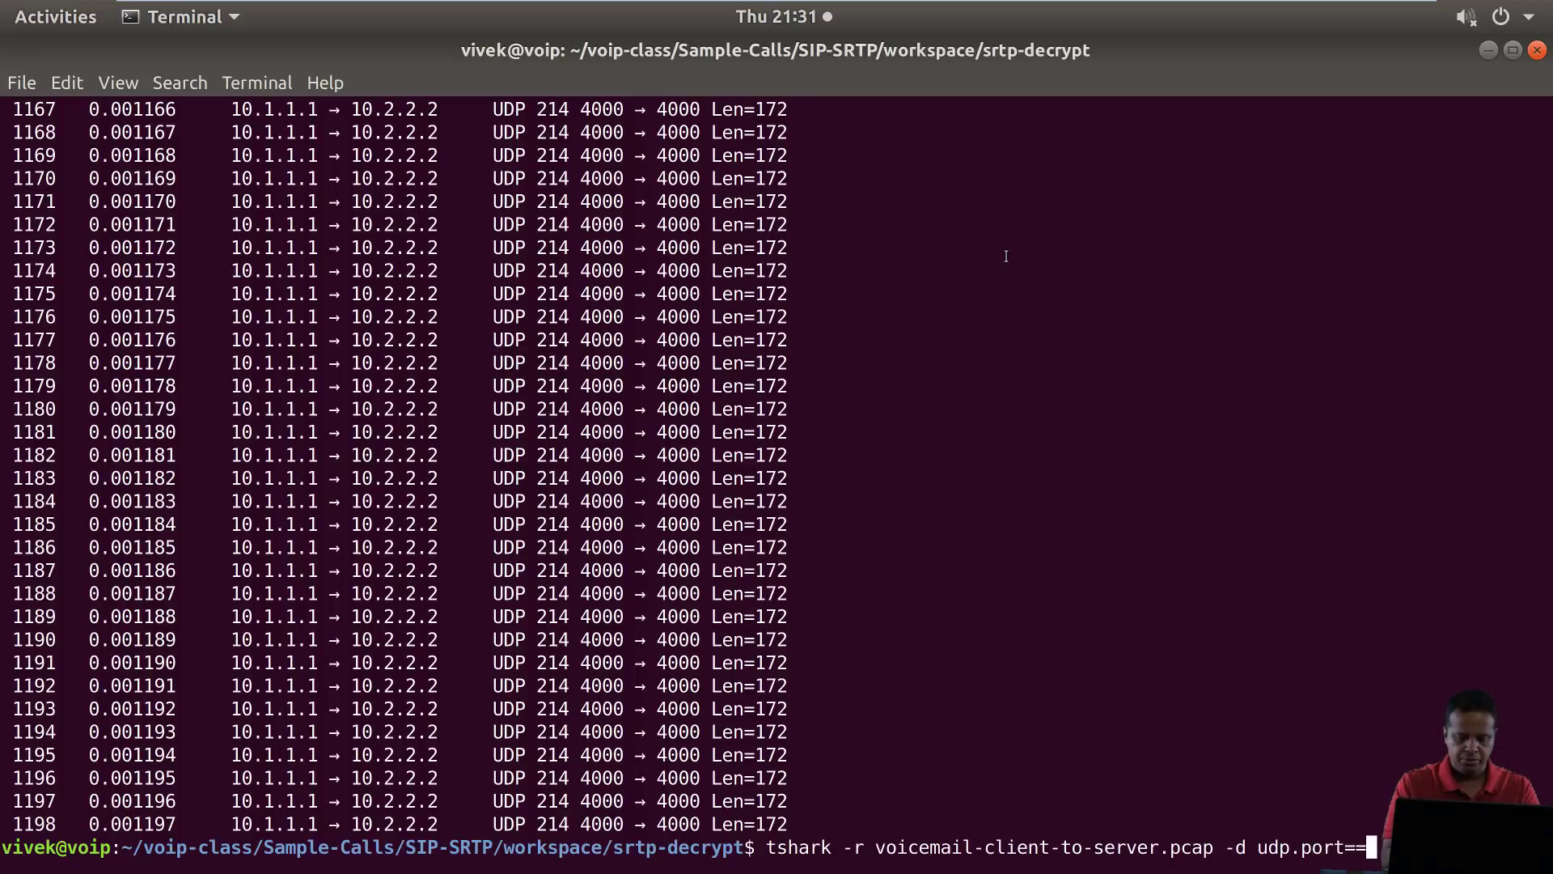
{"action": "type", "text": "40"}
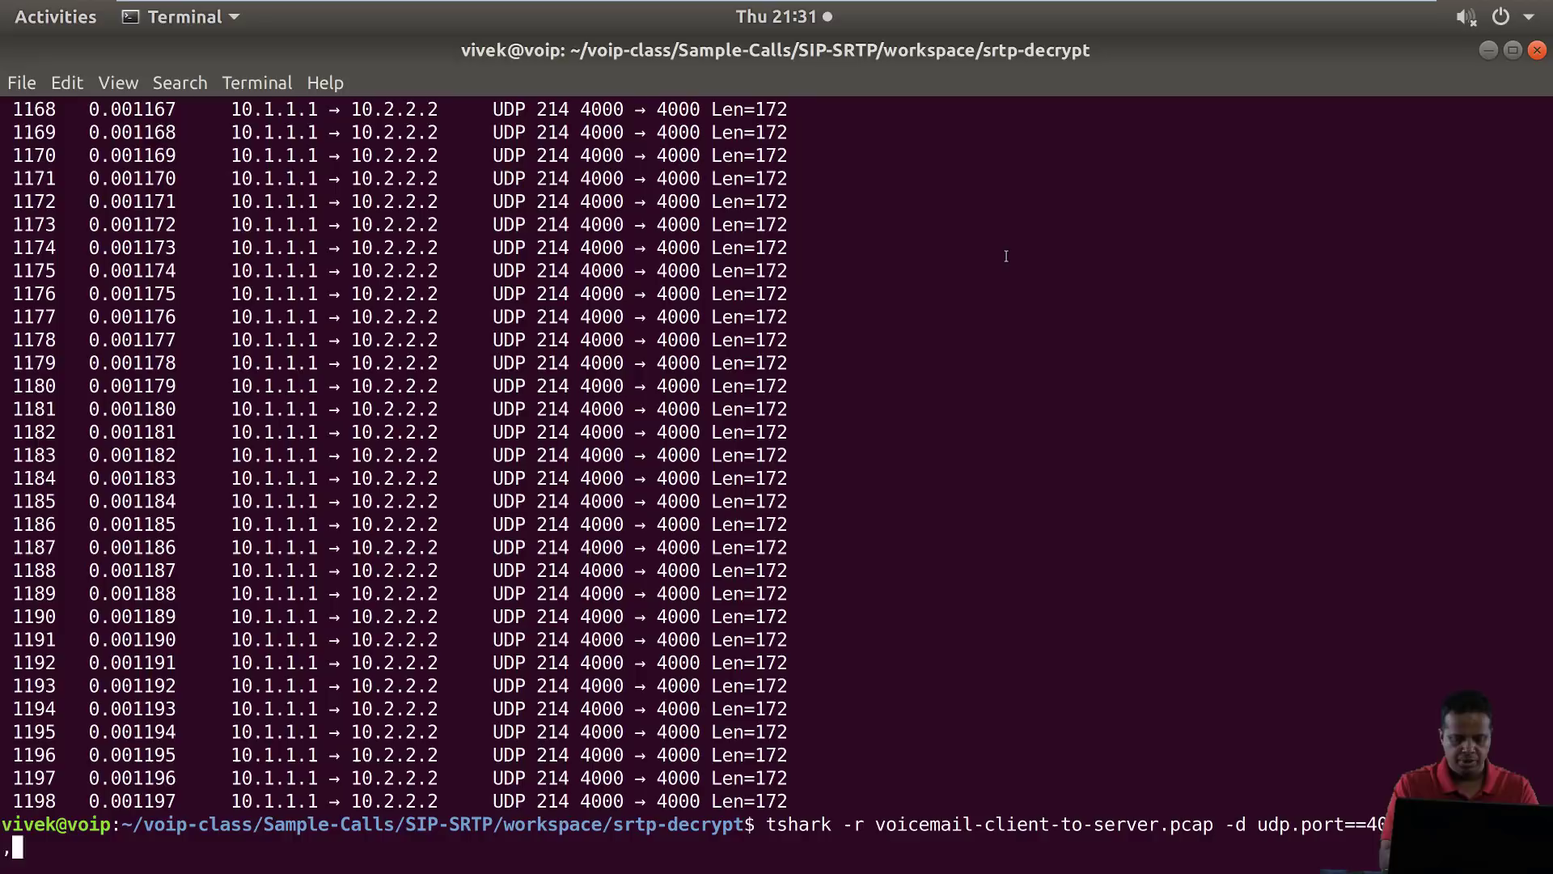
{"action": "type", "text": ",streams"}
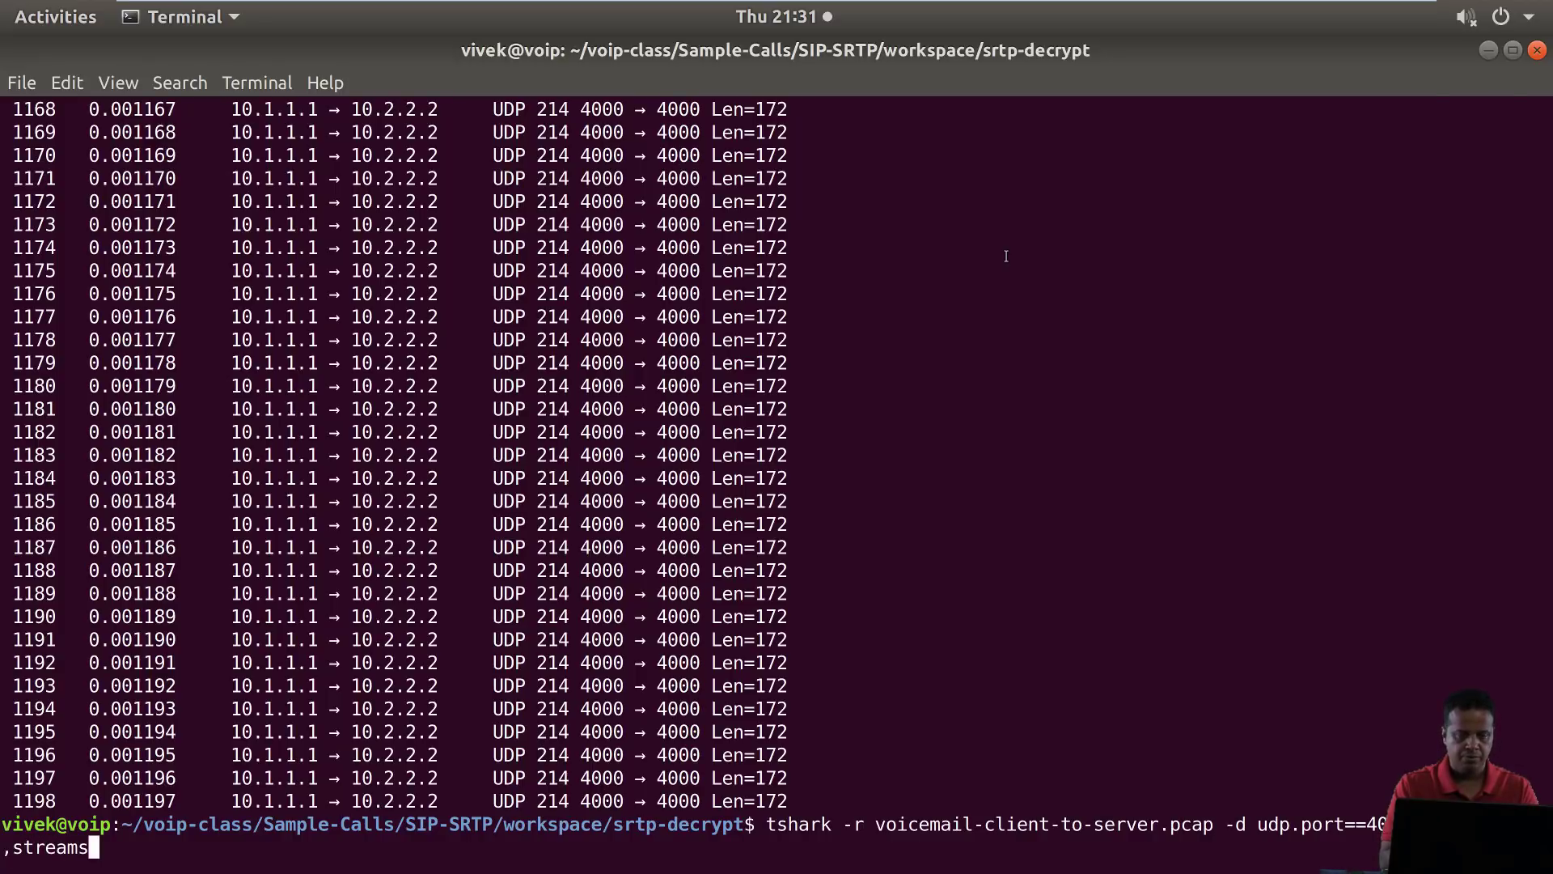
{"action": "key", "text": "Return"}
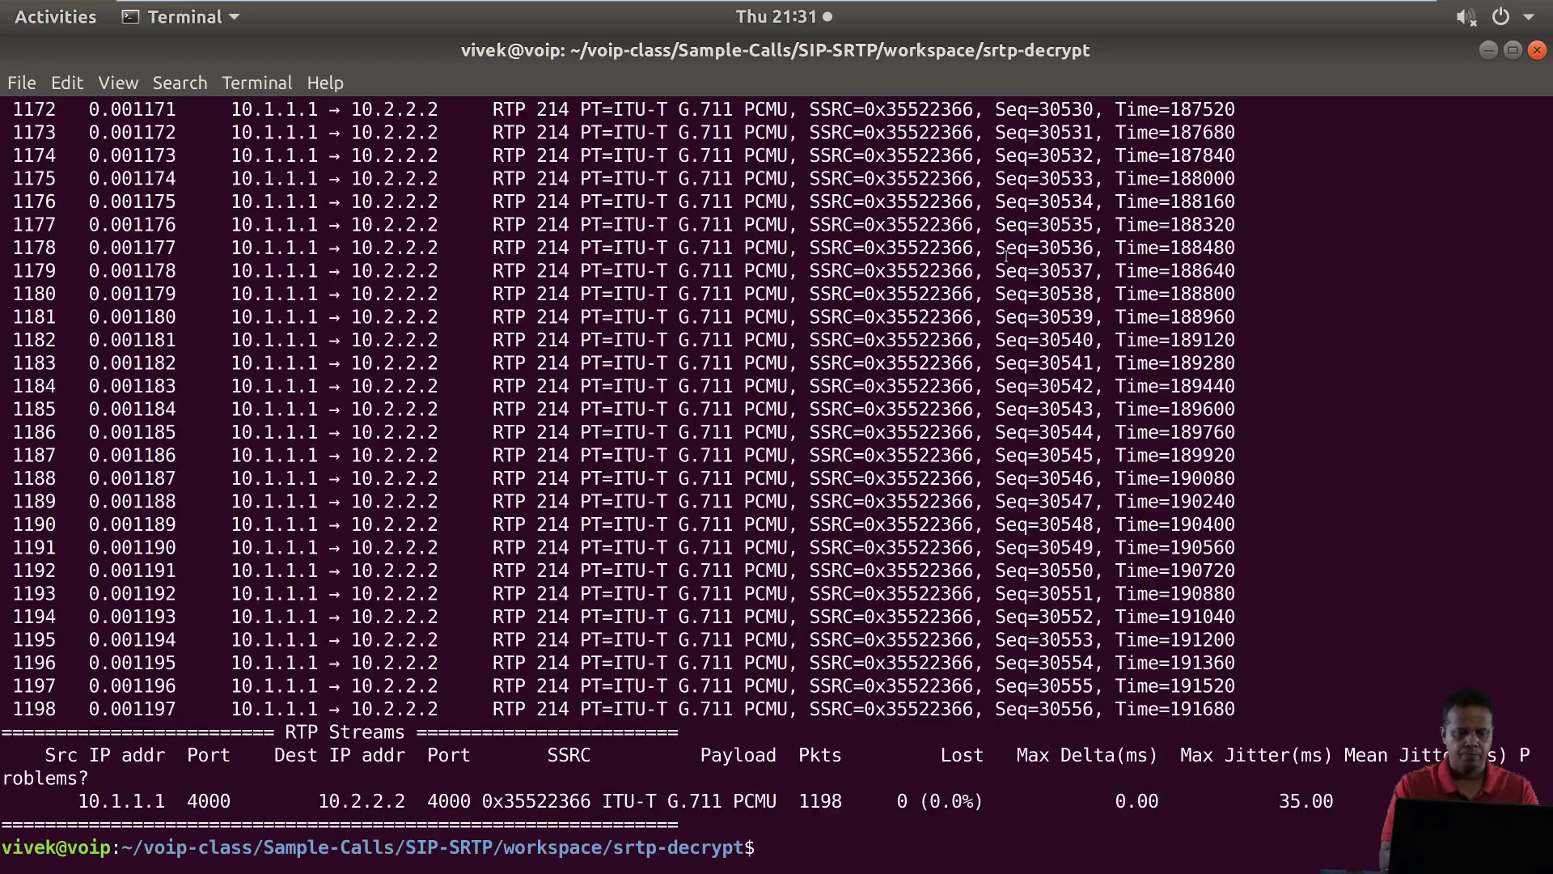
{"action": "type", "text": "tshark -r voicemail-client-to-server.pcap -d udp.port==40,streams"}
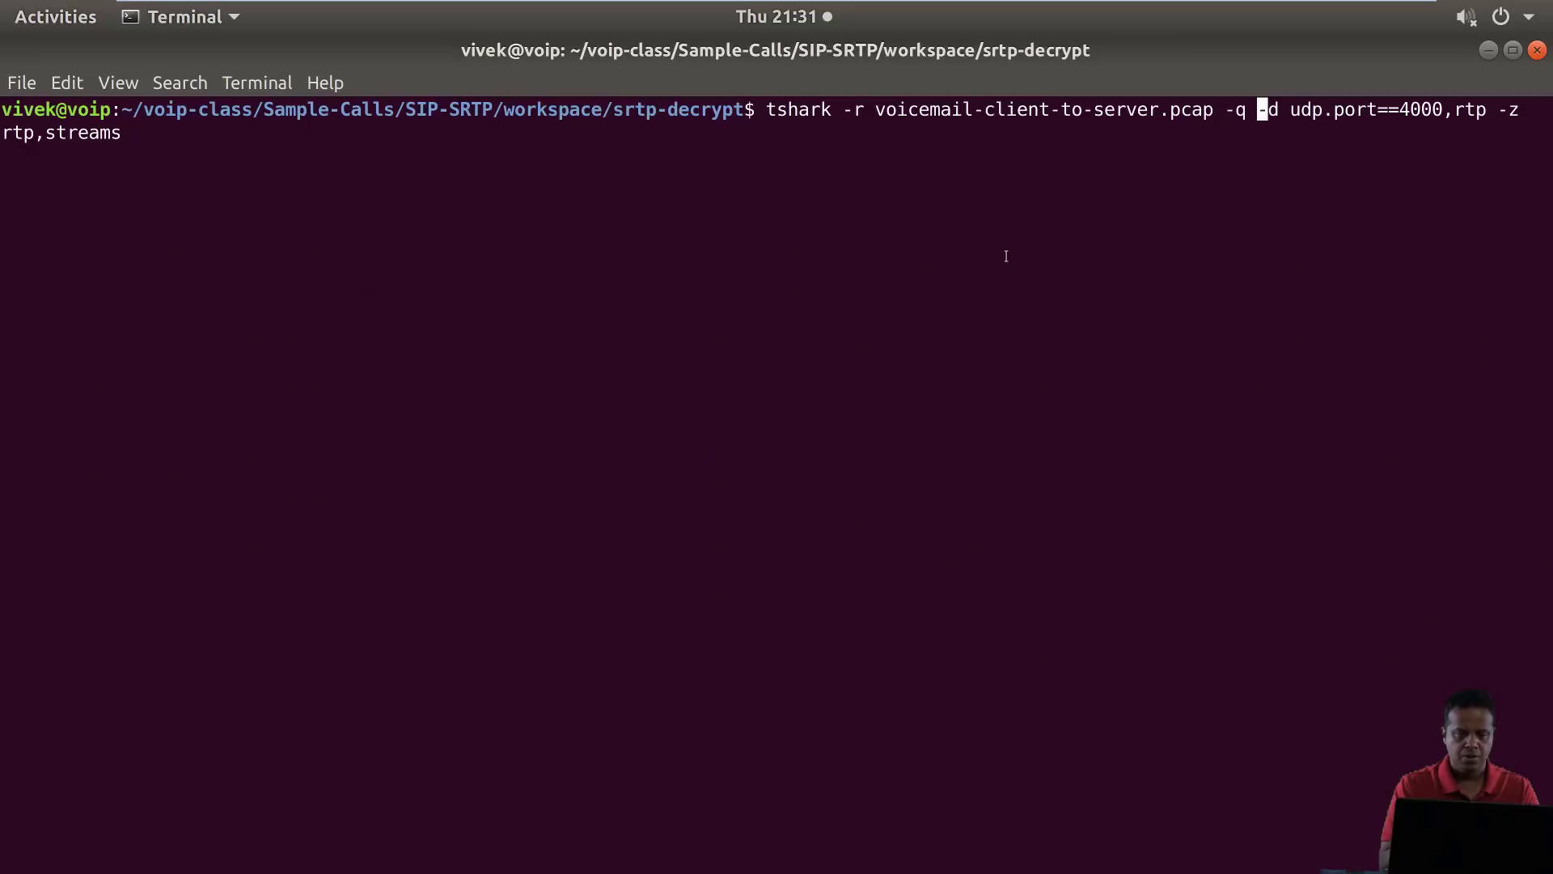
Run the quiet RTP stream summary for both captures: 1198 packets client-to-server, 1196 server-to-client, none lost
{"action": "key", "text": "Return"}
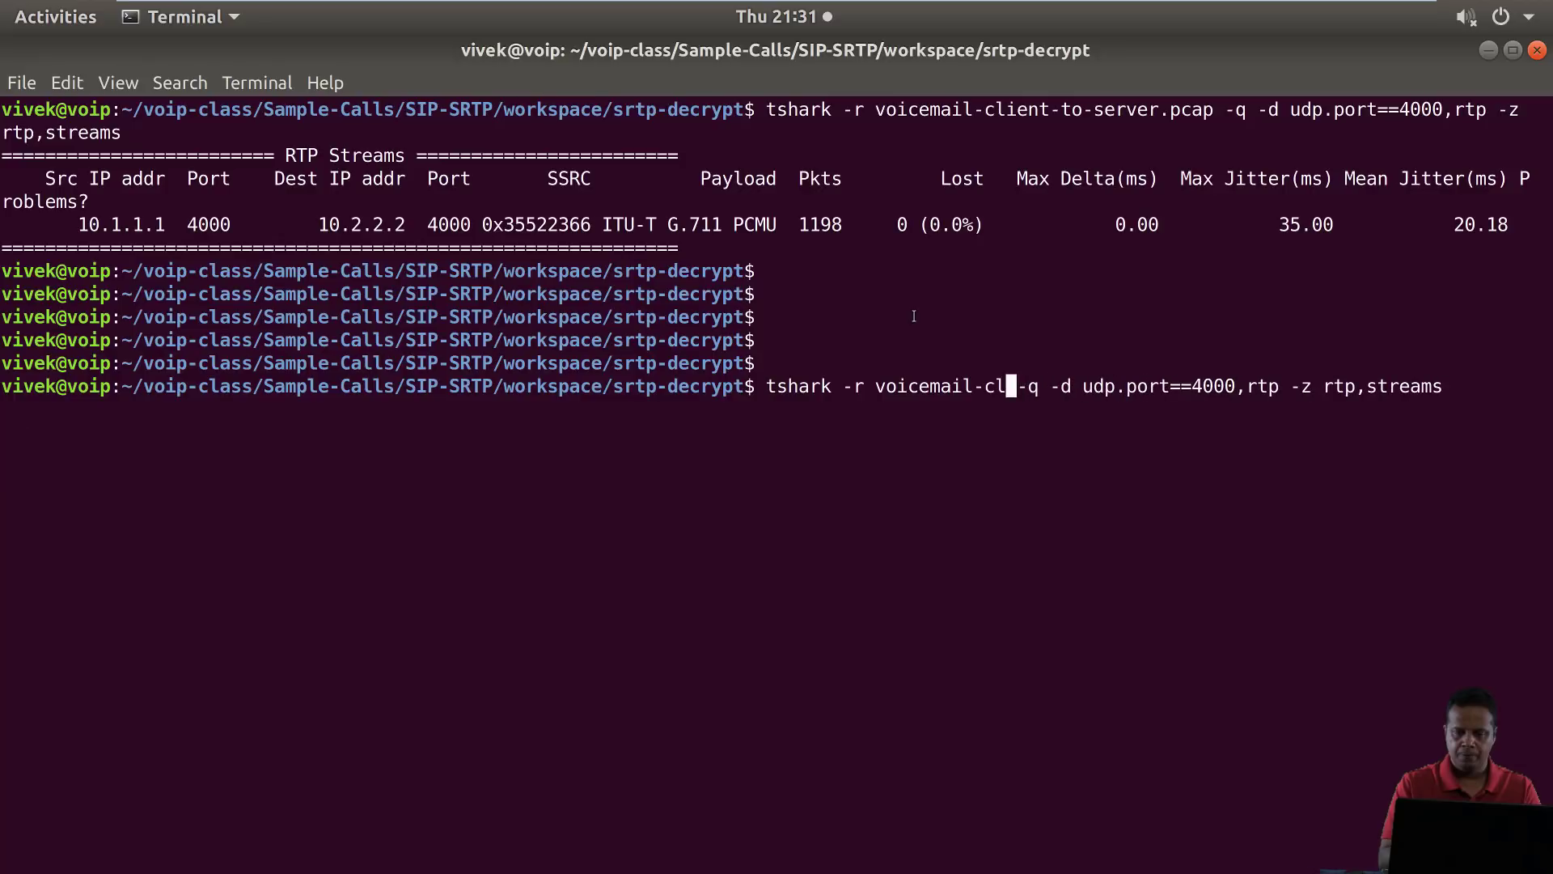
{"action": "key", "text": "Return"}
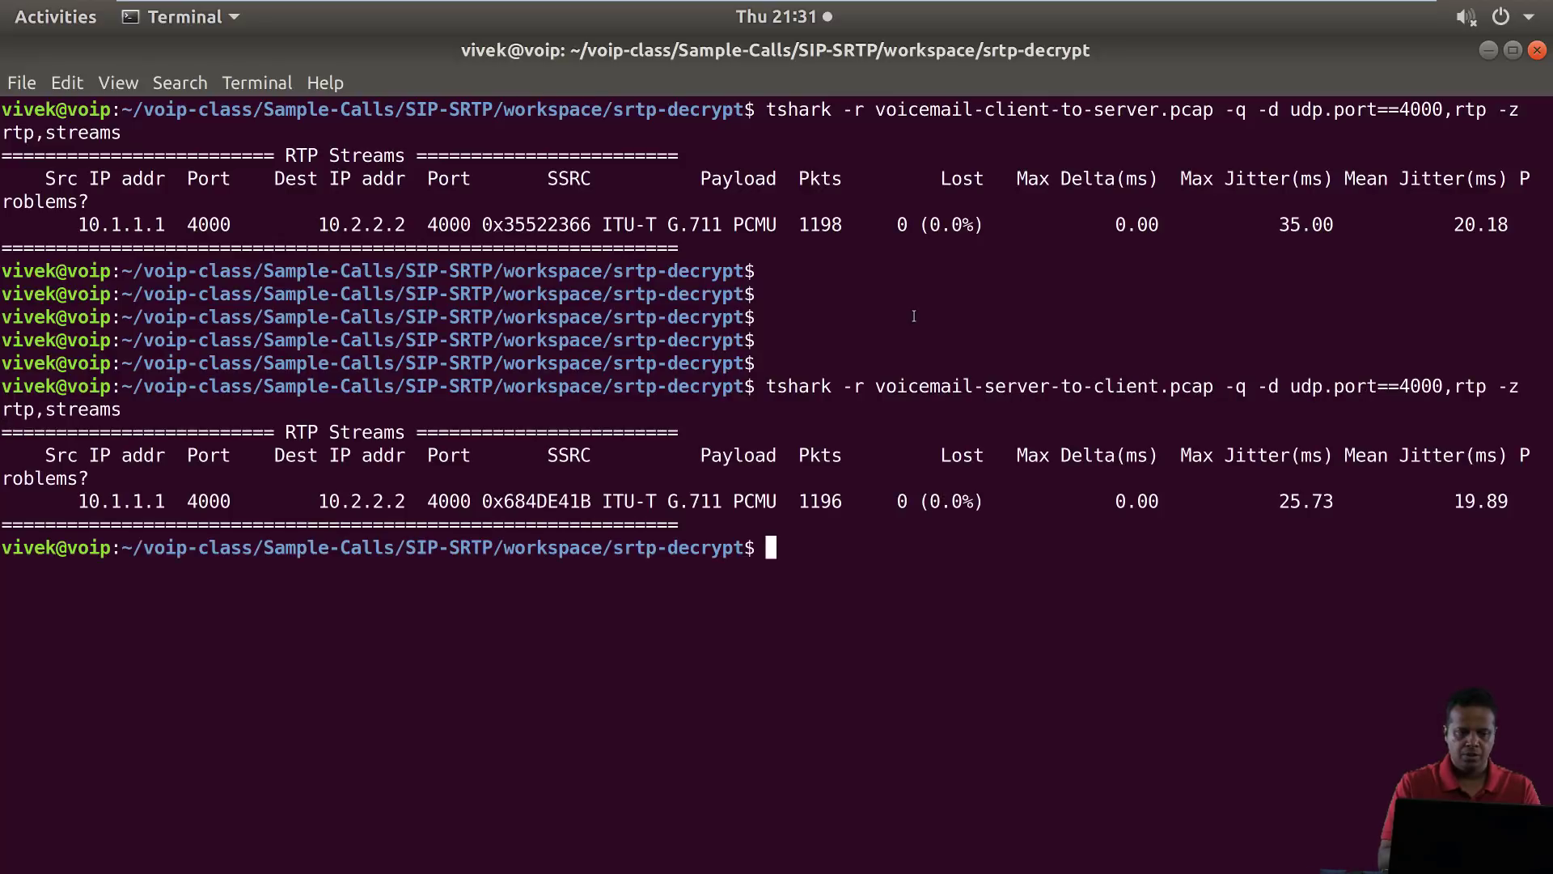
{"action": "key", "text": "Return"}
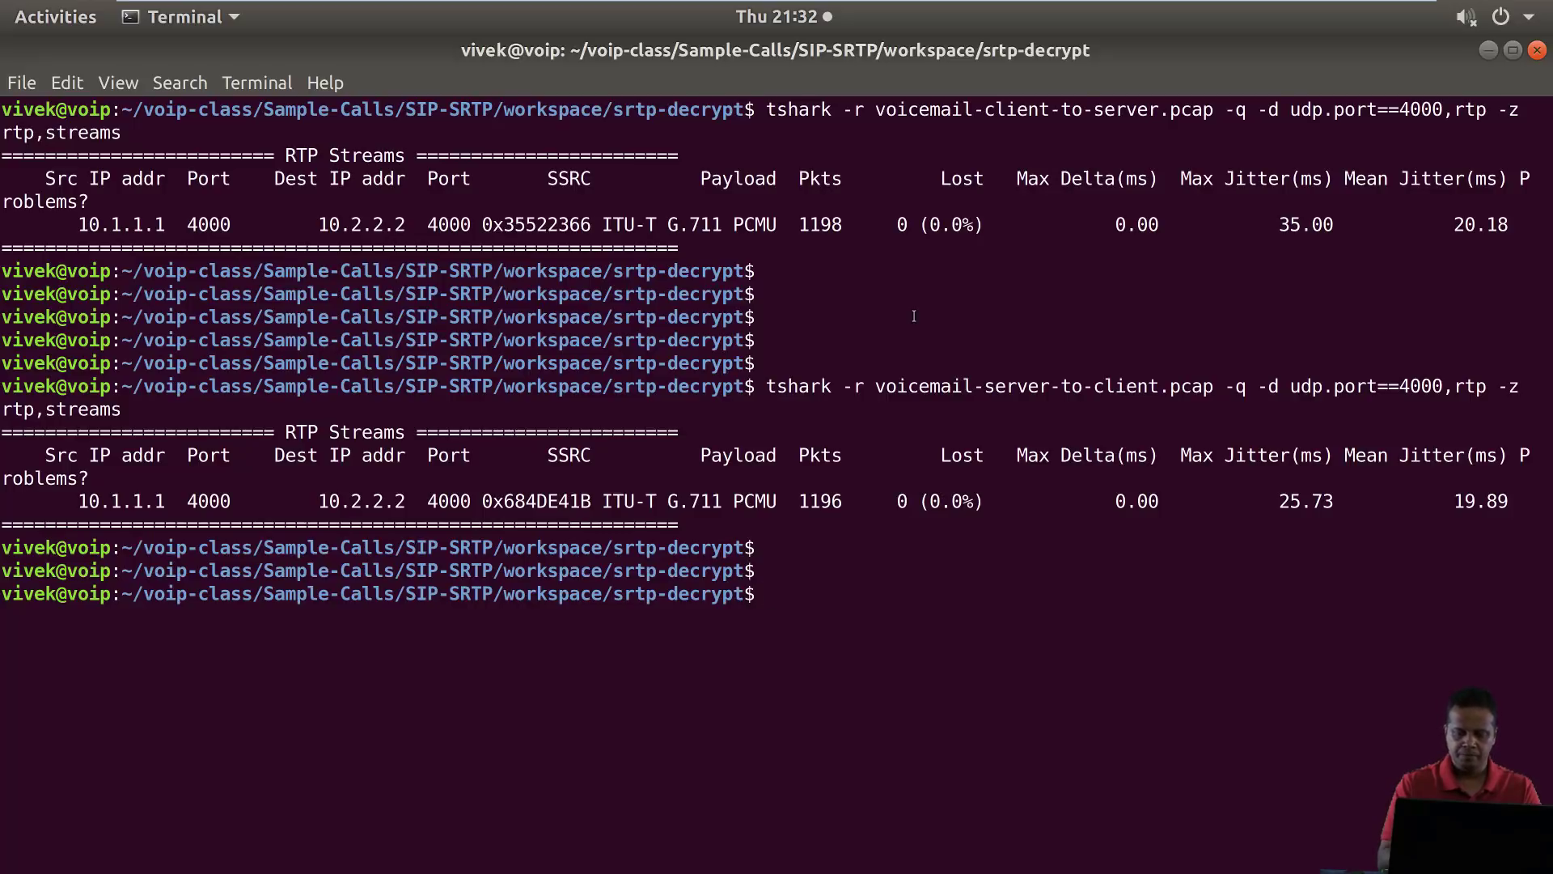
{"action": "key", "text": "Return"}
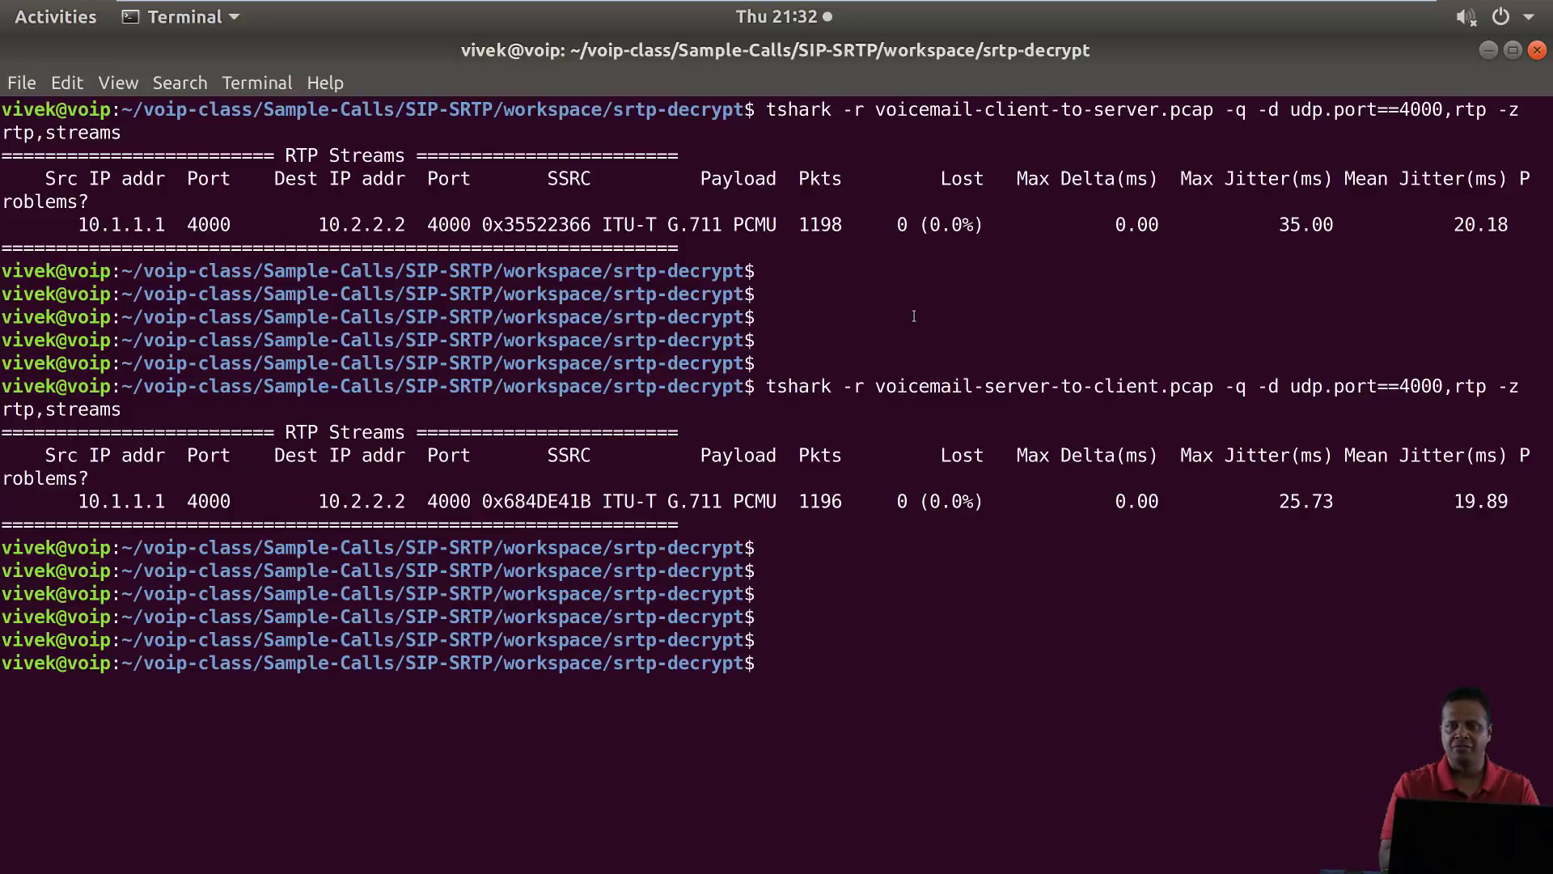
Copy pcap2wav from ../../../SIP-over-TLS-RTP/workspace into the srtp-decrypt folder
{"action": "type", "text": "cp"}
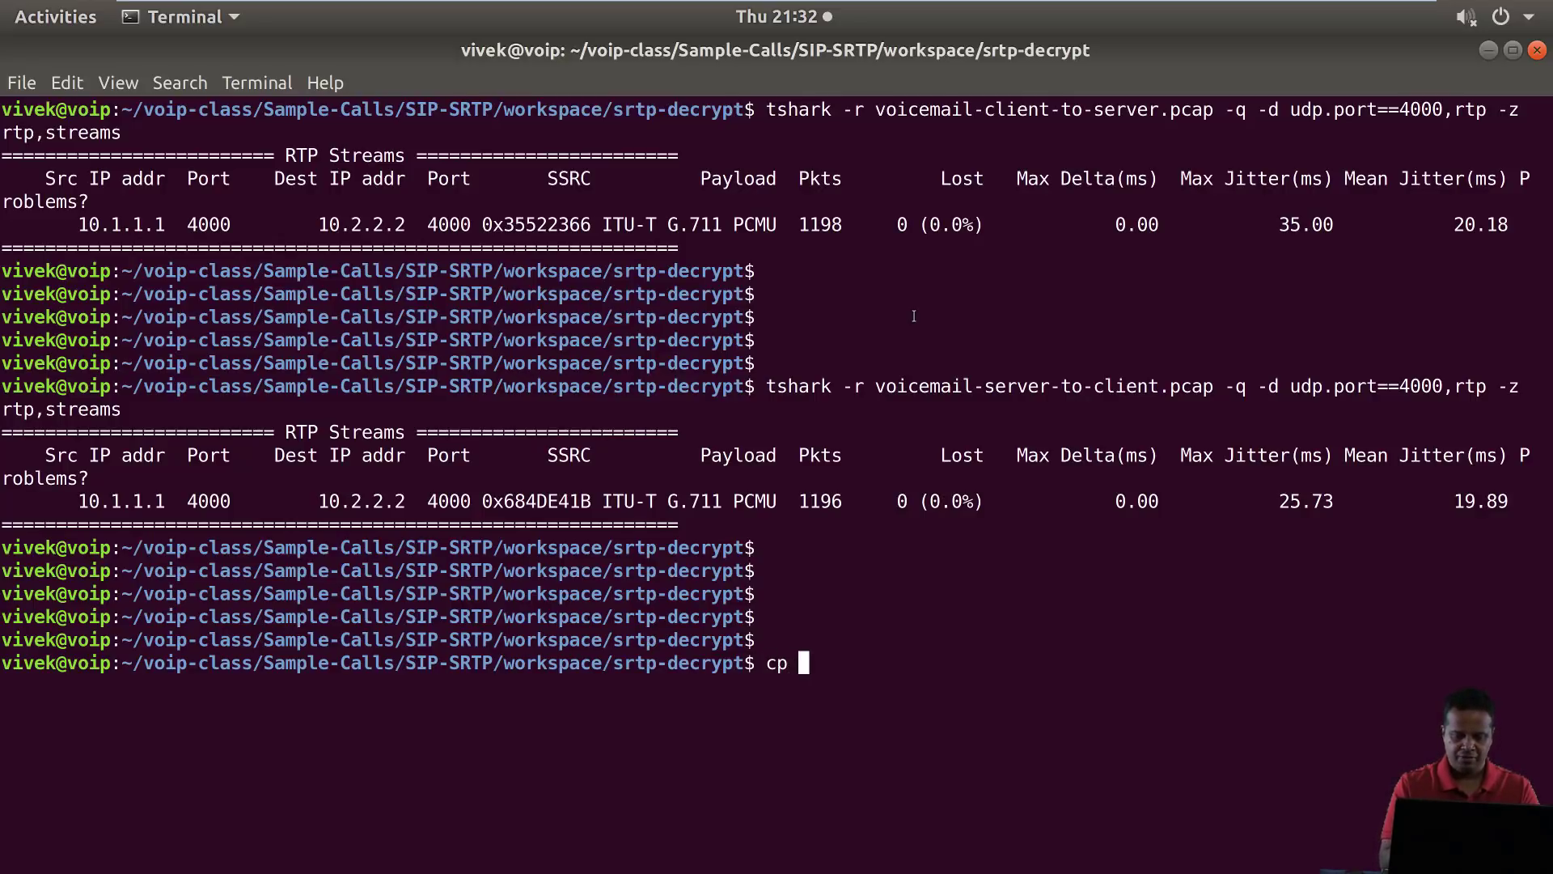
{"action": "type", "text": "../."}
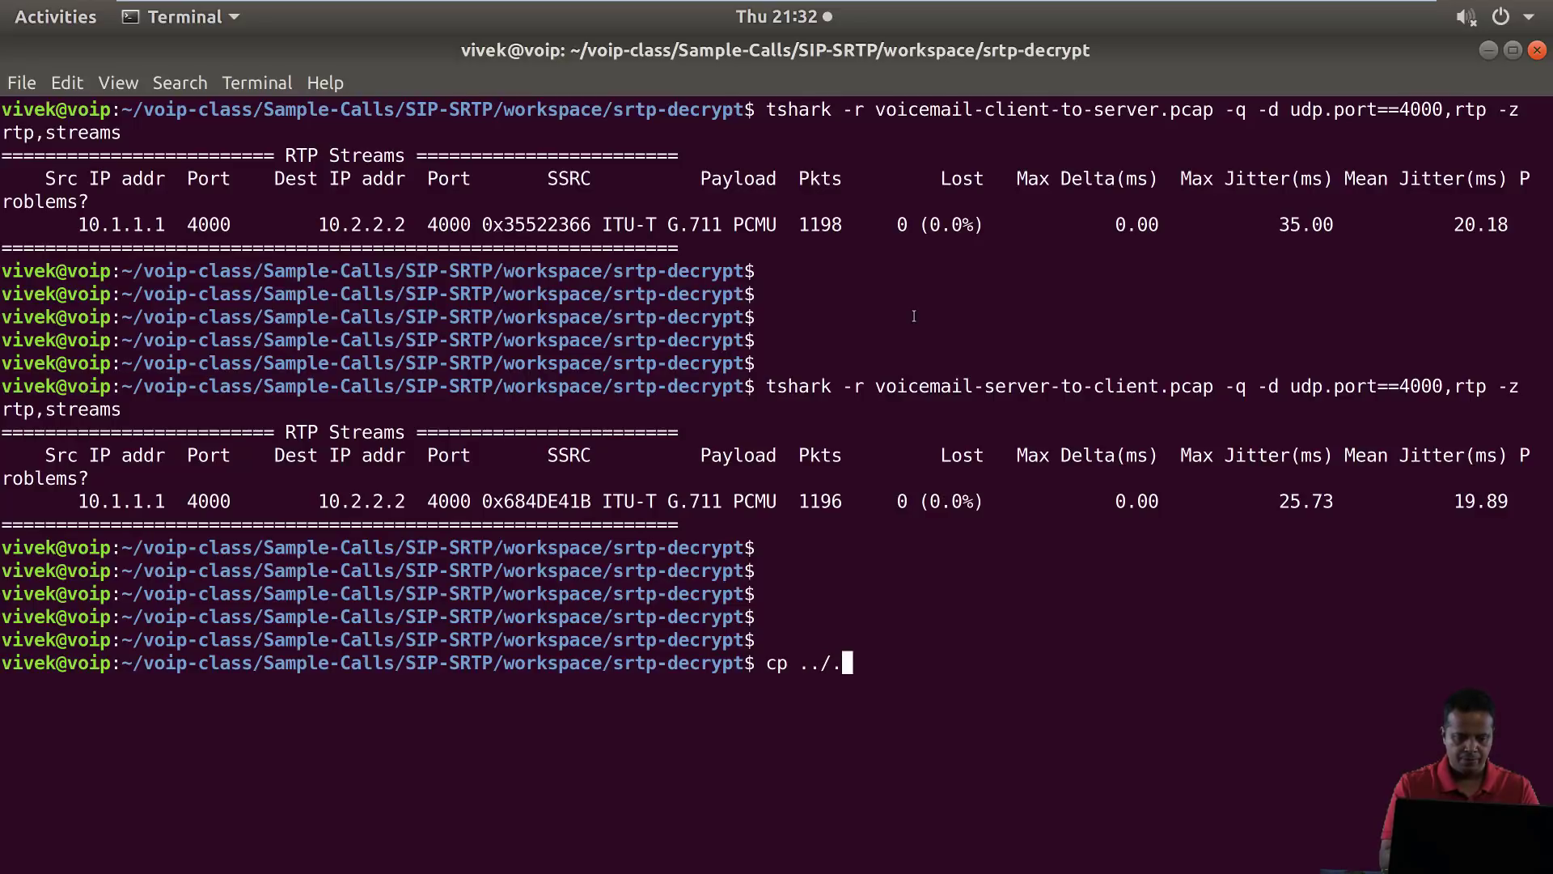
{"action": "type", "text": "../../../"}
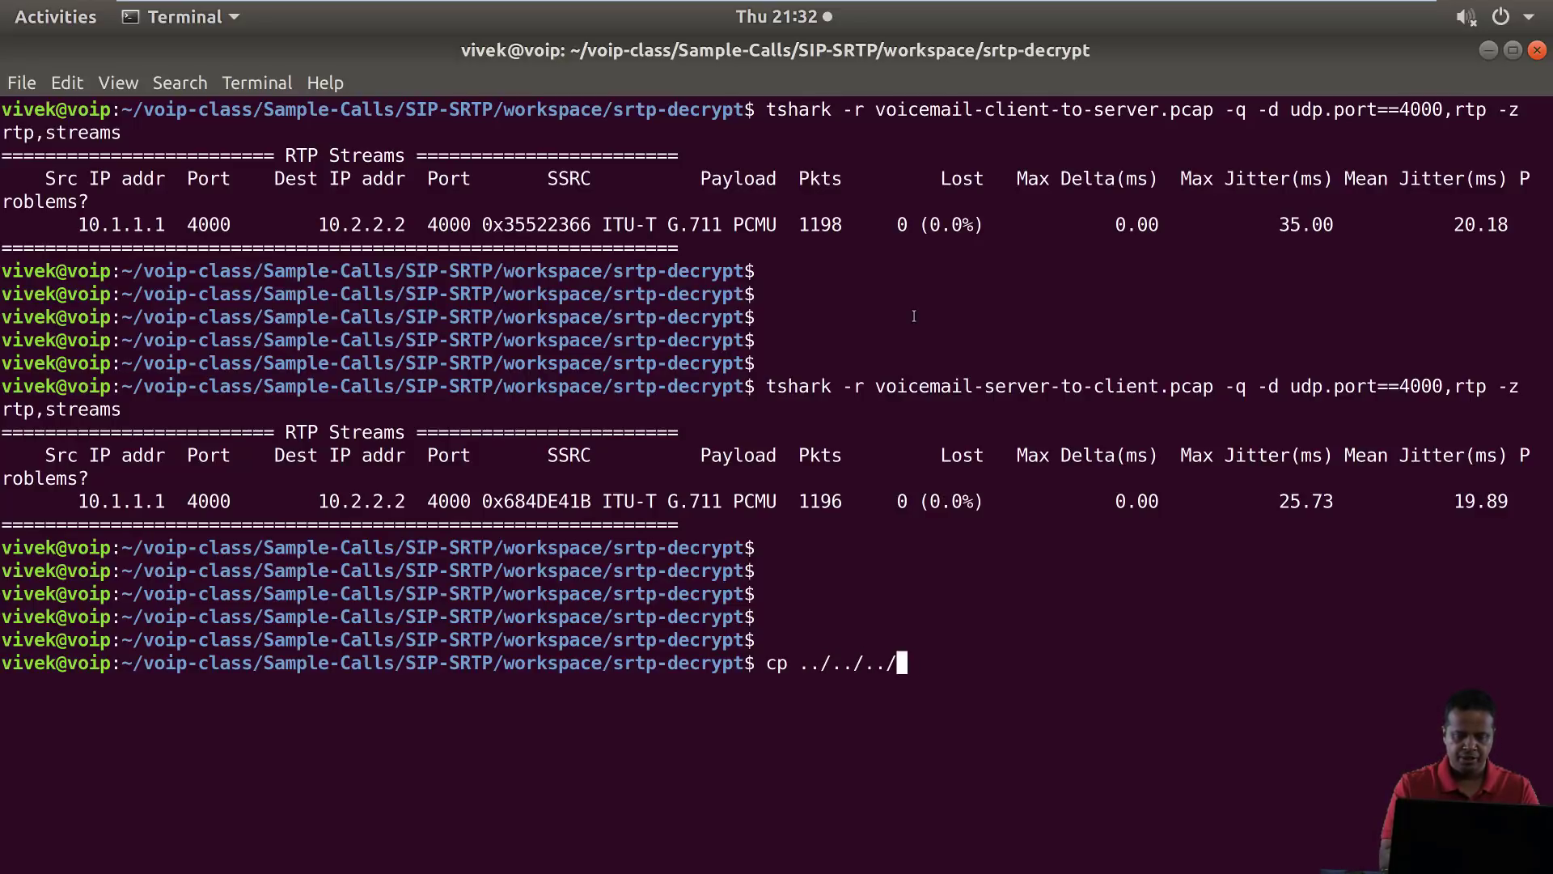
{"action": "type", "text": "SIP-"}
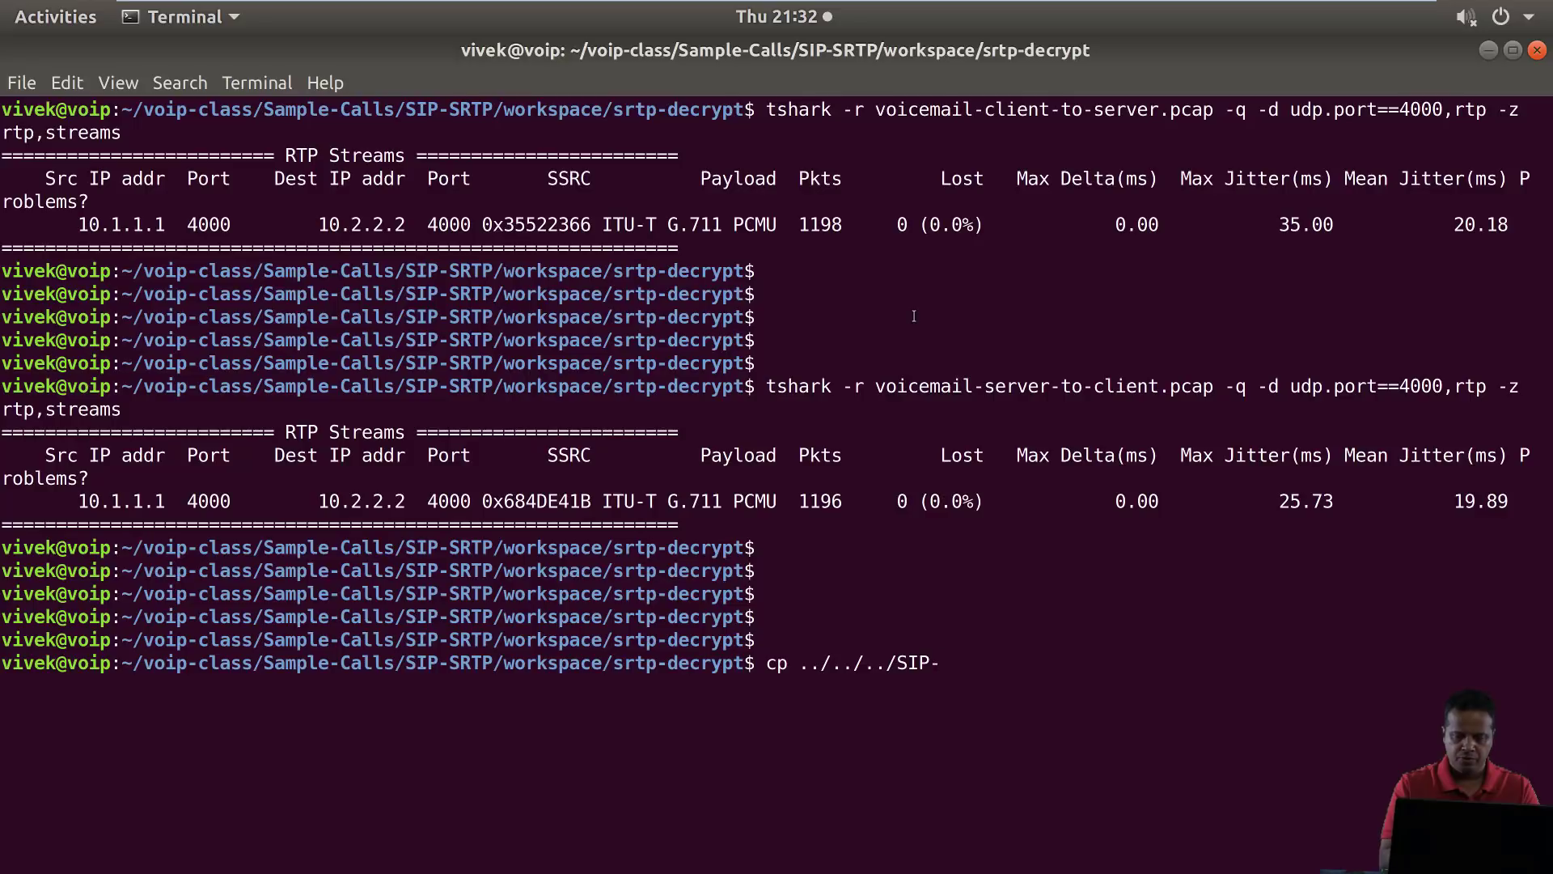
{"action": "type", "text": "over-TLS-RT"}
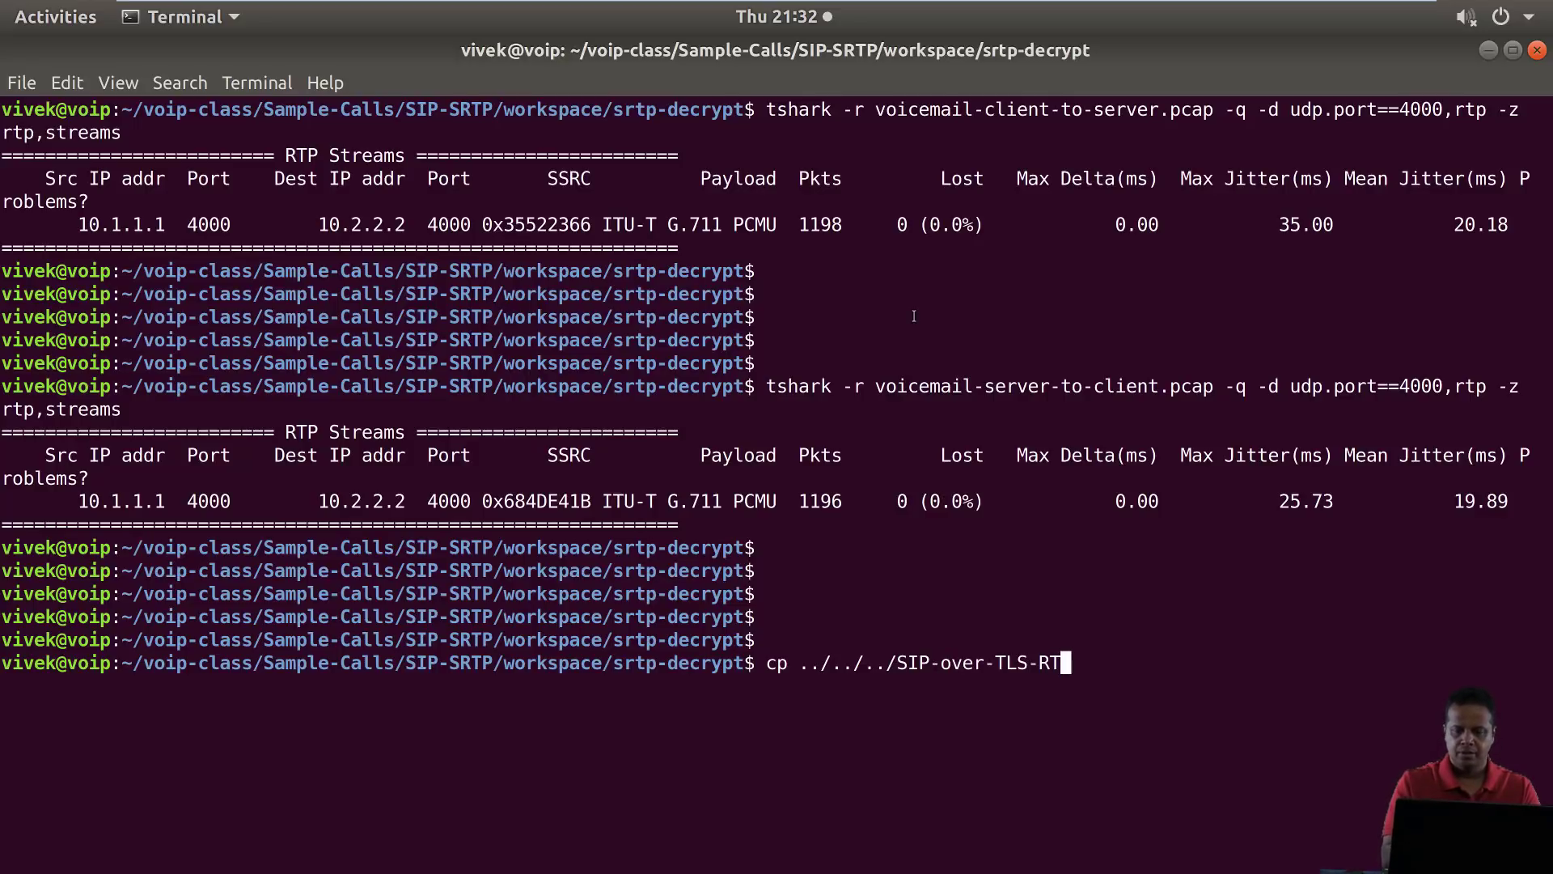
{"action": "type", "text": "P/"}
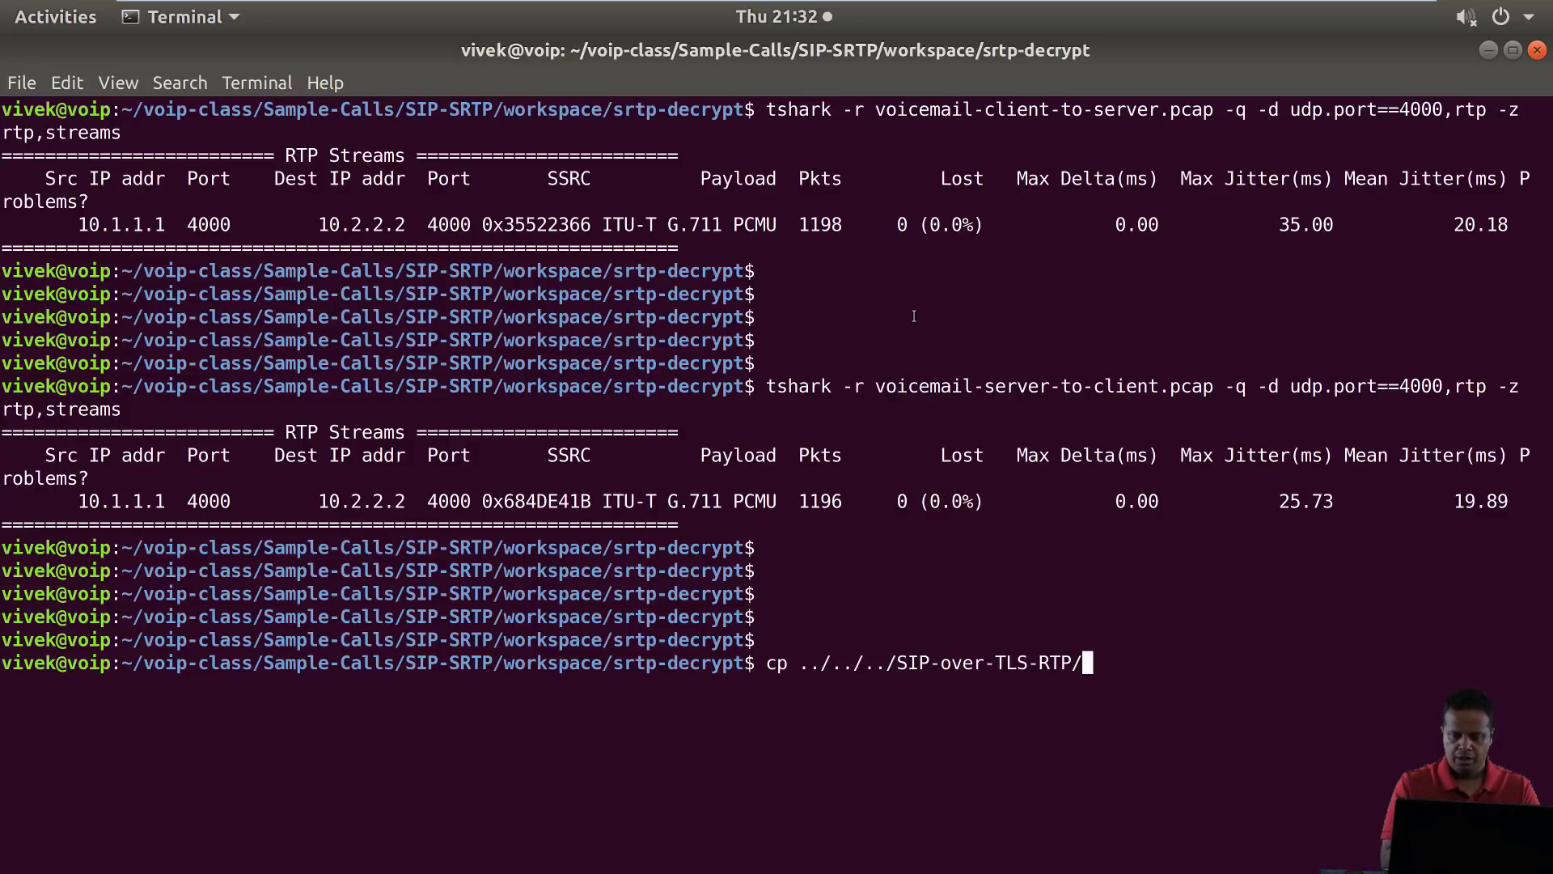
{"action": "type", "text": "workspace/"}
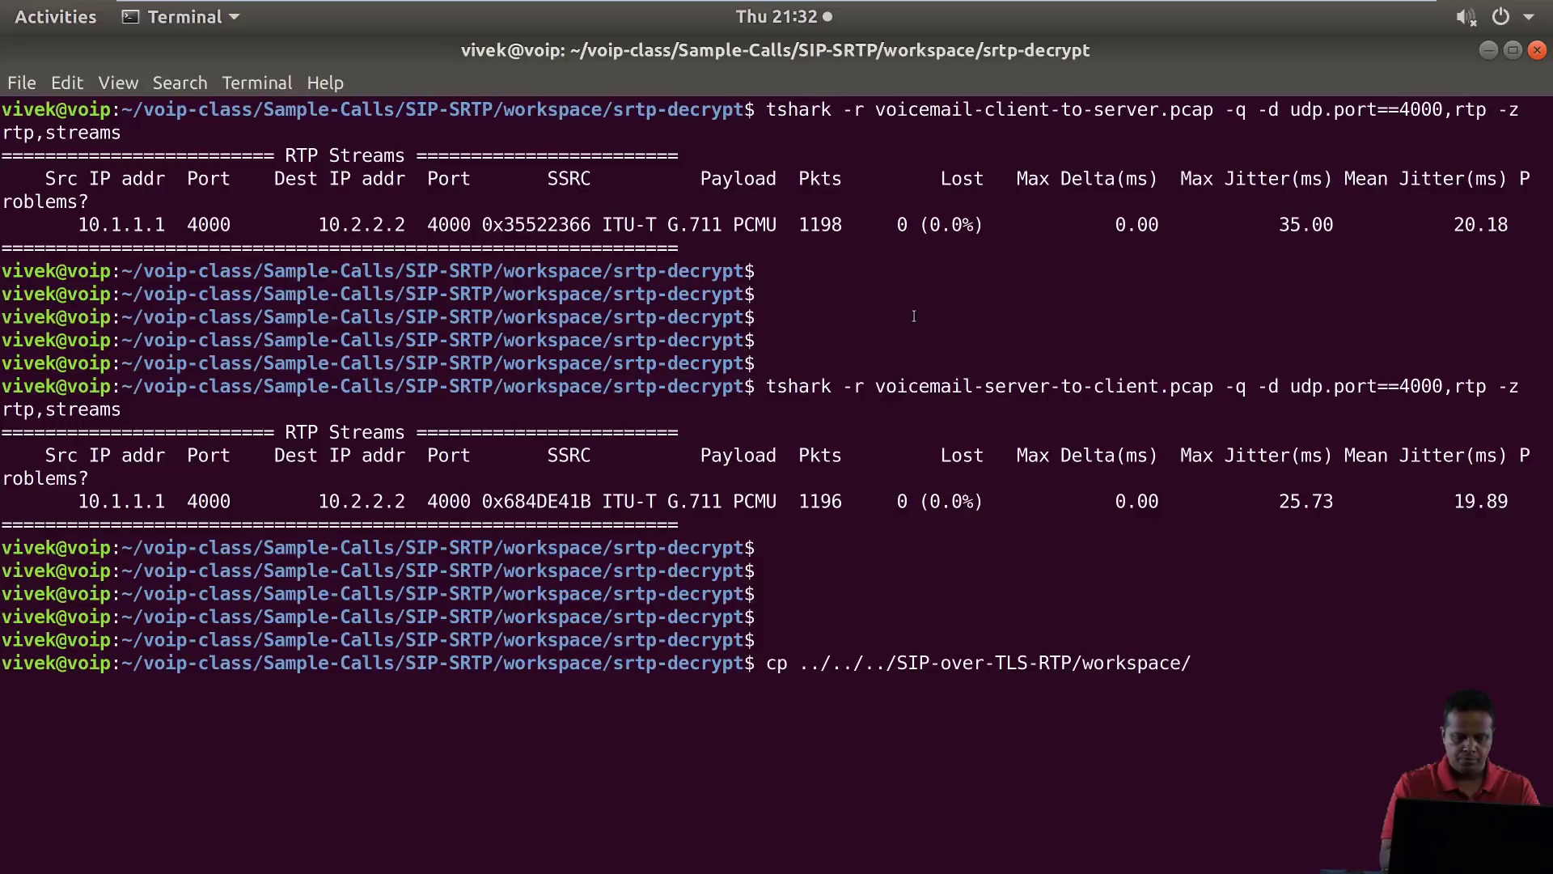
{"action": "type", "text": "pcap2wav ."}
{"action": "type", "text": "./pcap2wav"}
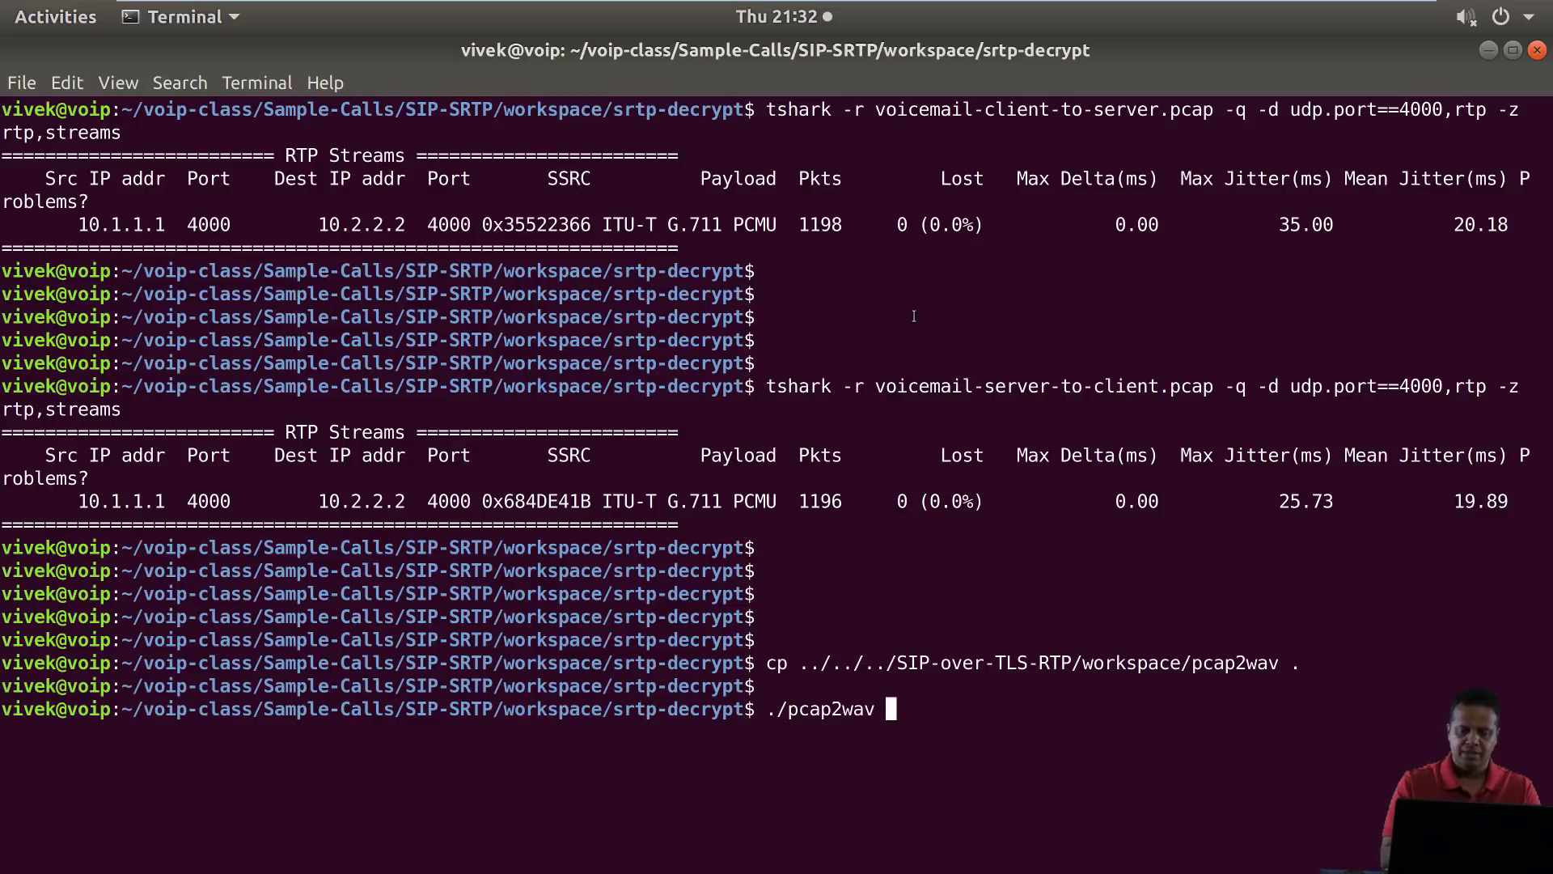
Show pcap2wav's usage help and start a command on voicemail-client-to-server.pcap
{"action": "key", "text": "Return"}
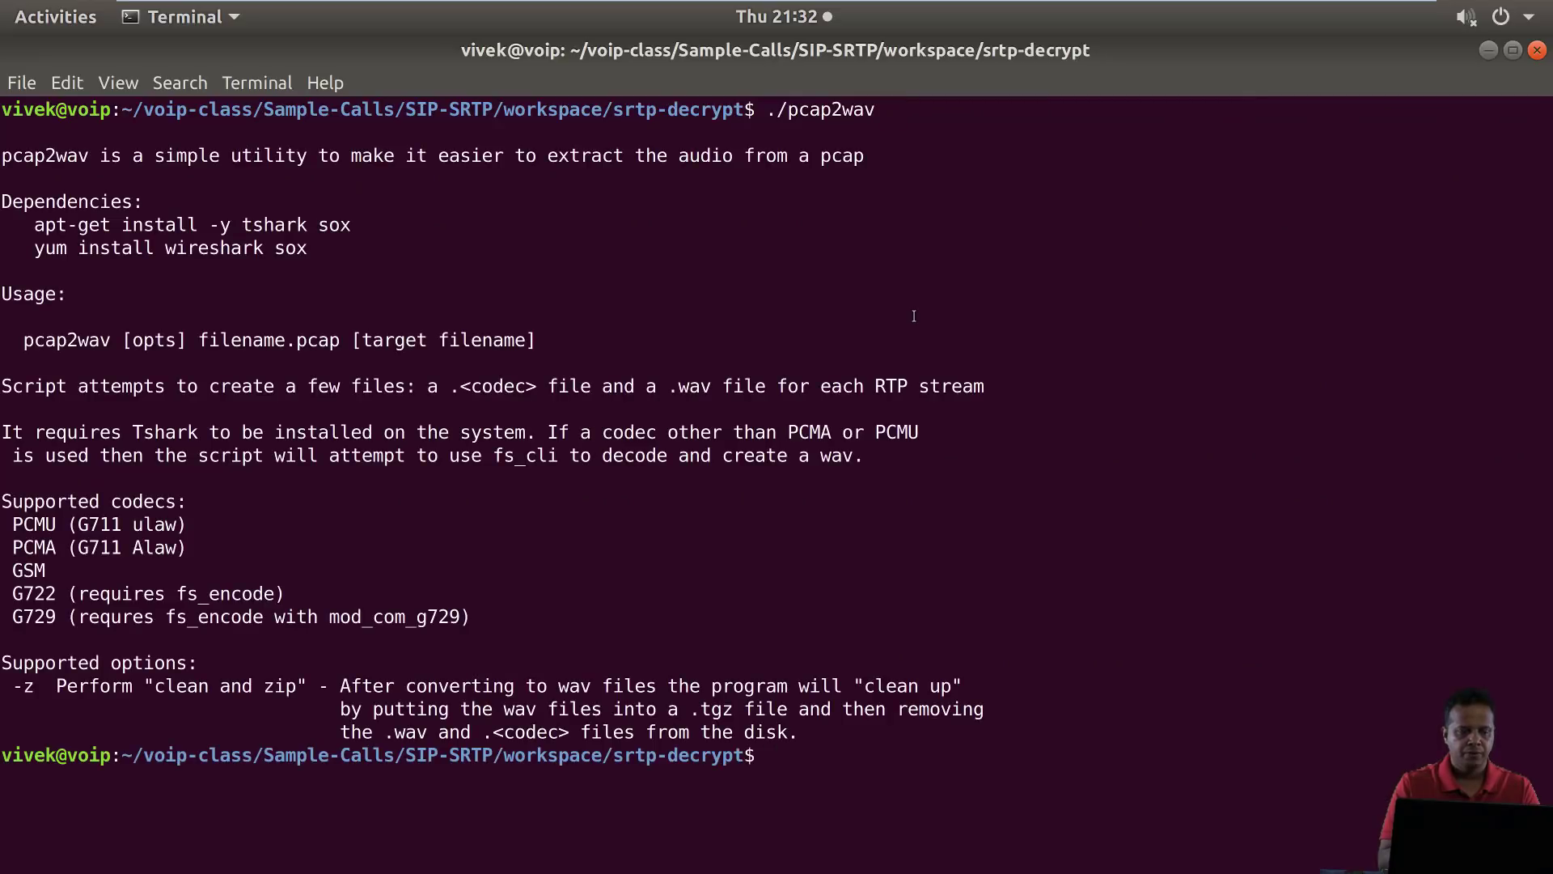
{"action": "type", "text": "./pcap2wav"}
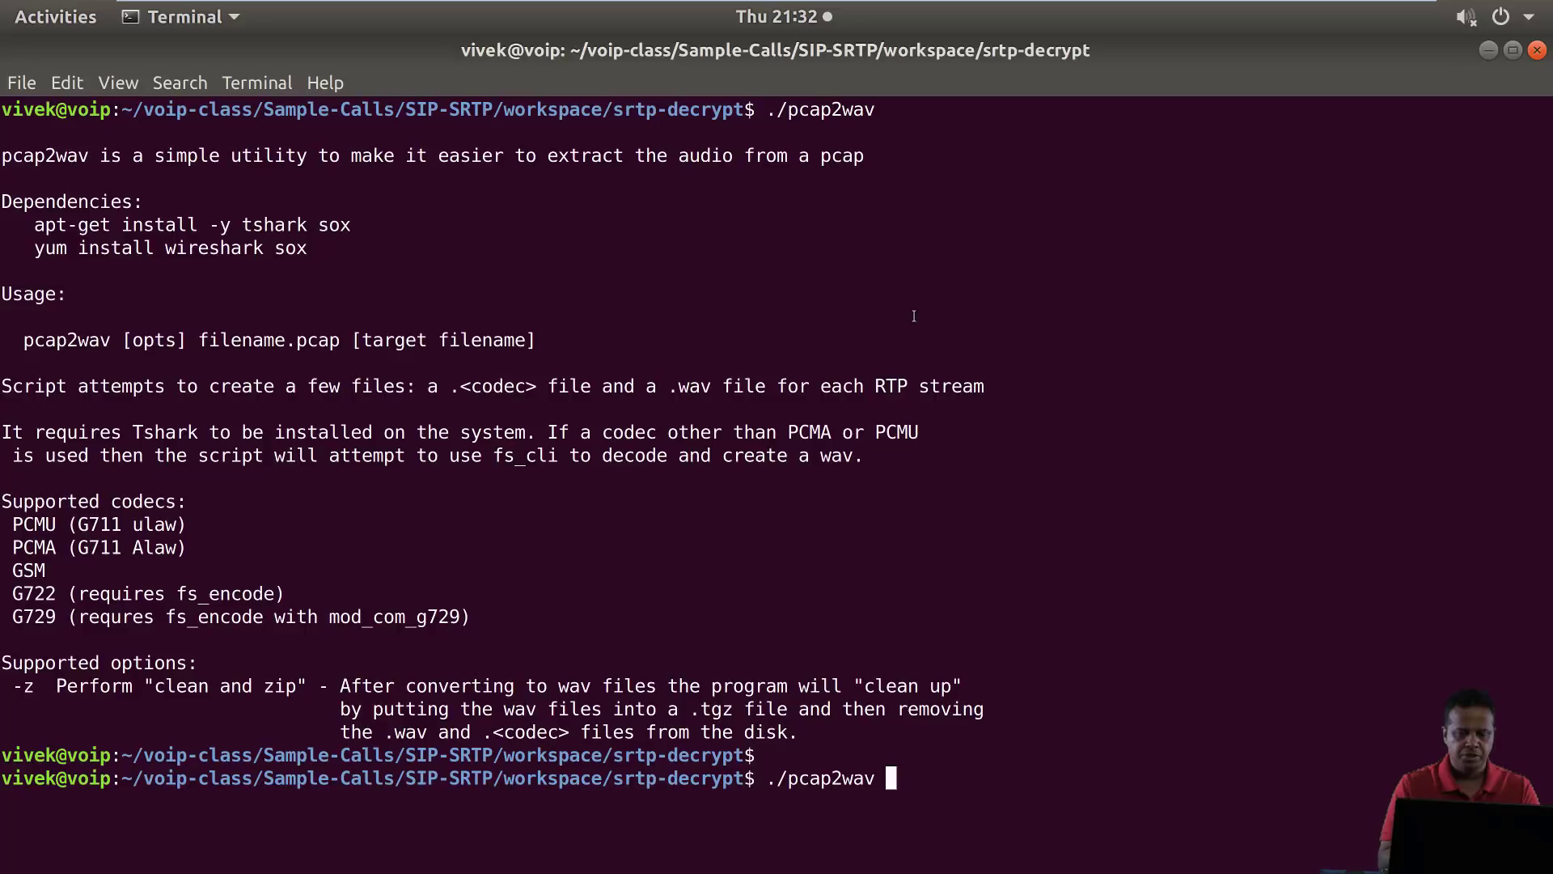
{"action": "type", "text": "voicemail-"}
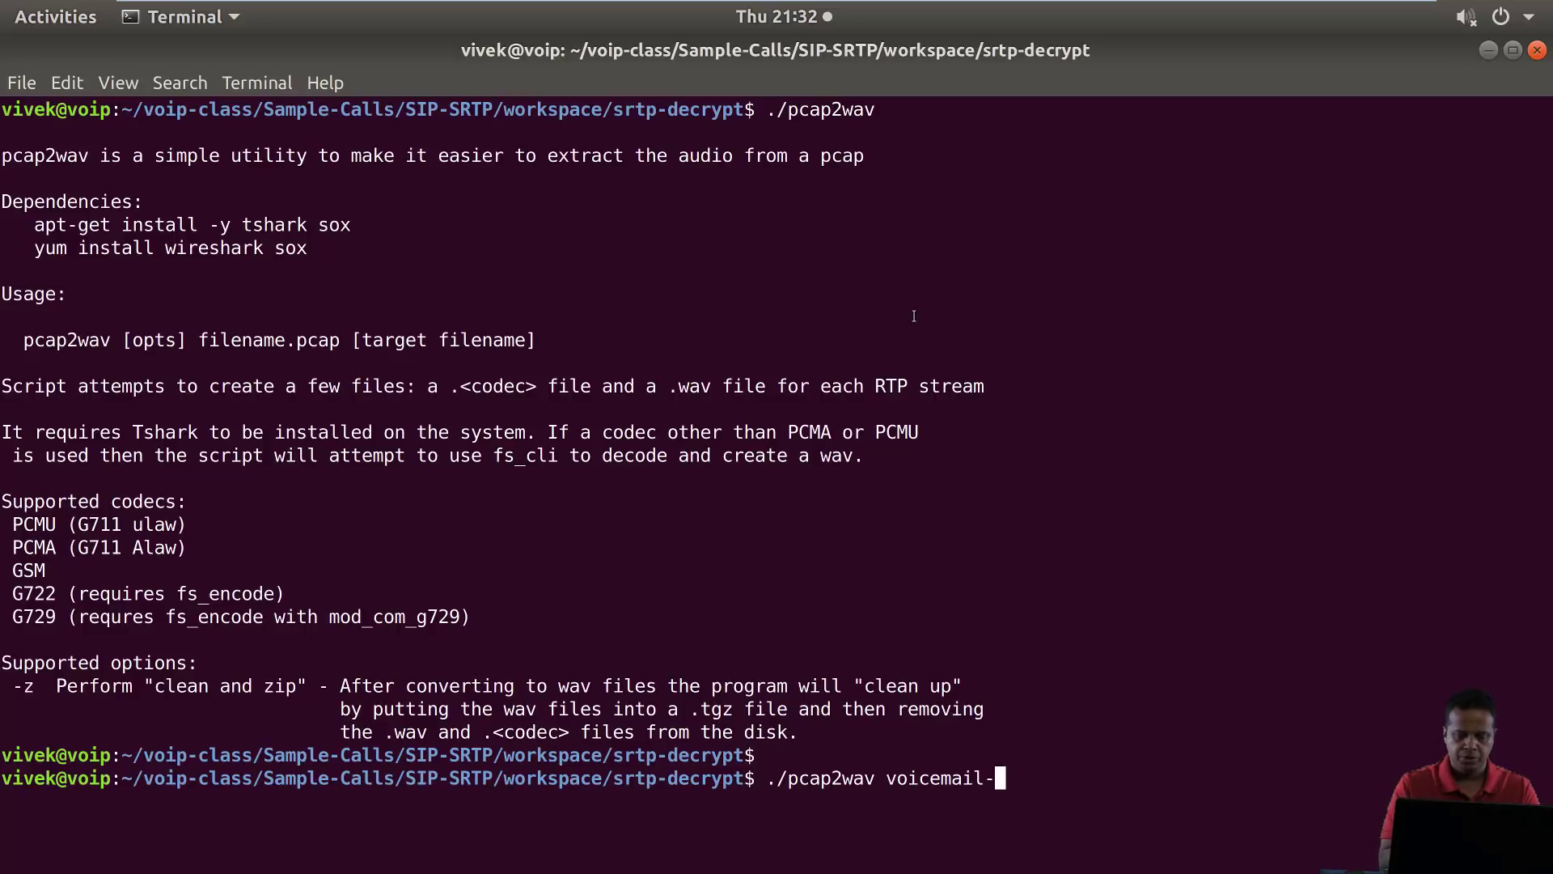
{"action": "type", "text": "client-to-server.pcap"}
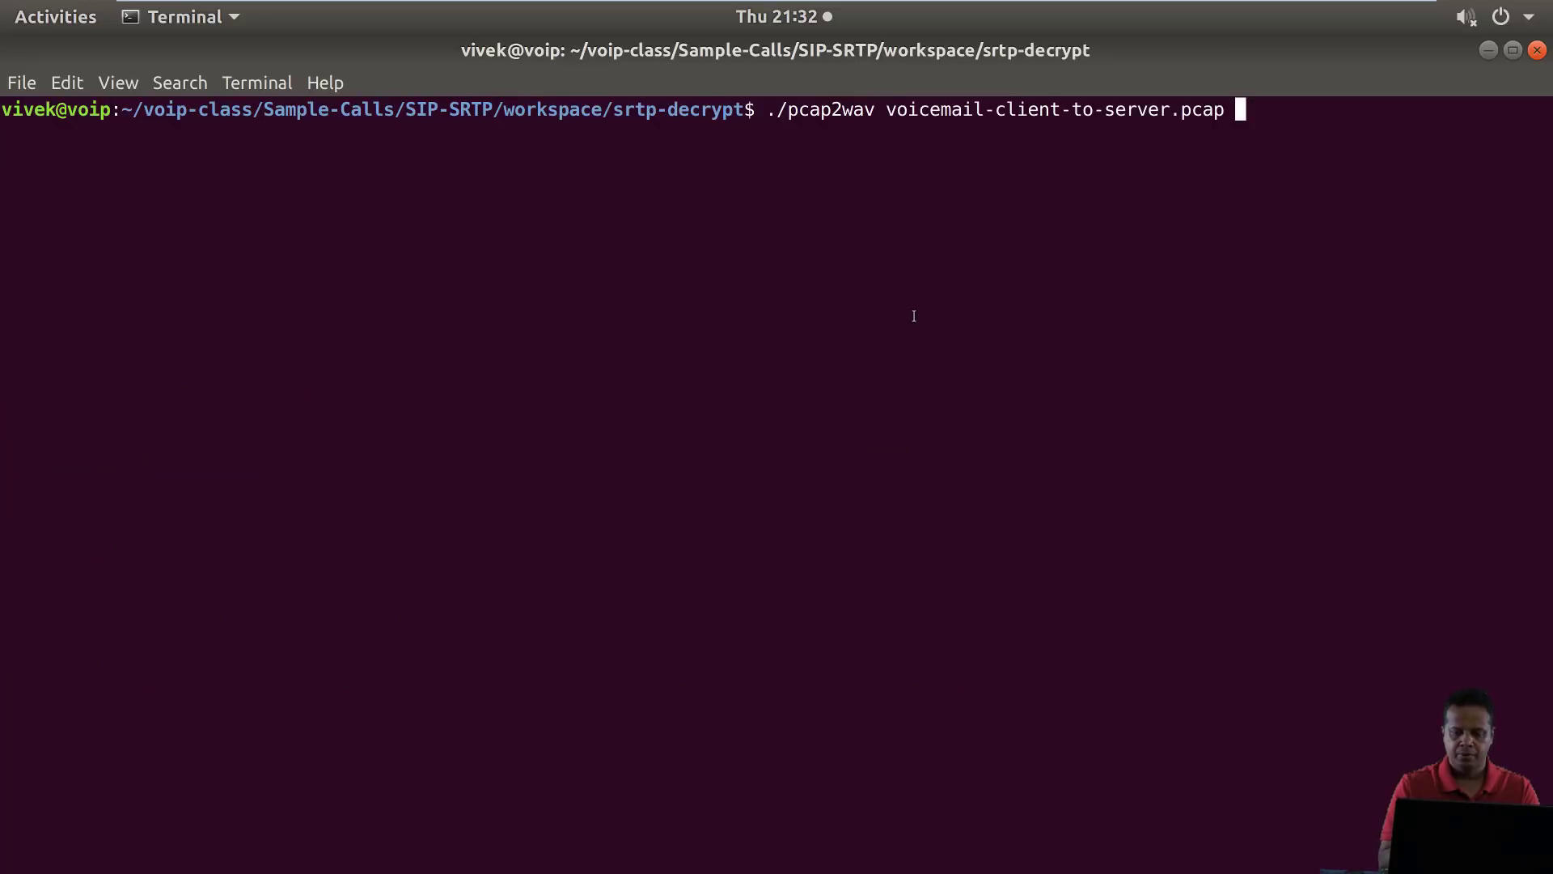
Run it with "-d udp.port==4000,rtp"; it fails to determine the codec from the payload type
{"action": "type", "text": "\"-d"}
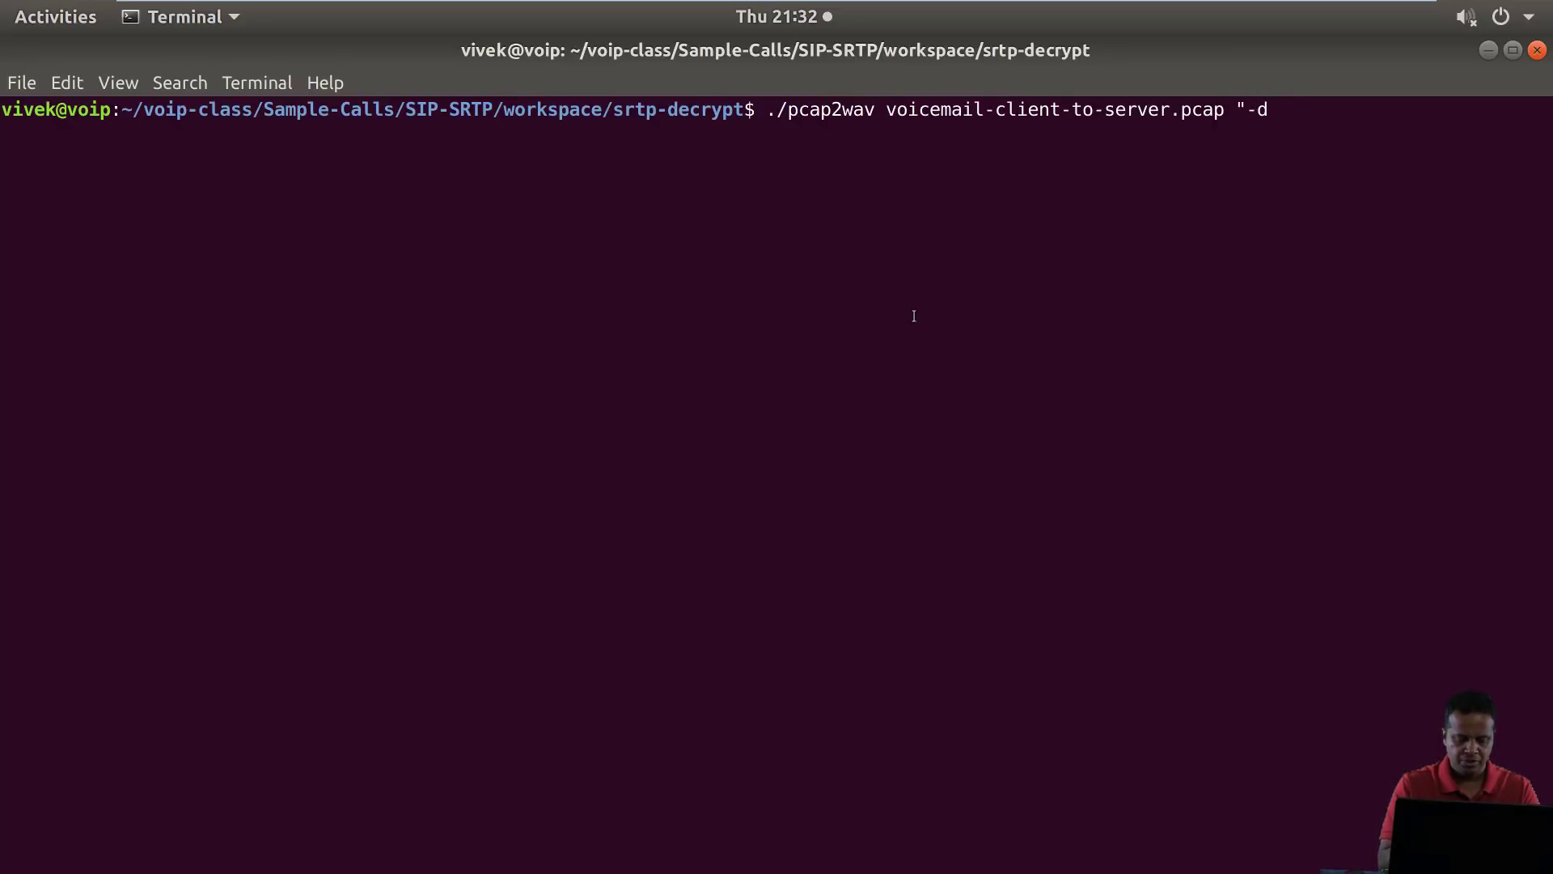
{"action": "type", "text": "ud"}
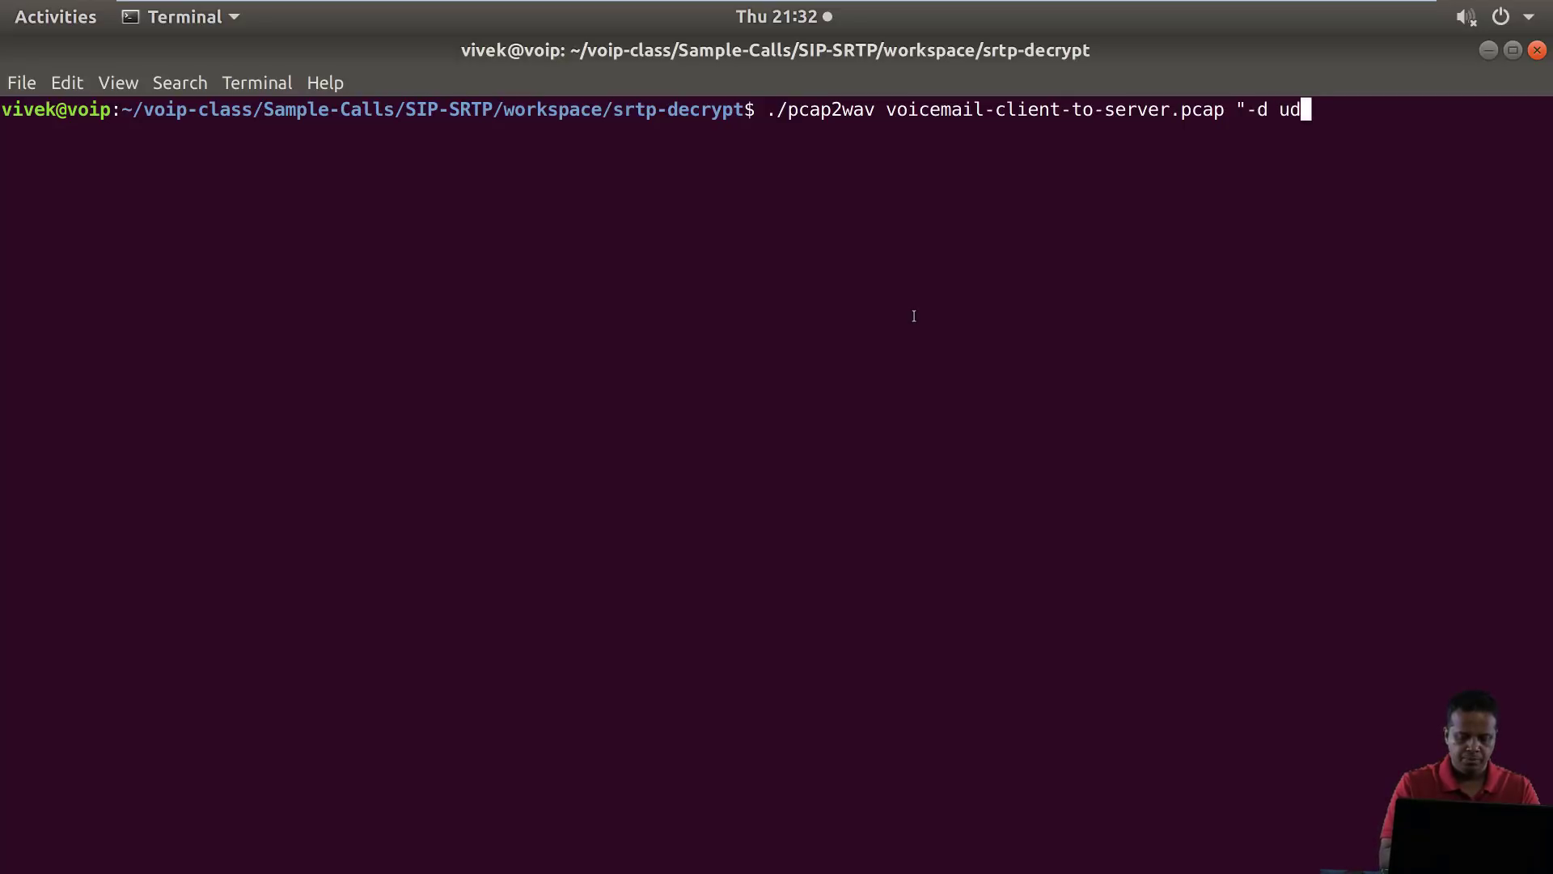
{"action": "type", "text": ".port"}
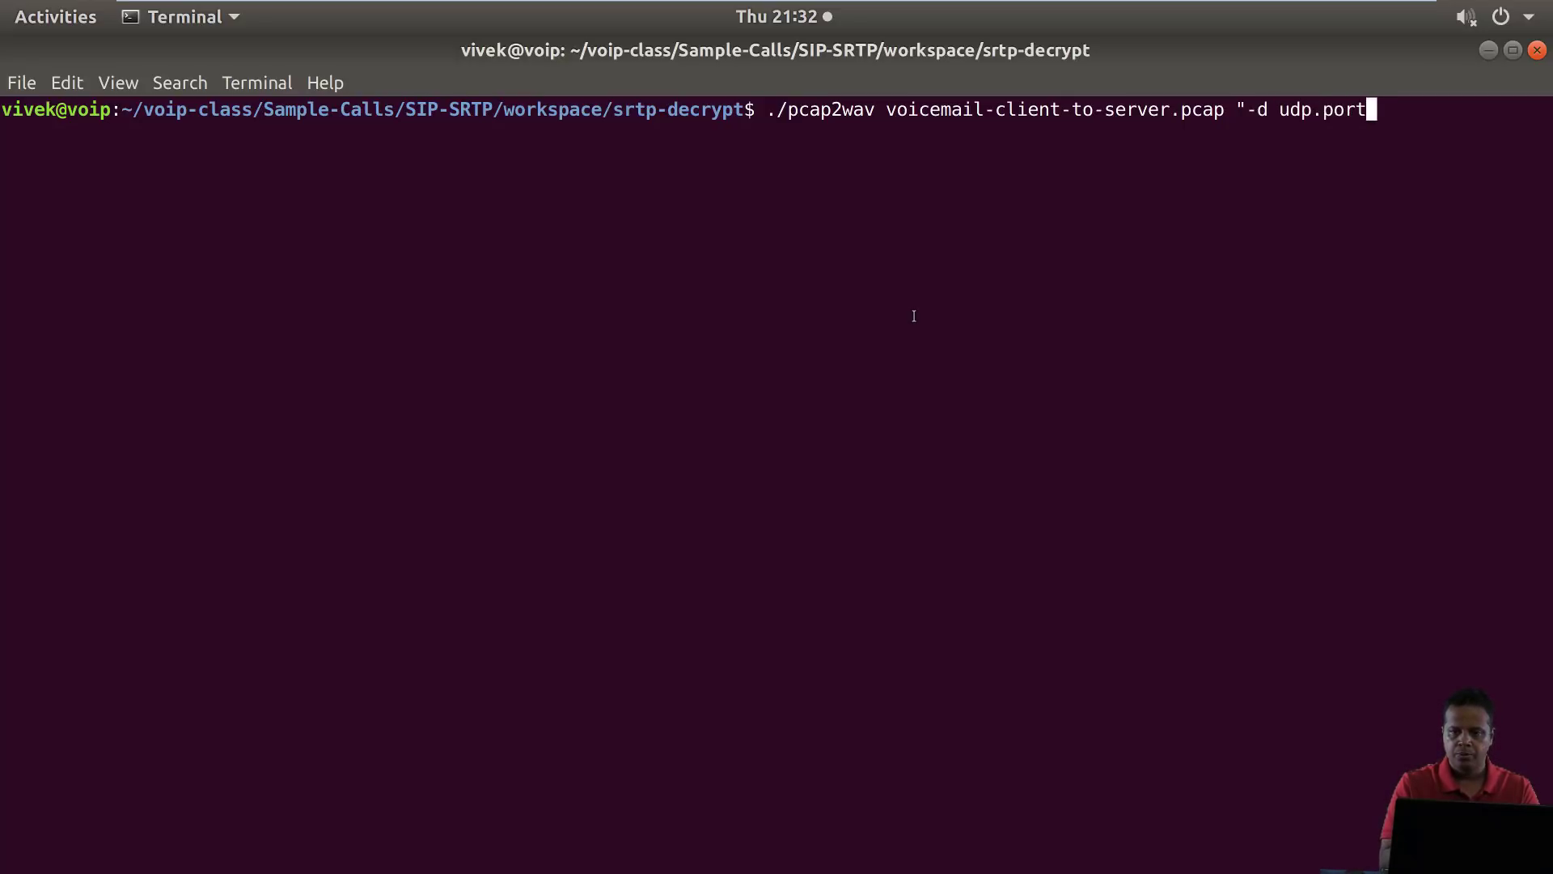
{"action": "type", "text": "==40"}
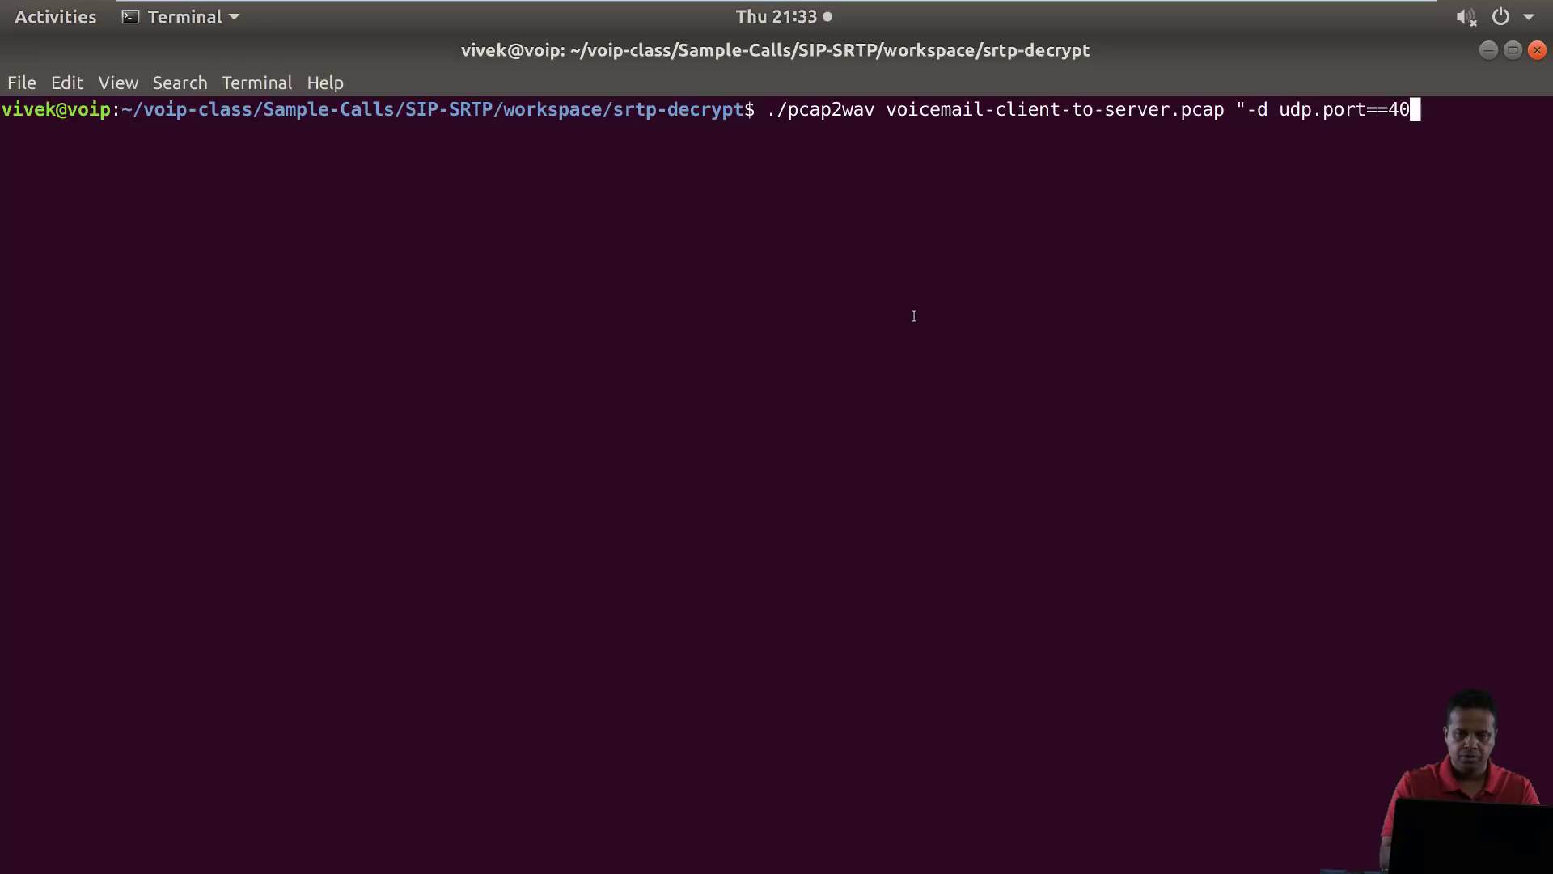
{"action": "type", "text": "00,rtp"}
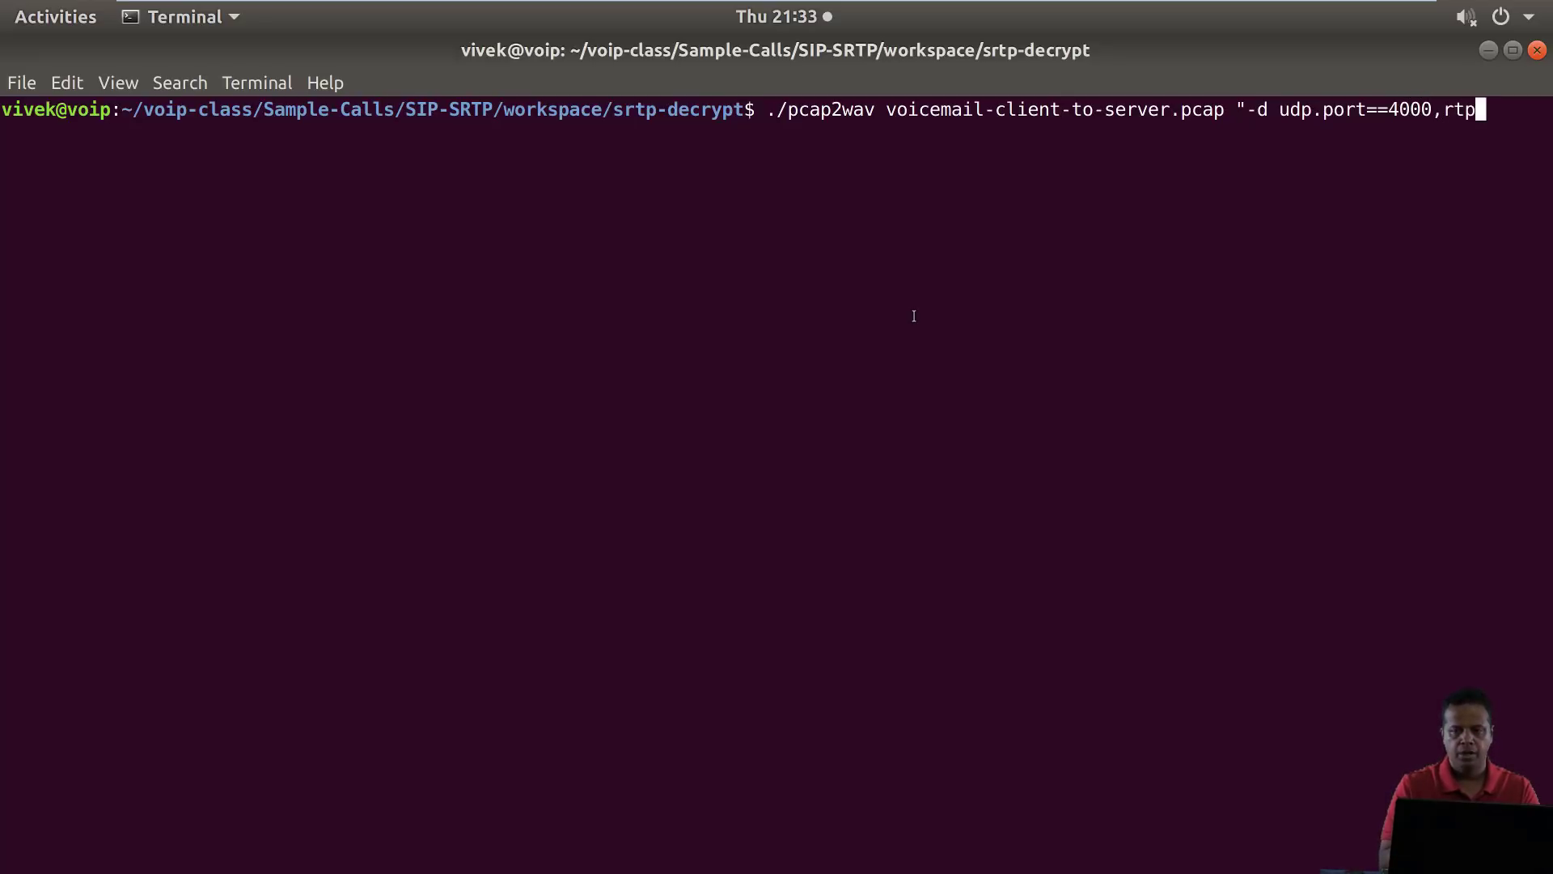
{"action": "type", "text": "\""}
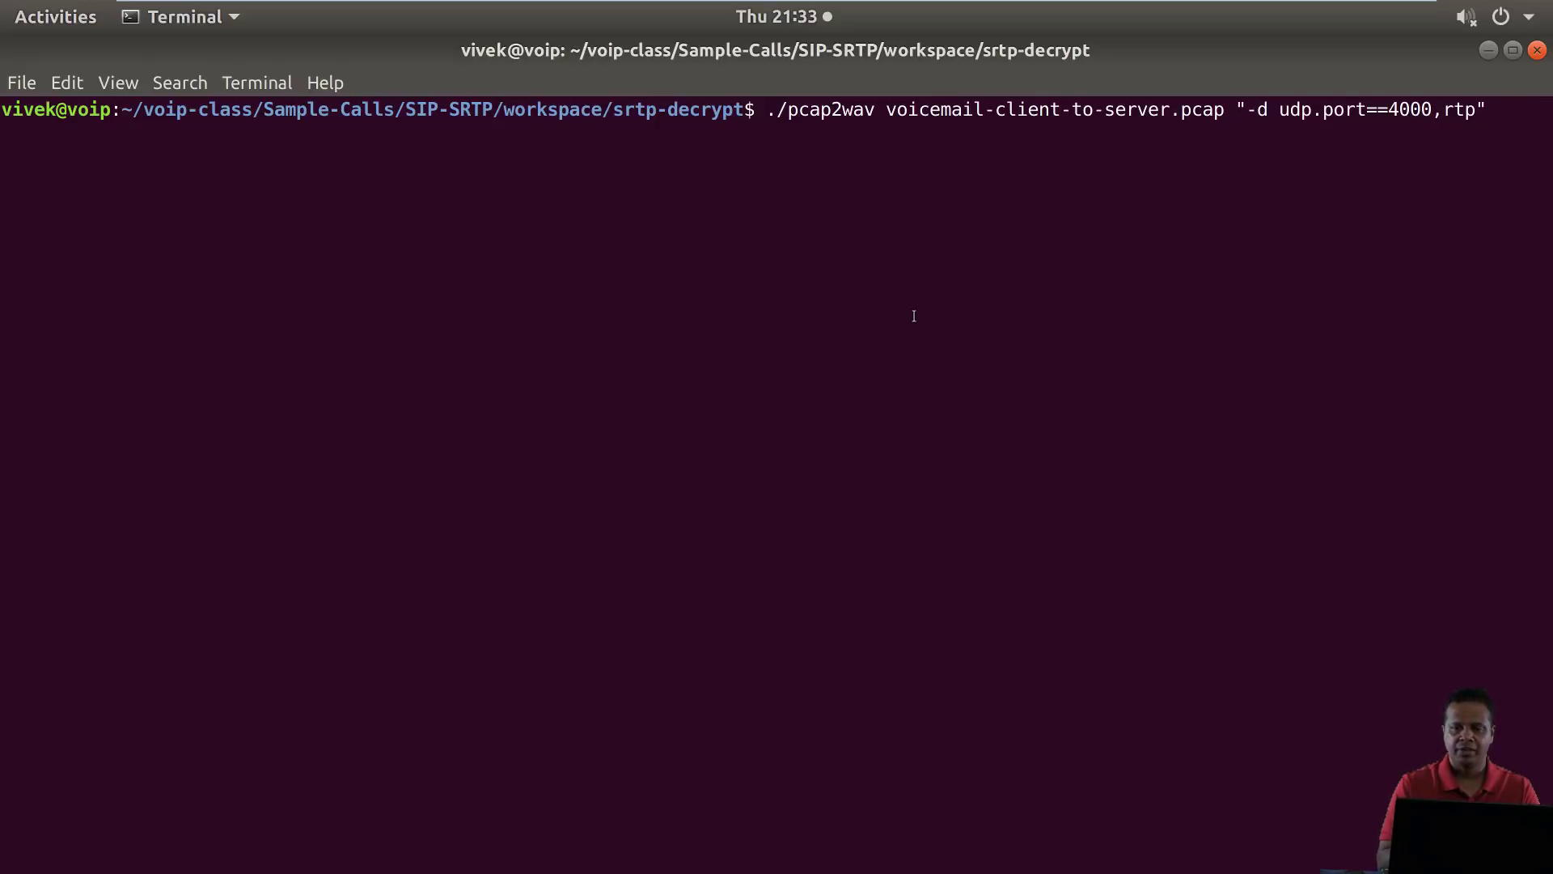
{"action": "key", "text": "Return"}
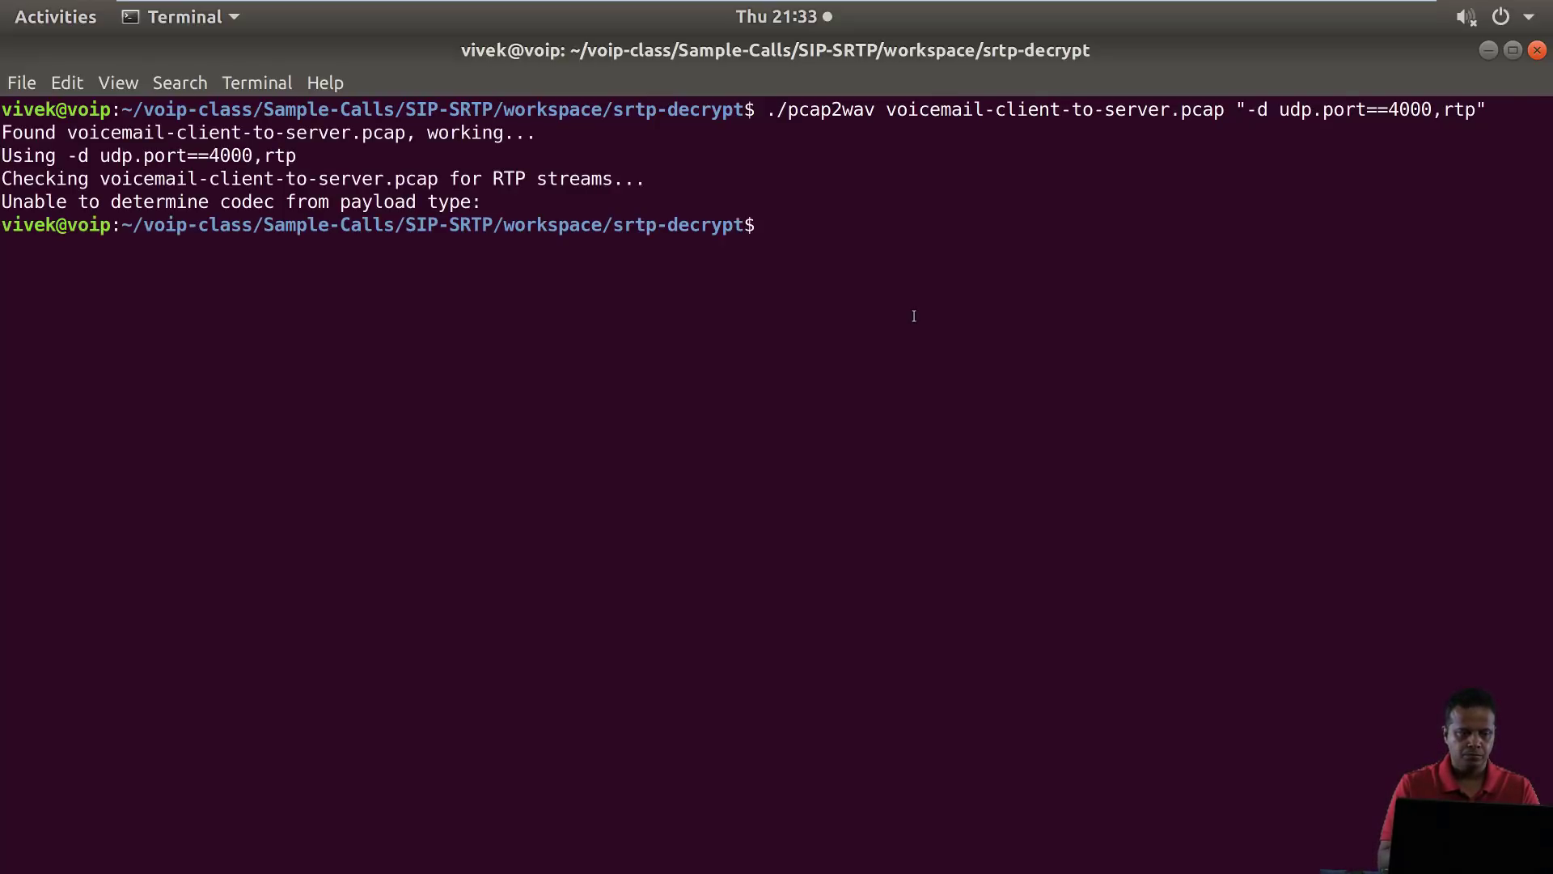
{"action": "key", "text": "Return"}
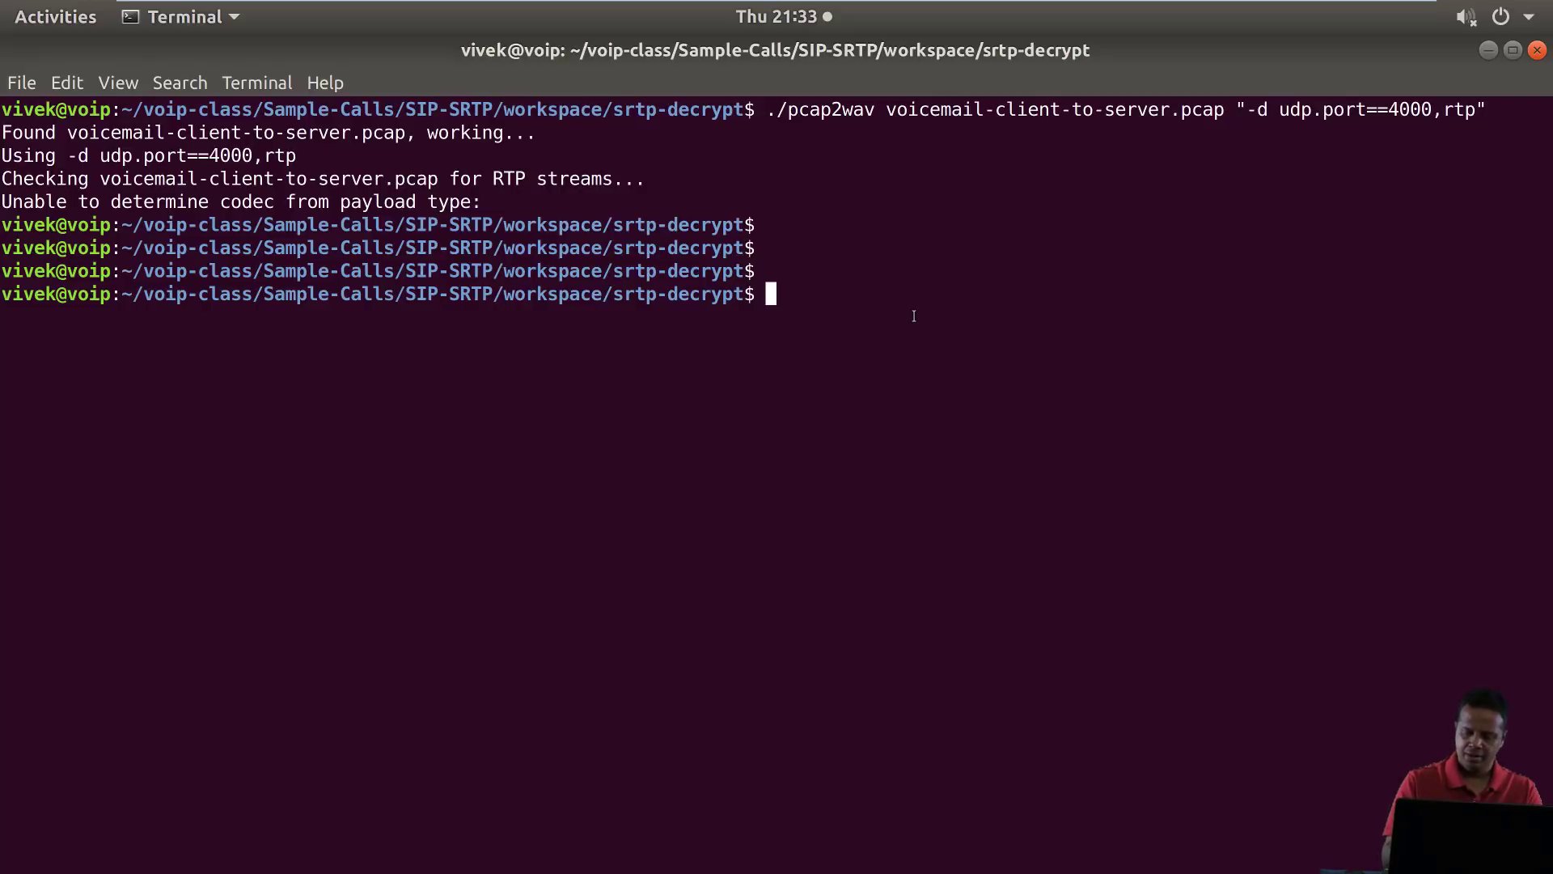
Rerun pcap2wav with the 'client' output prefix, producing client_1.PCMU and client_1.wav
{"action": "key", "text": "Up"}
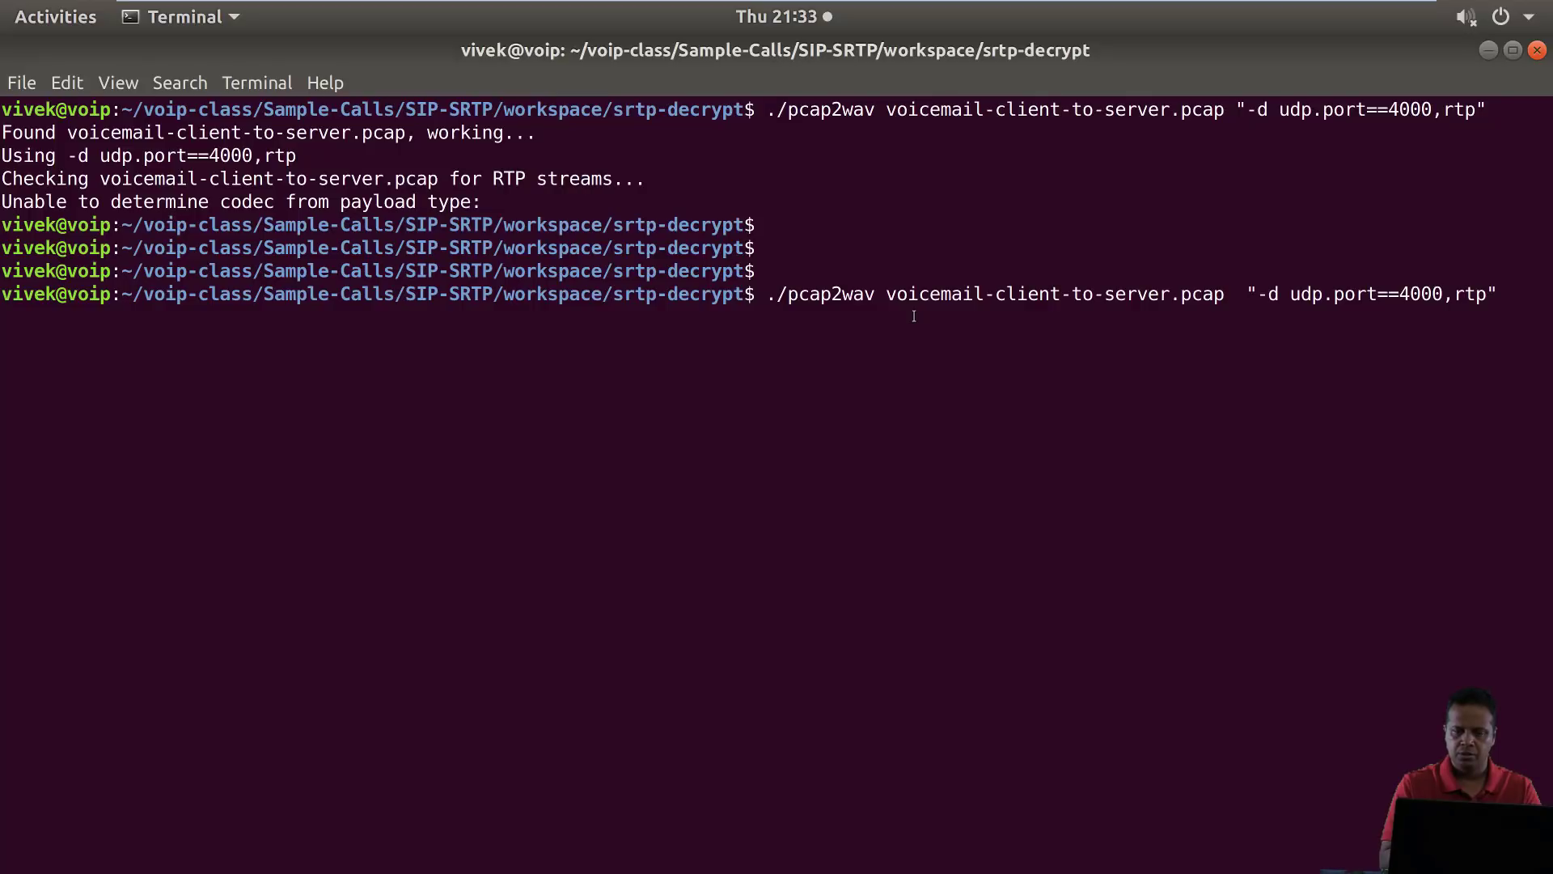
{"action": "type", "text": "cl"}
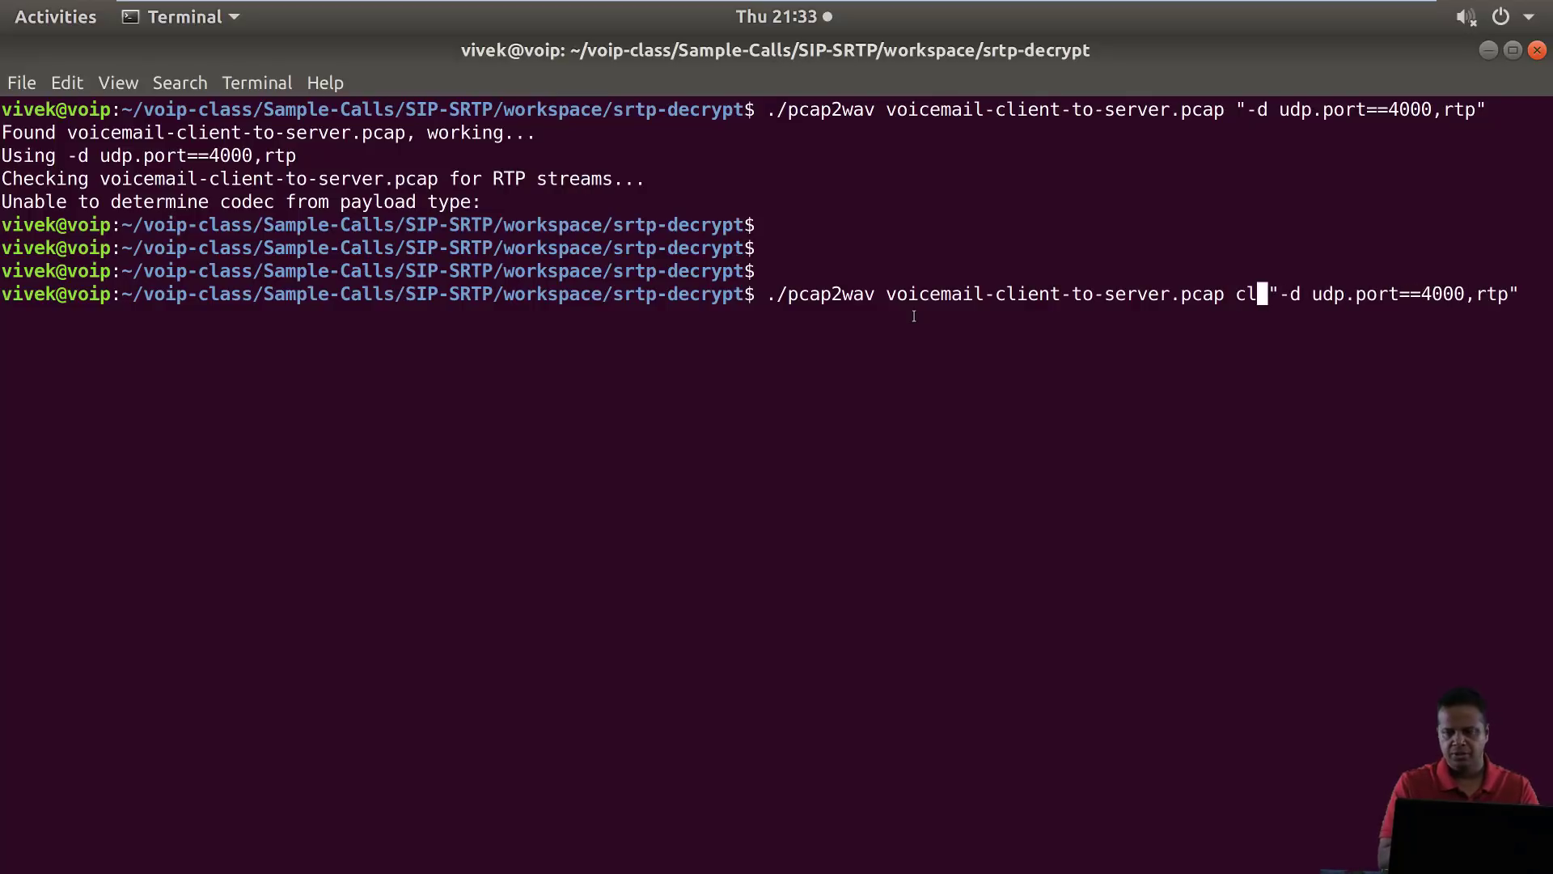
{"action": "type", "text": "ient"}
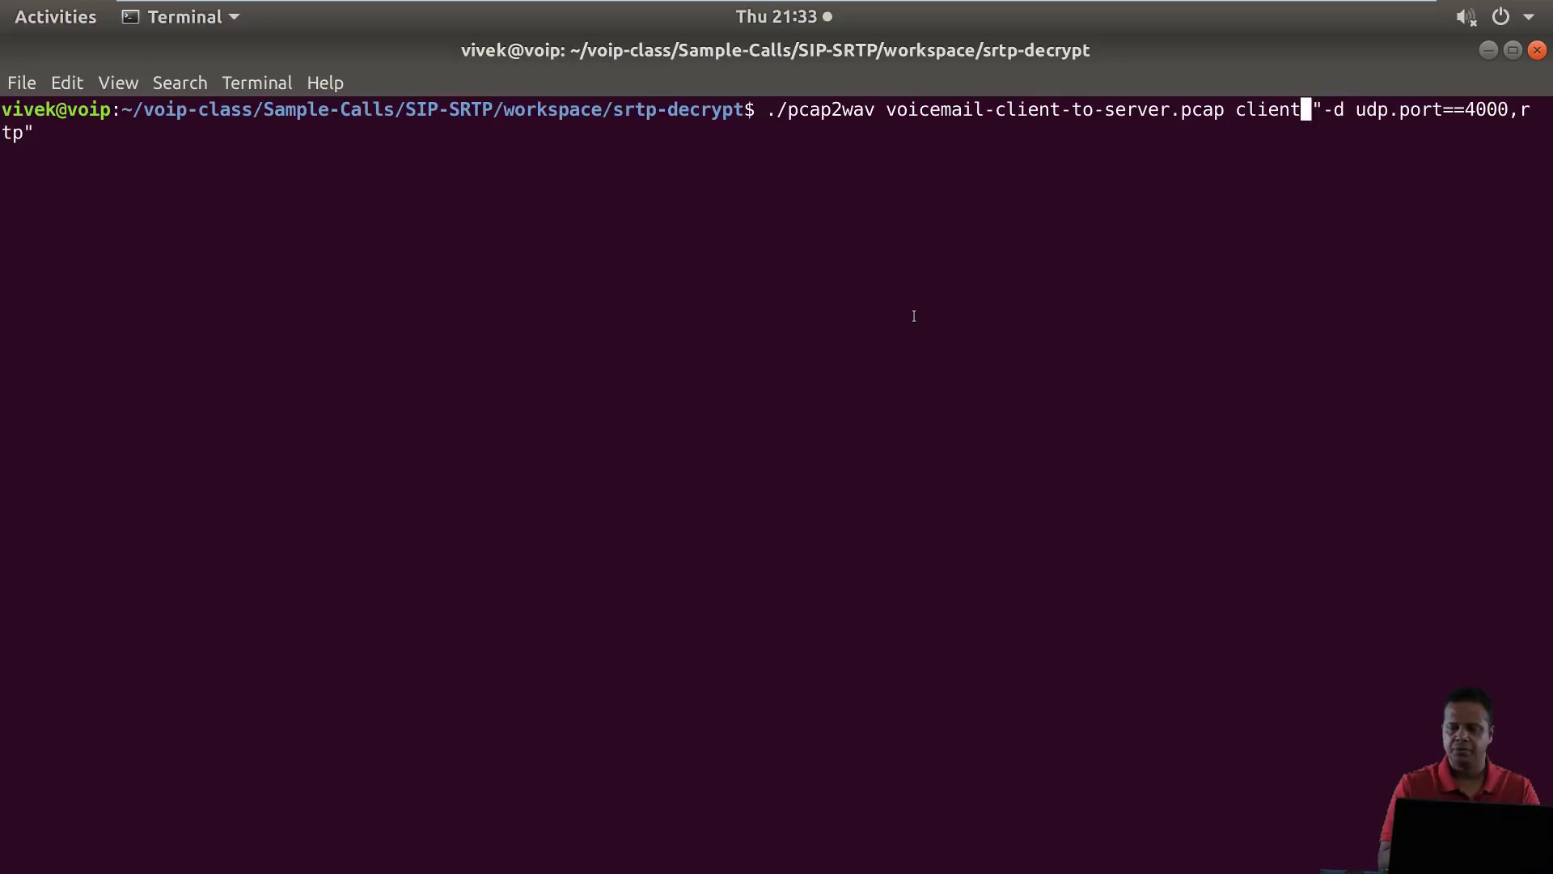
{"action": "key", "text": "Return"}
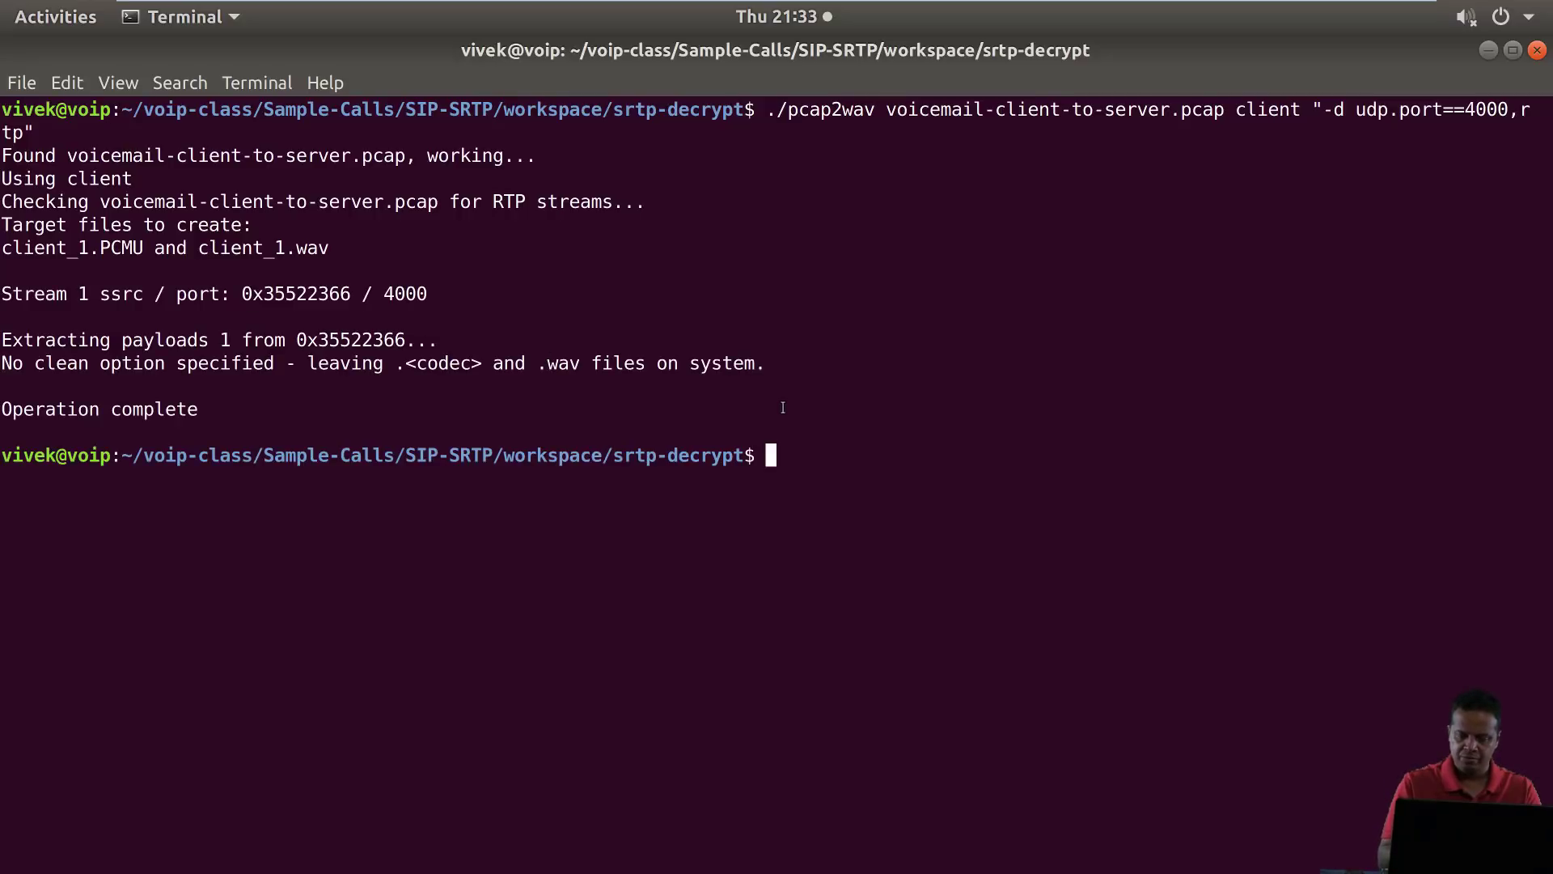
Convert voicemail-server-to-client.pcap with the 'server' prefix and list the folder showing server_1.wav and client_1.wav
{"action": "key", "text": "Up"}
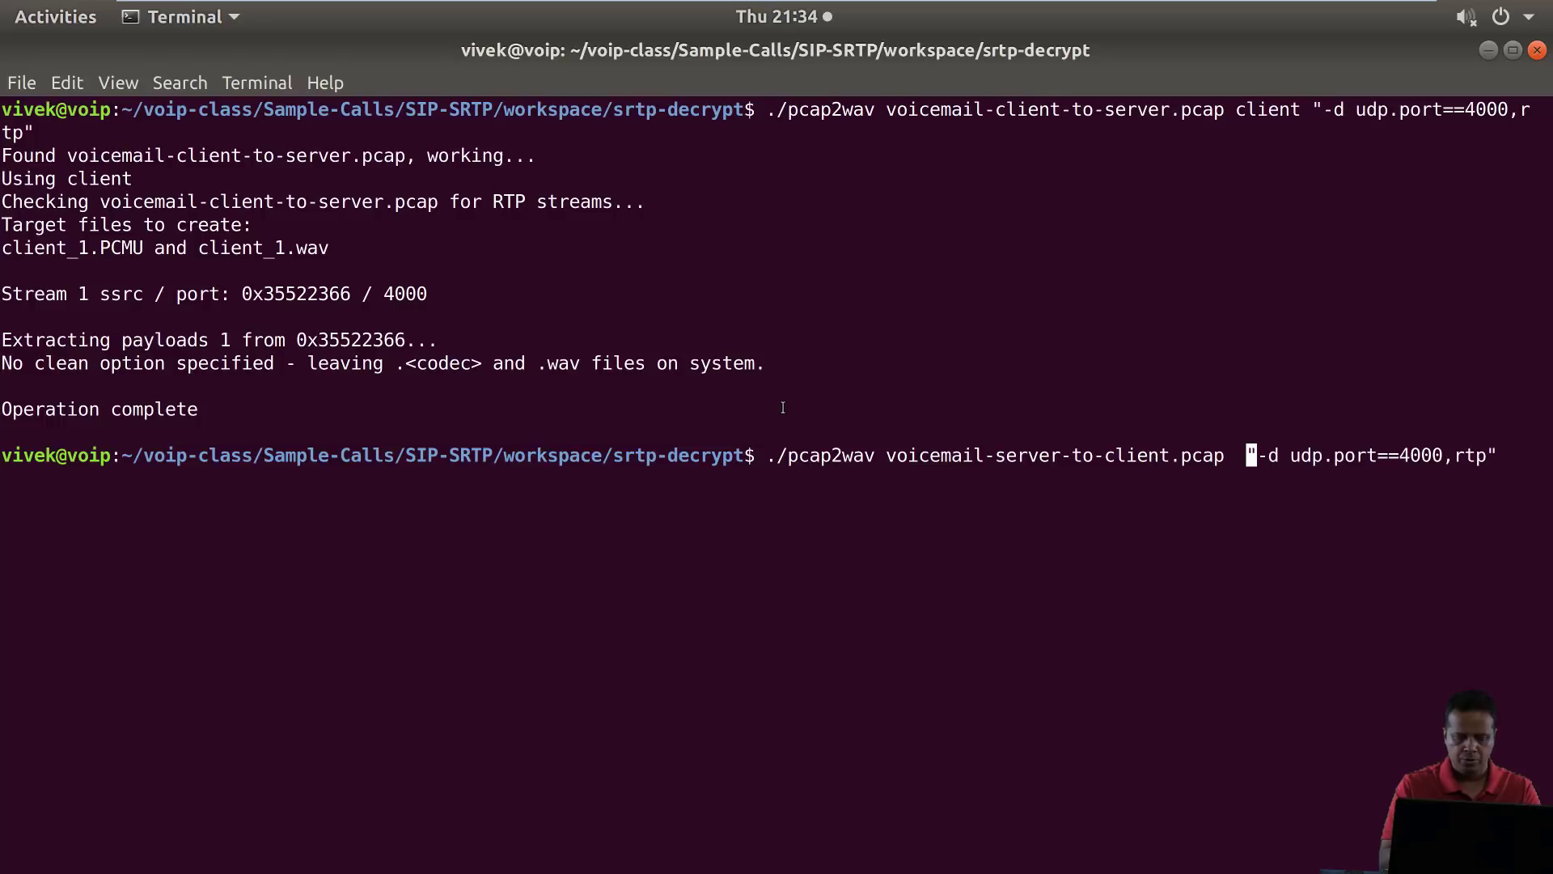
{"action": "type", "text": "server"}
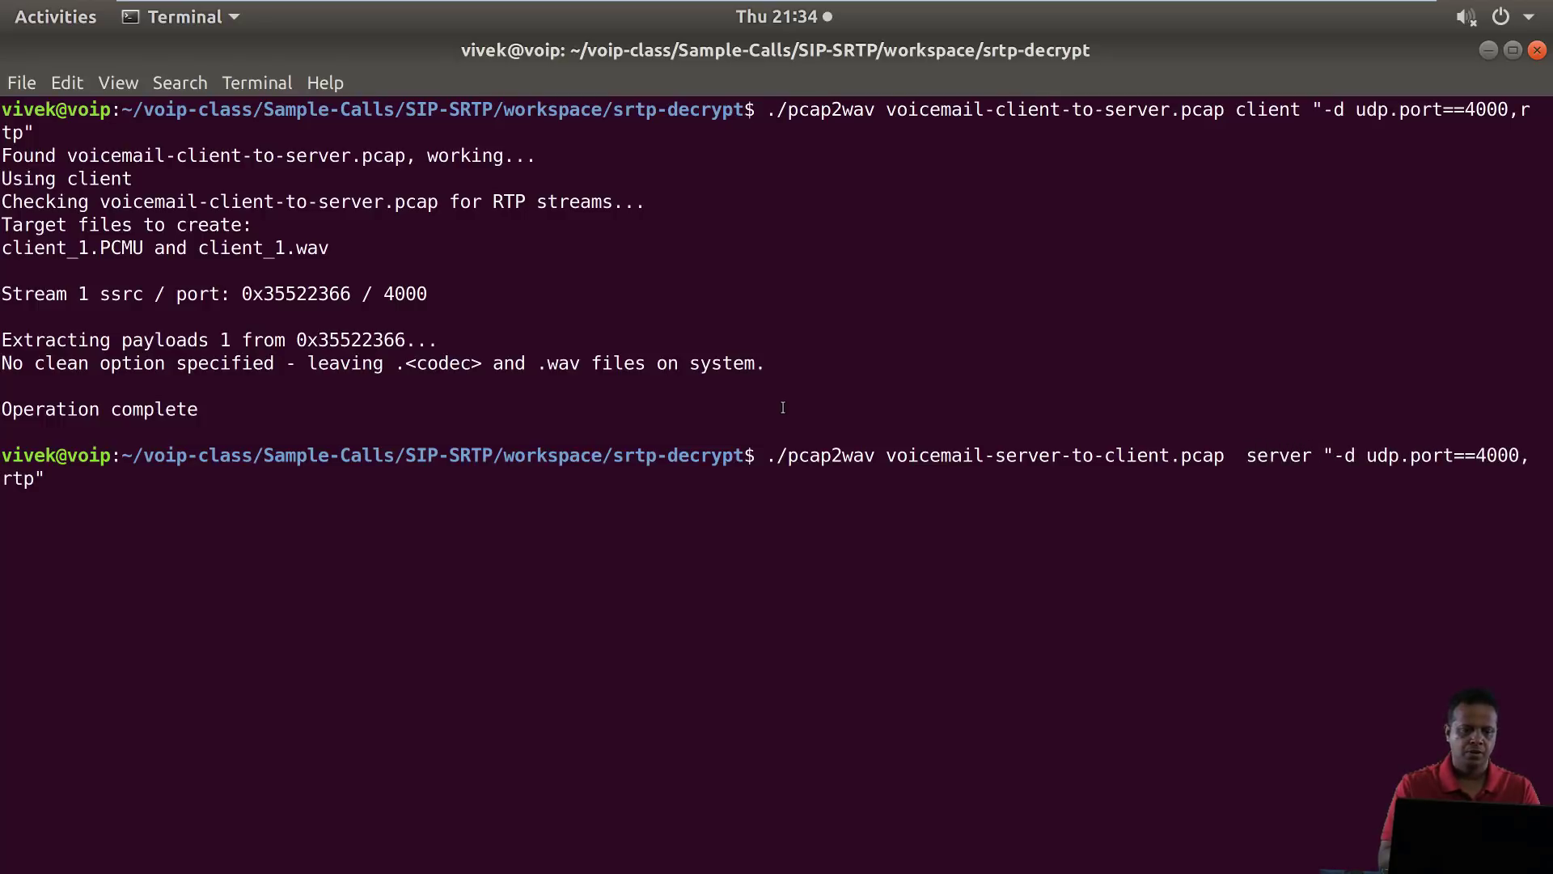
{"action": "key", "text": "Return"}
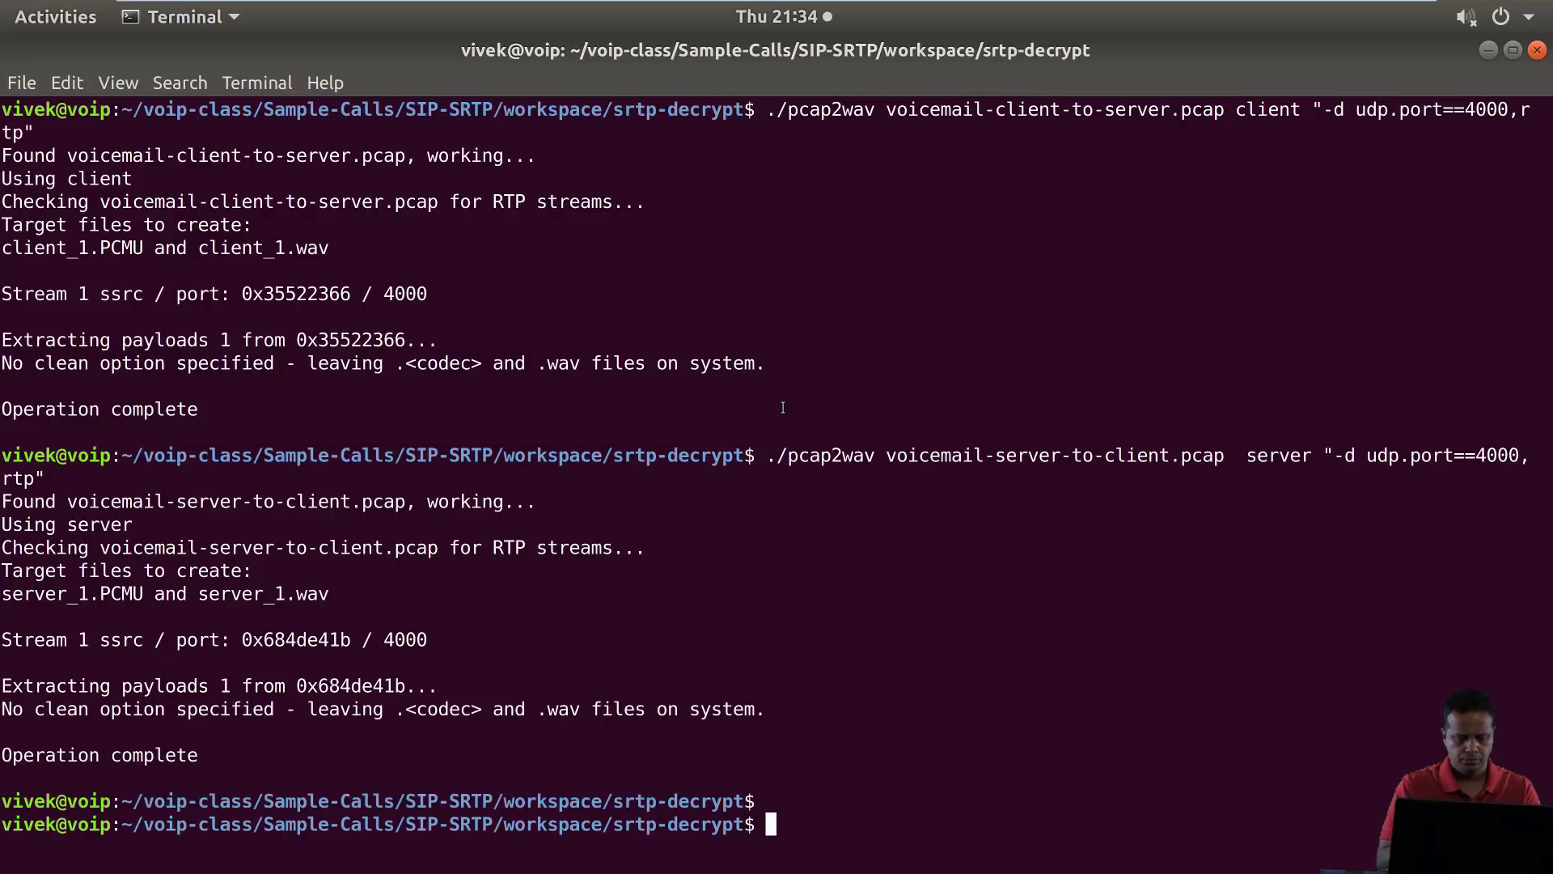
{"action": "type", "text": "ls -lh"}
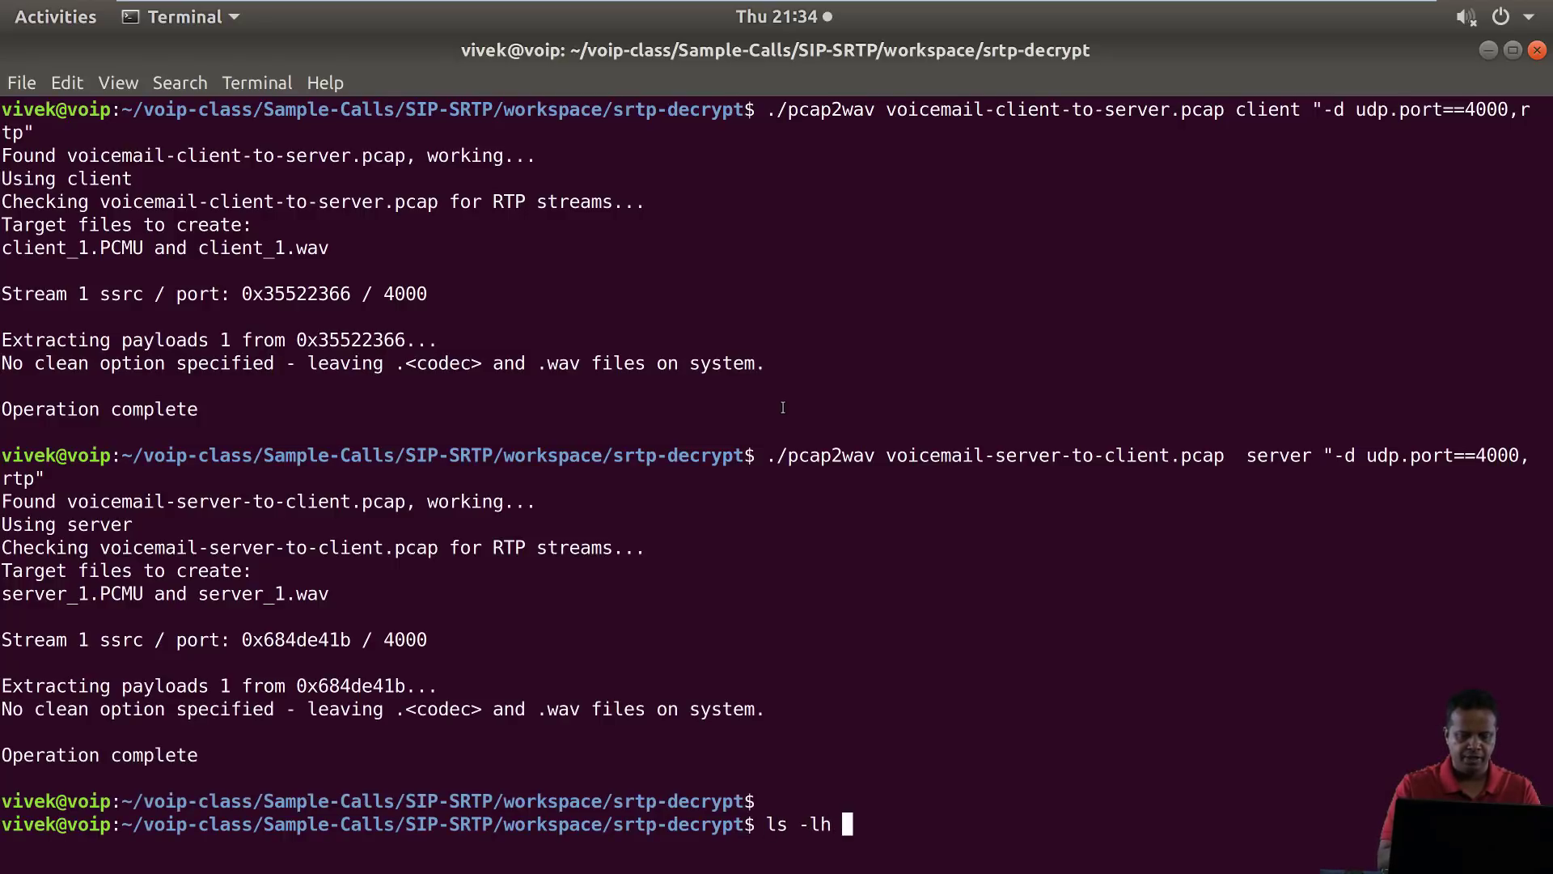
{"action": "key", "text": "Return"}
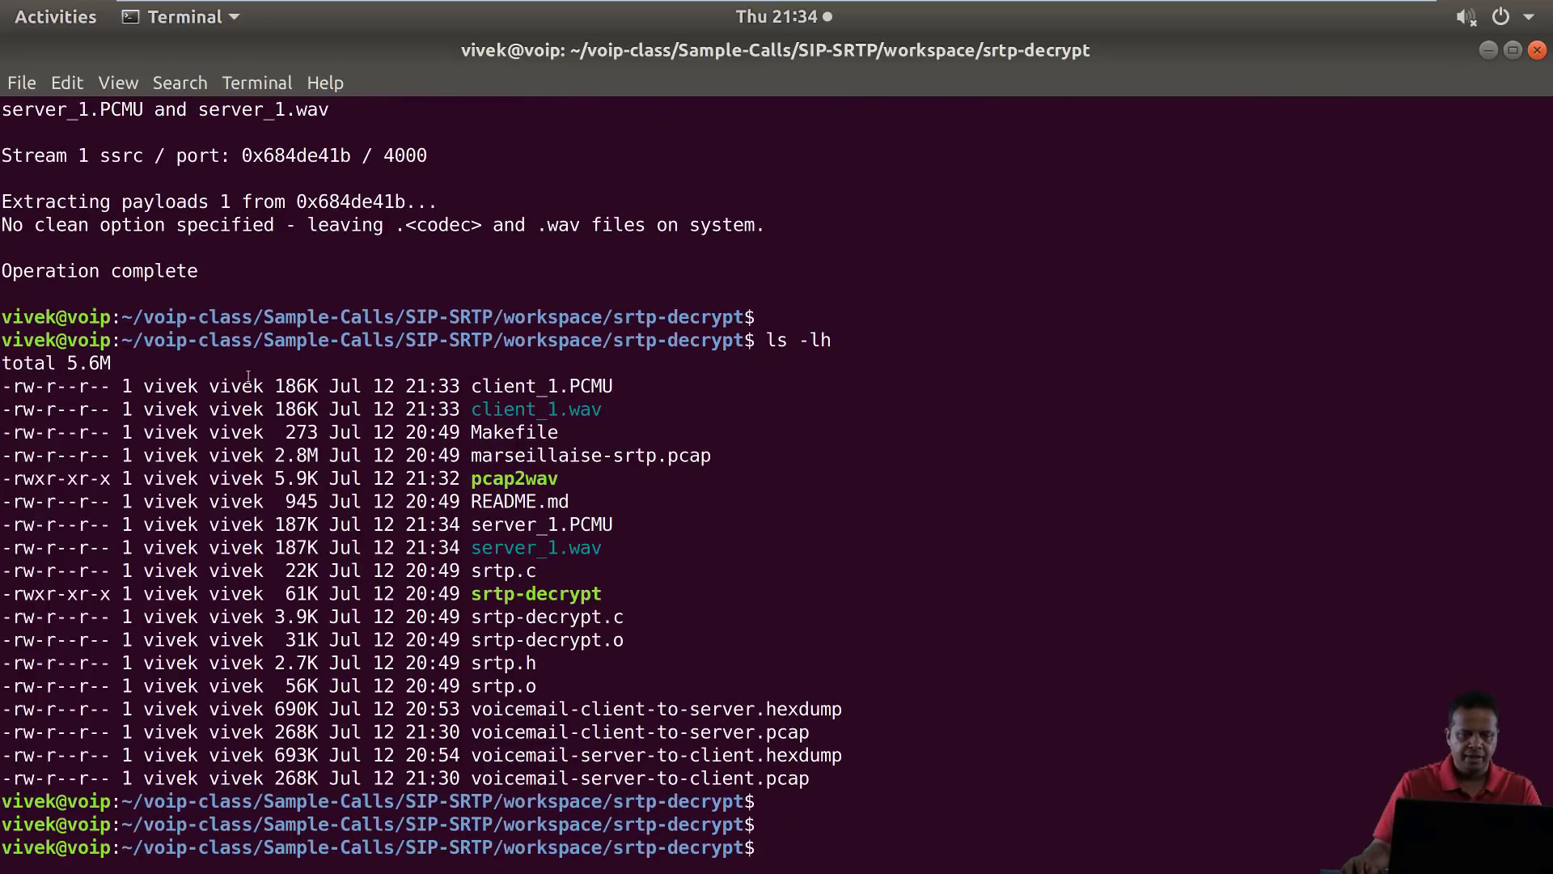
Navigate Files through voip-class > Sample-Calls > SIP-SRTP > workspace into the srtp-decrypt folder
{"action": "double_click", "coordinate": [536, 409]}
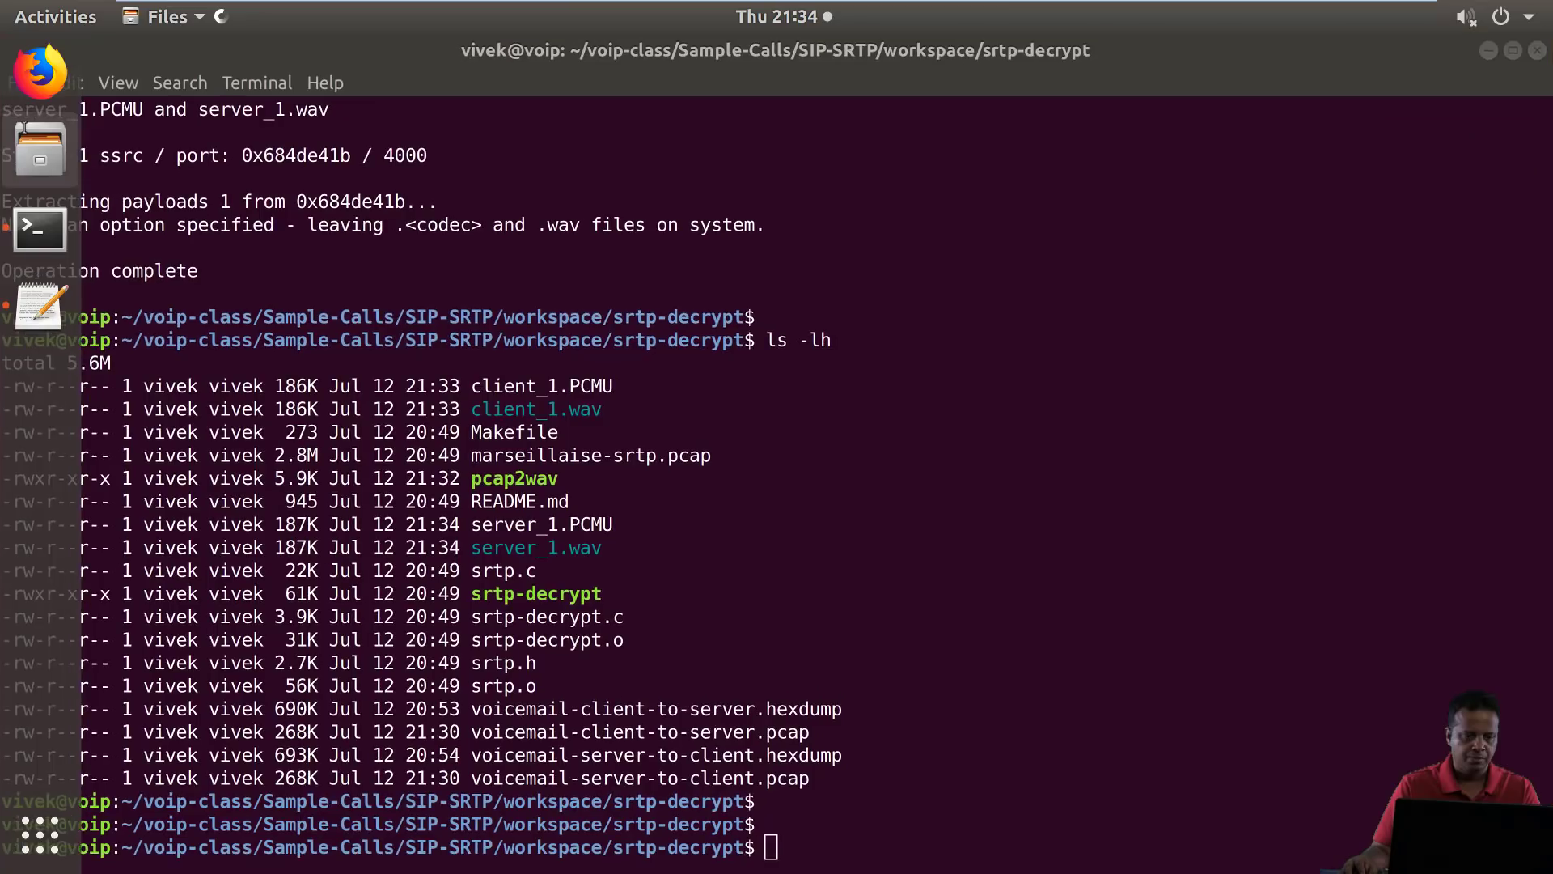
{"action": "left_click", "coordinate": [39, 149]}
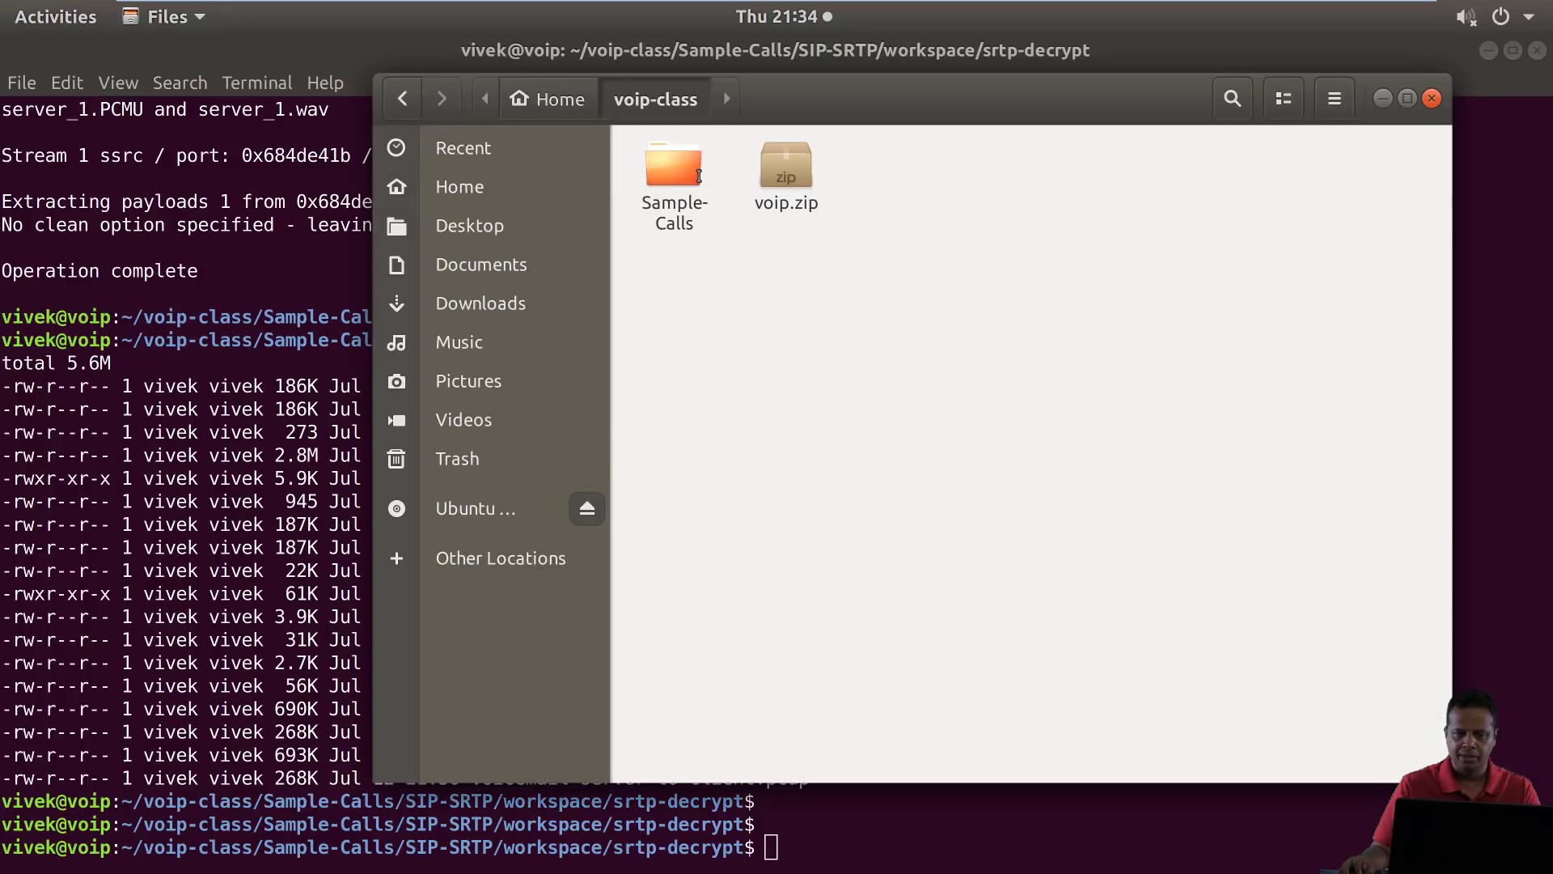
{"action": "double_click", "coordinate": [673, 164]}
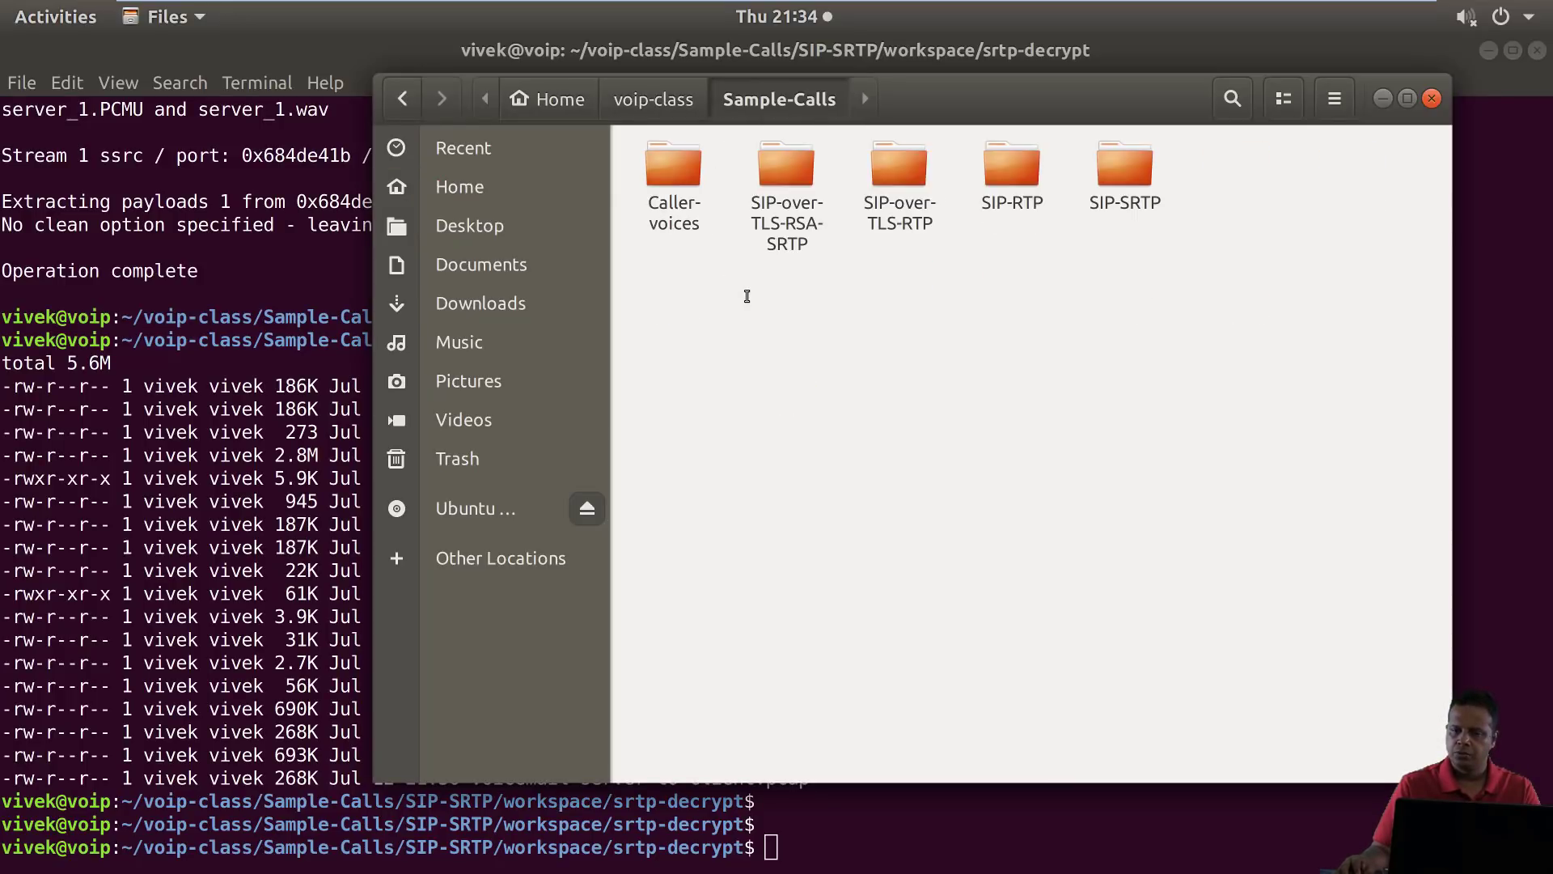
{"action": "left_click", "coordinate": [1123, 173]}
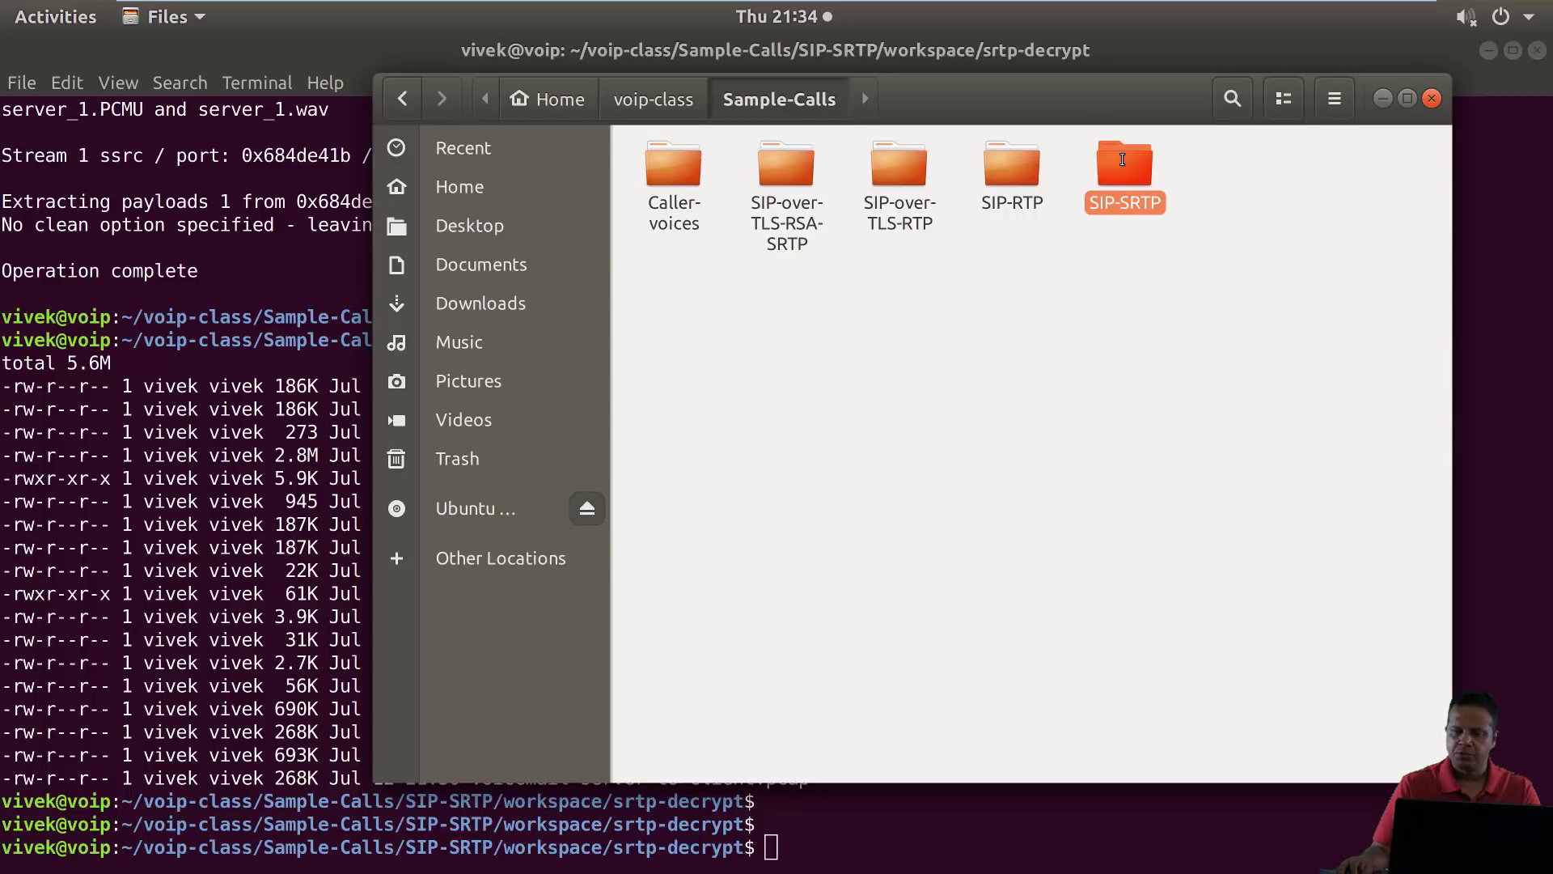
{"action": "double_click", "coordinate": [1123, 169]}
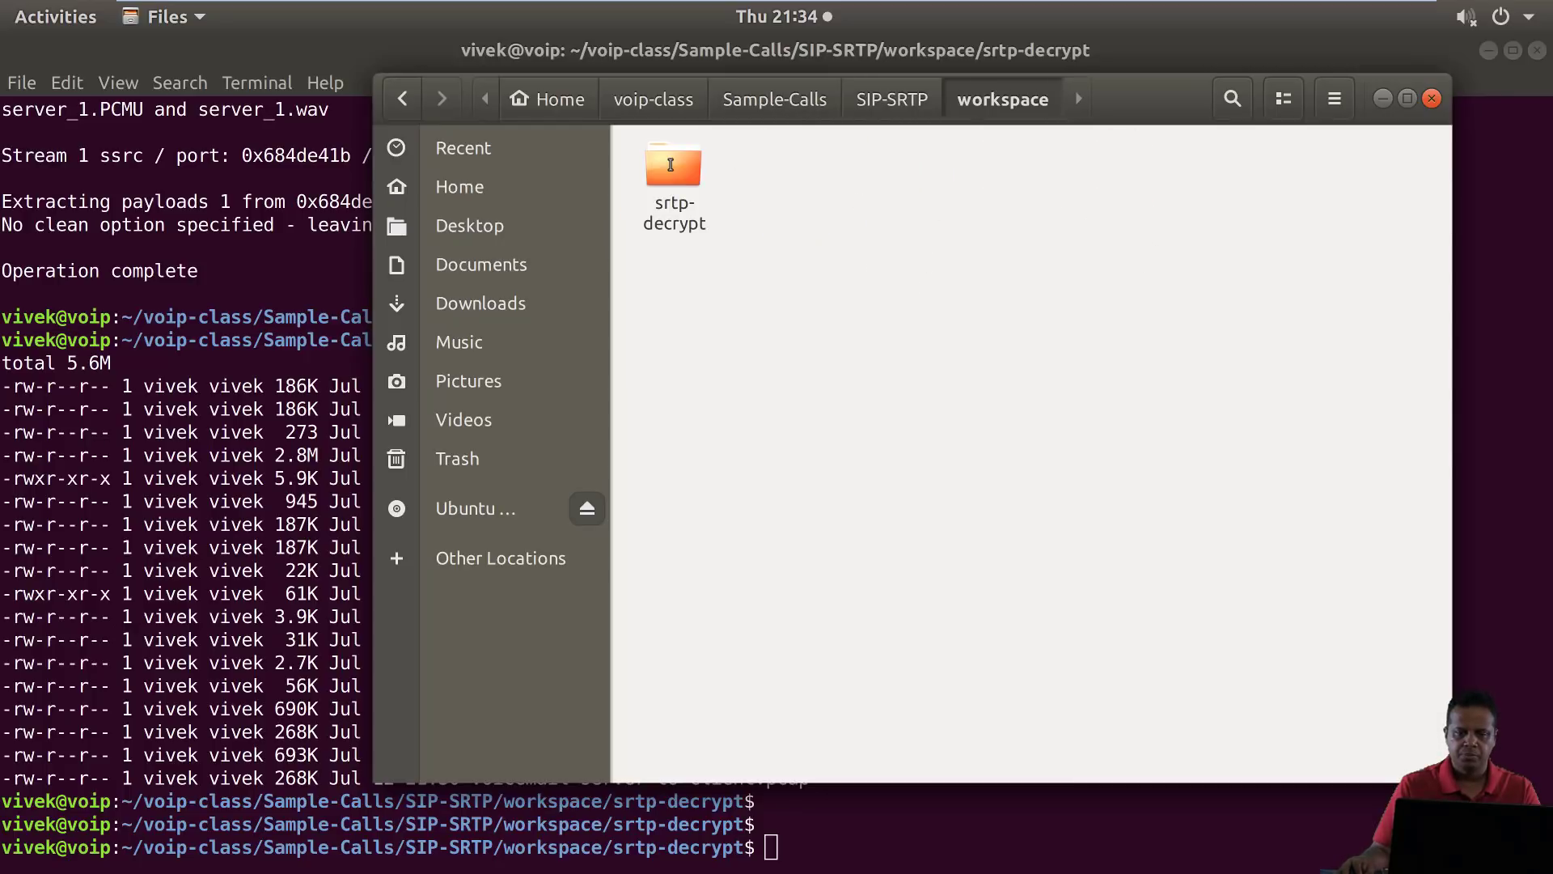
{"action": "double_click", "coordinate": [673, 165]}
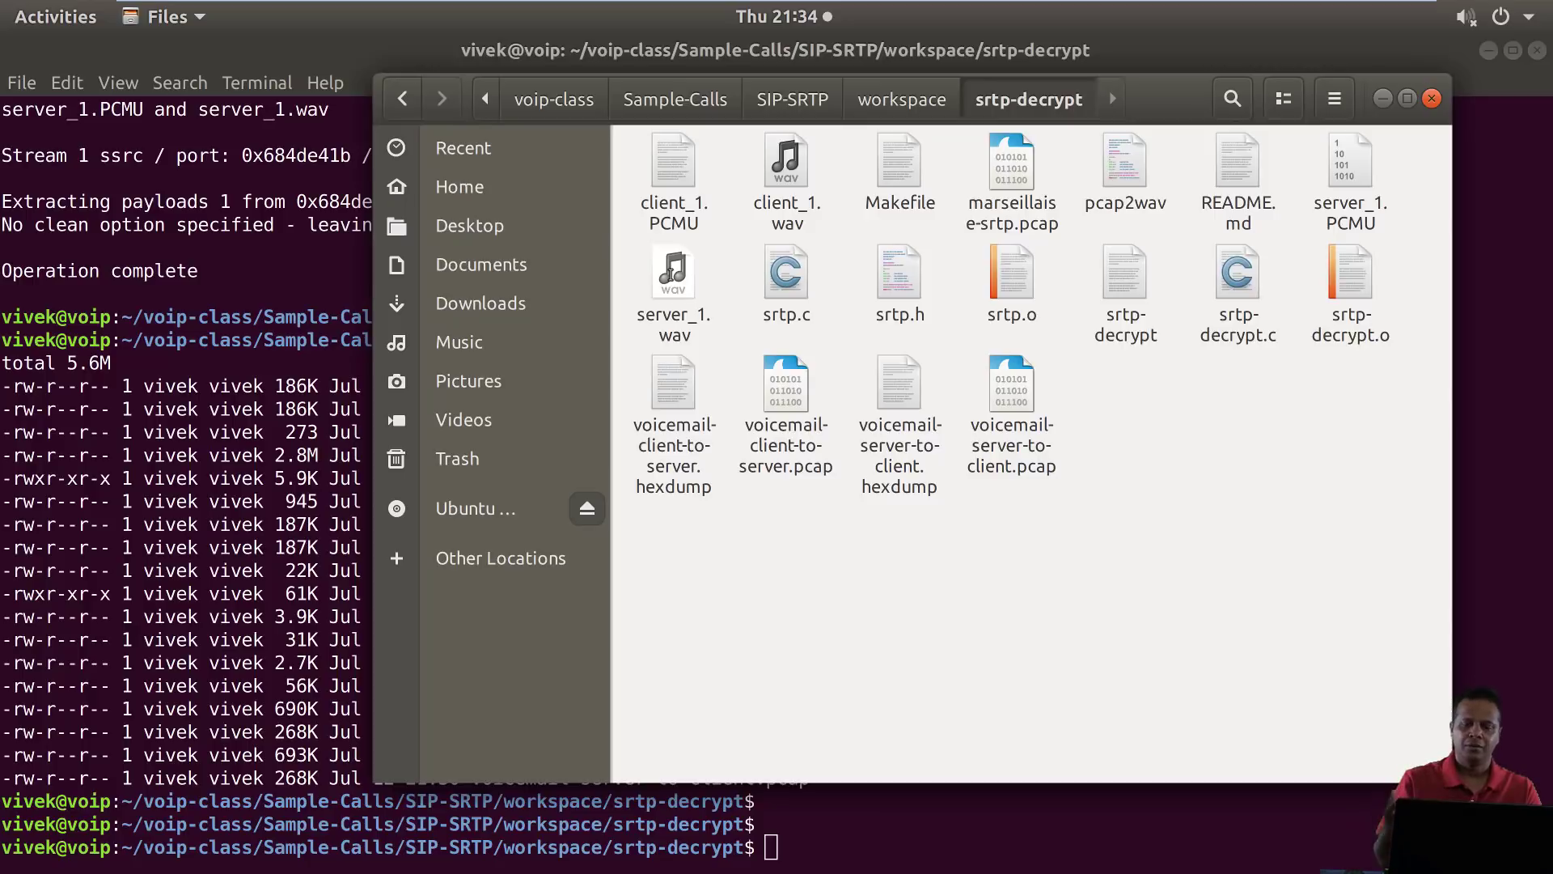
Play server_1.wav in Videos, then close the player to return to the folder
{"action": "left_click", "coordinate": [673, 272]}
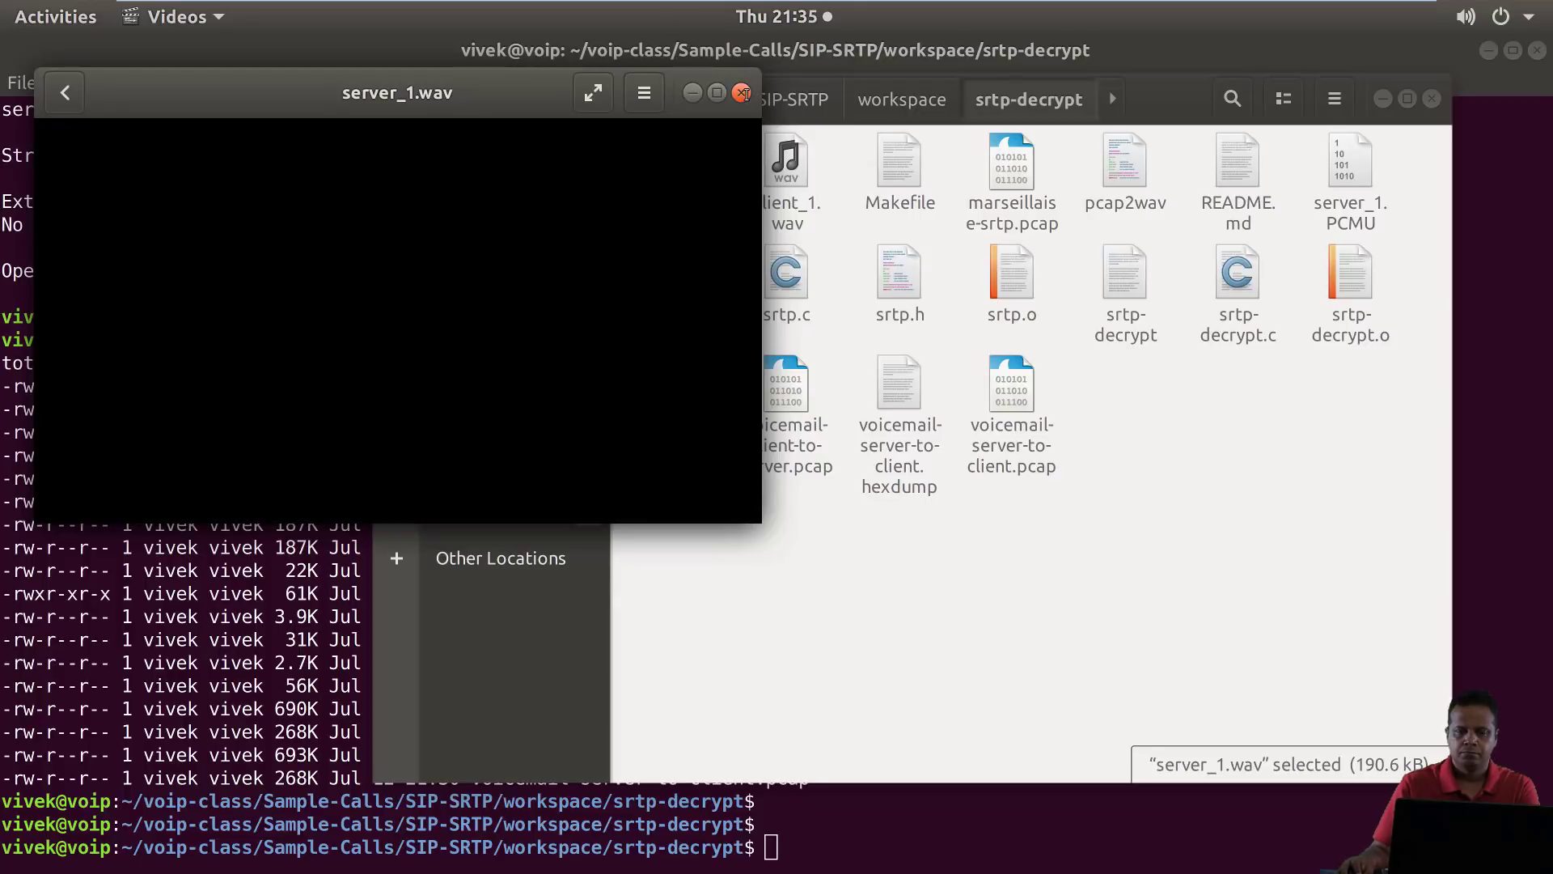
{"action": "left_click", "coordinate": [738, 92]}
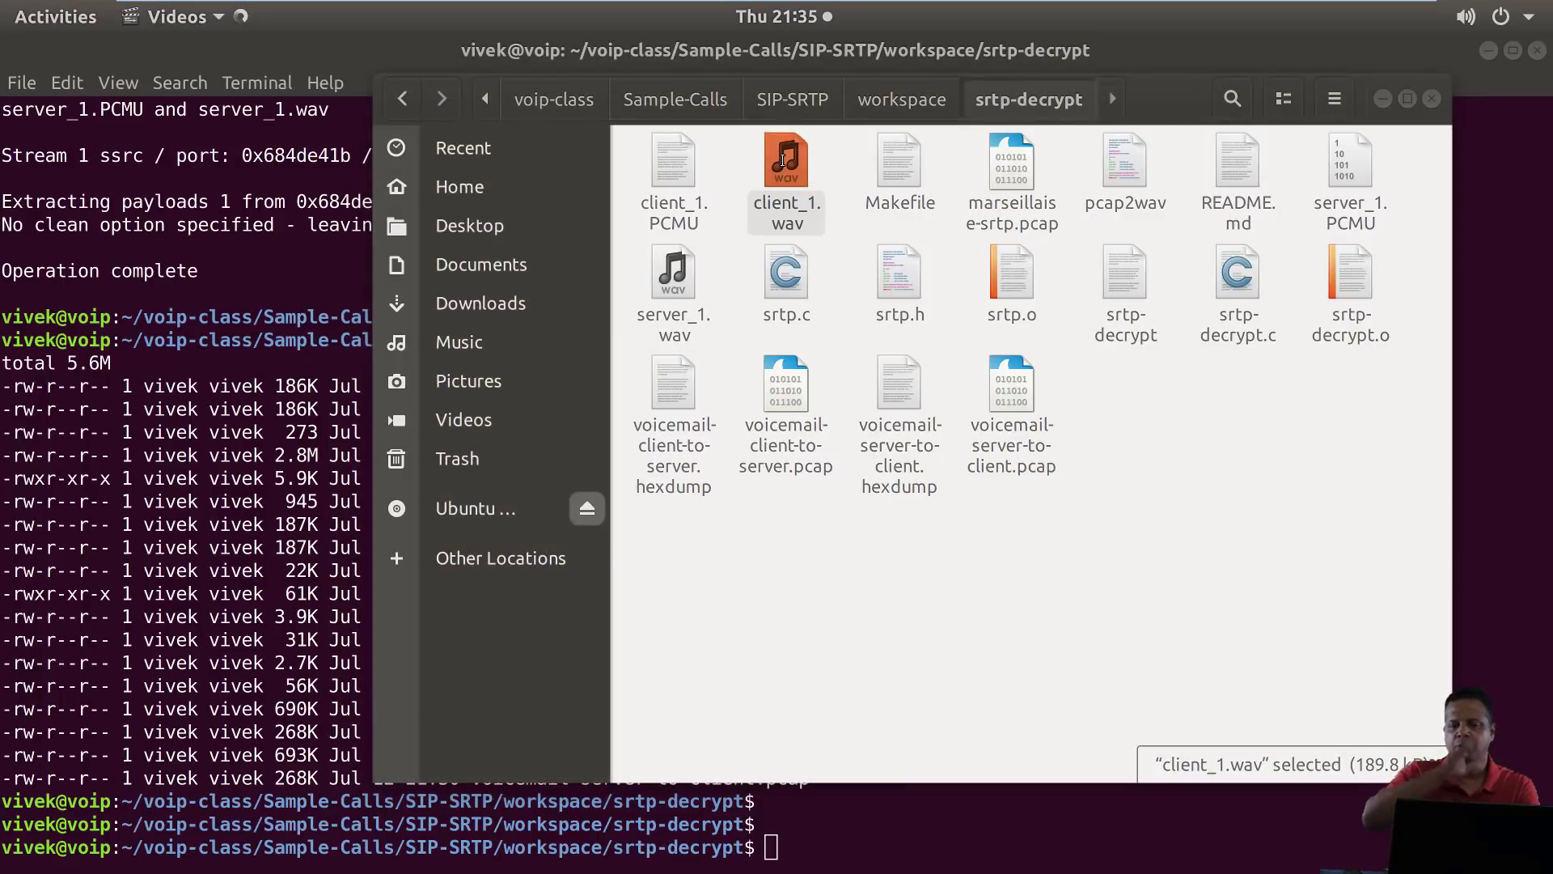
Play client_1.wav through in Videos, then close the player to return to the folder
{"action": "double_click", "coordinate": [786, 164]}
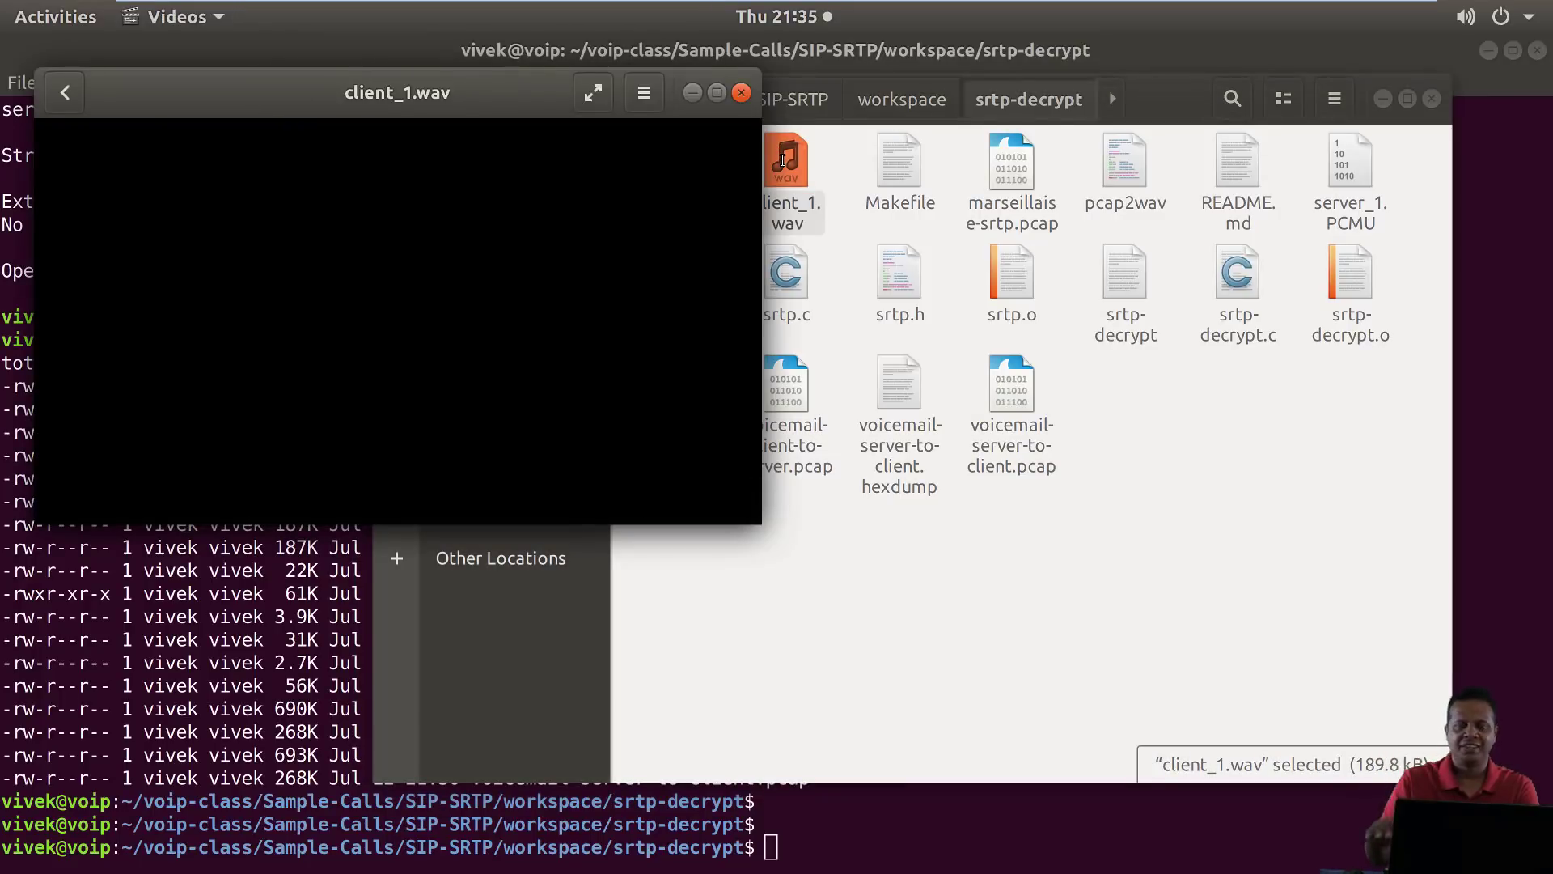
{"action": "left_click", "coordinate": [396, 298]}
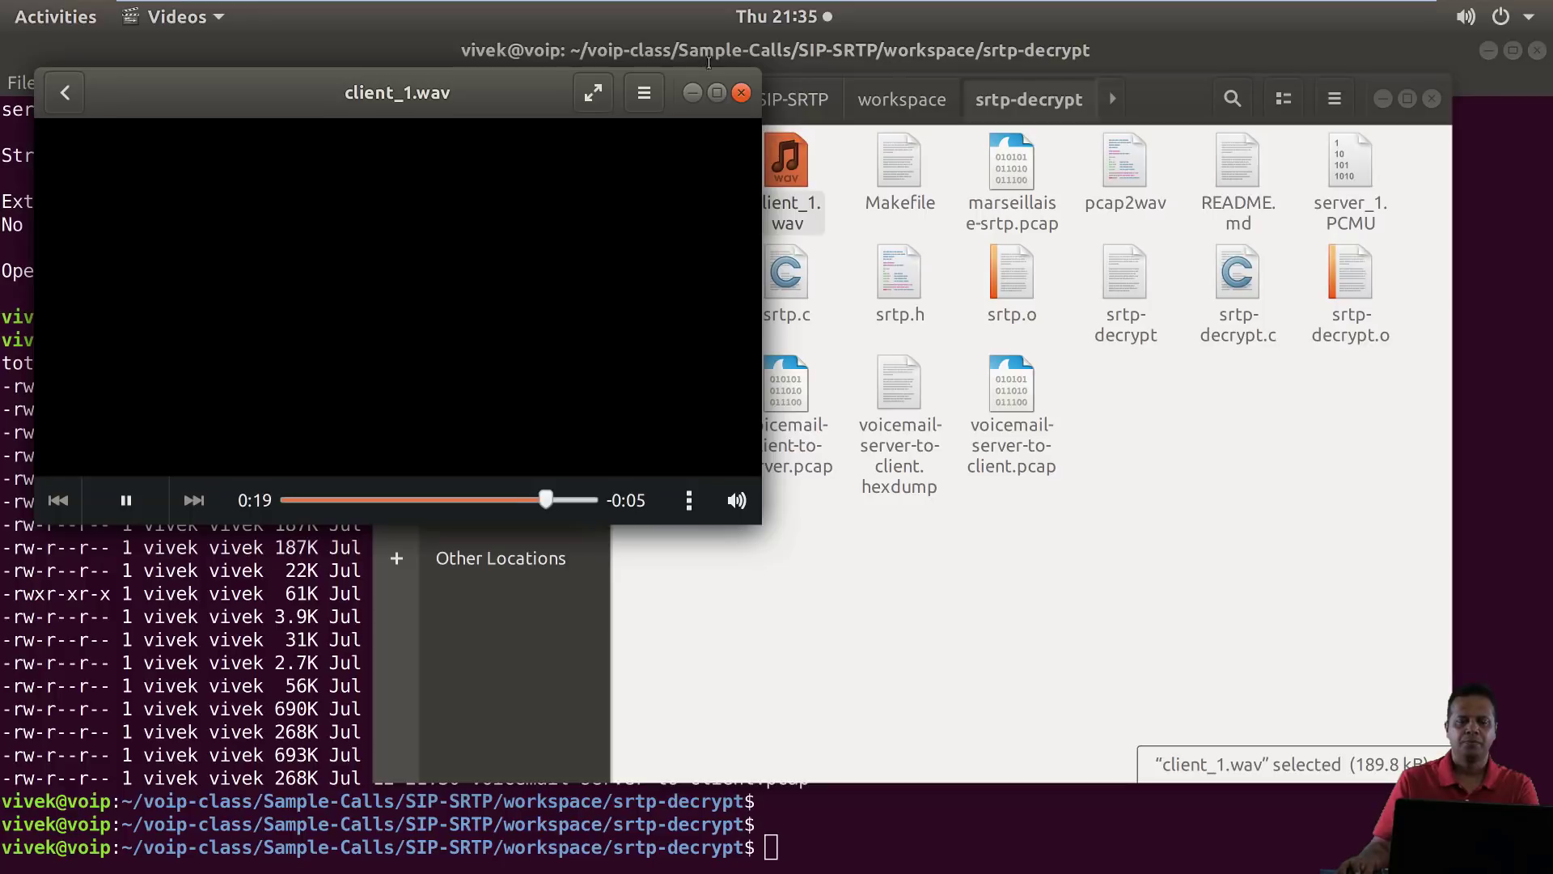
{"action": "left_click", "coordinate": [740, 92]}
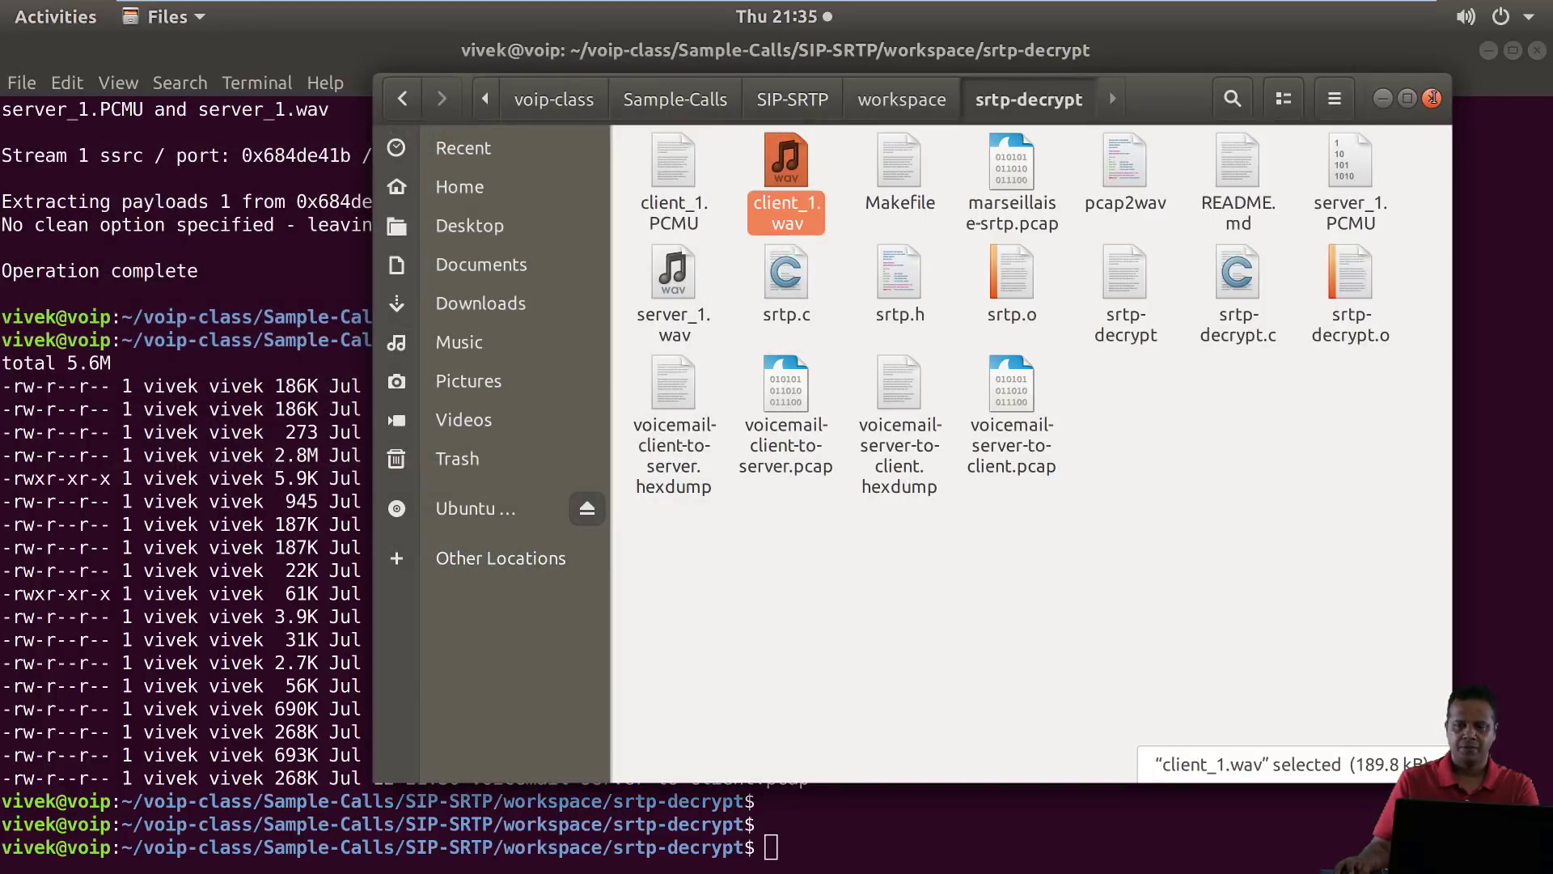